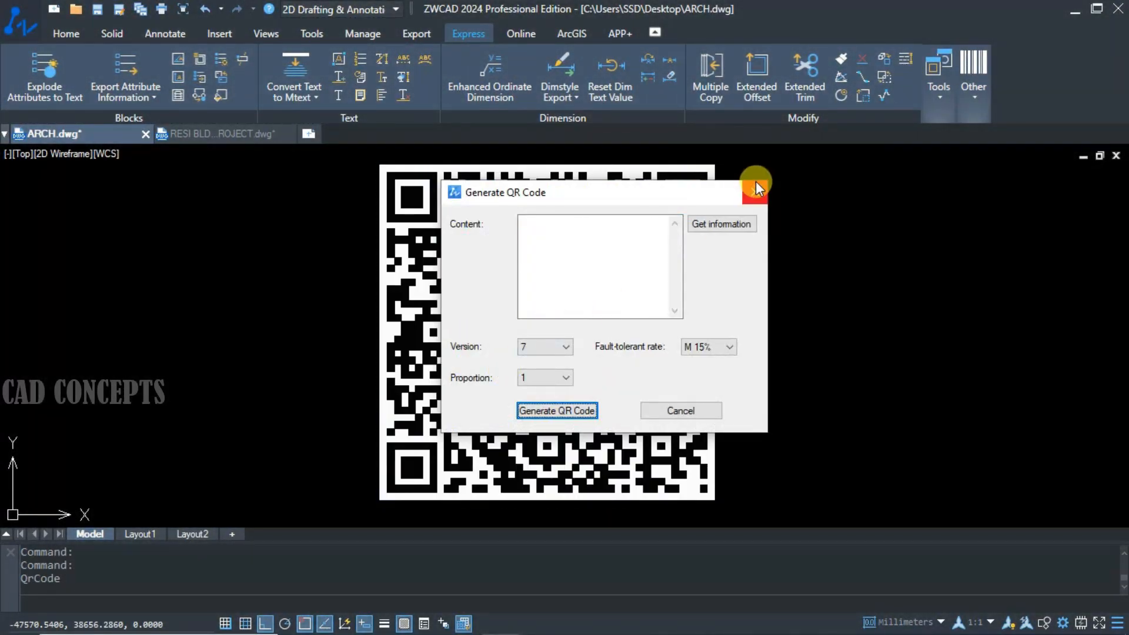
- Clear the leftover dialog and title text so the model space is empty
left_click(755, 185)
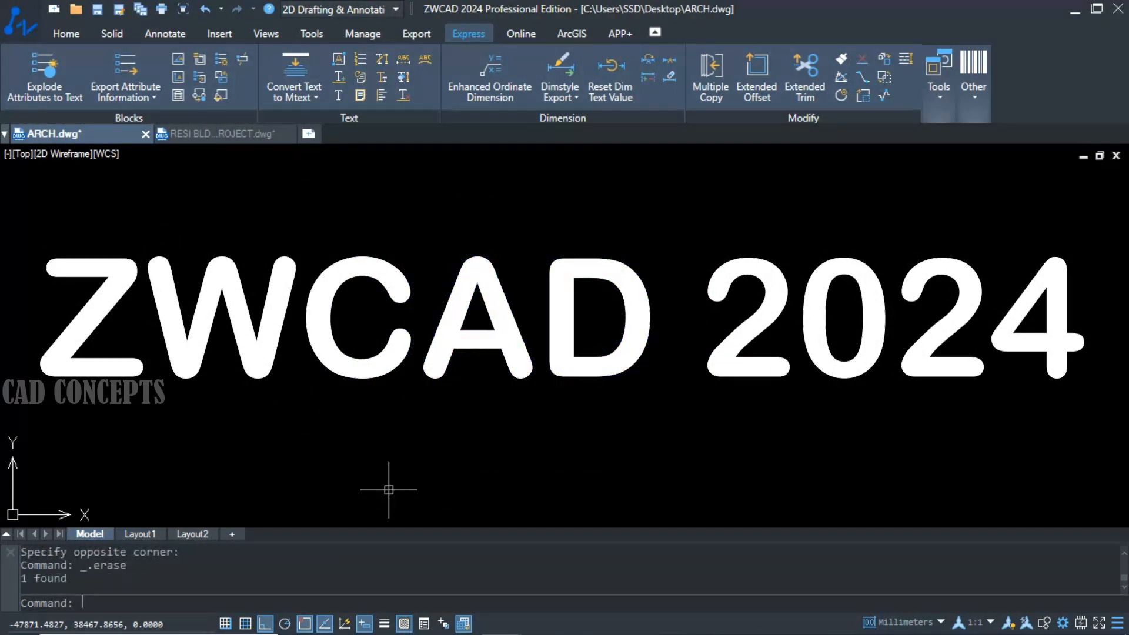
key("ctrl+z")
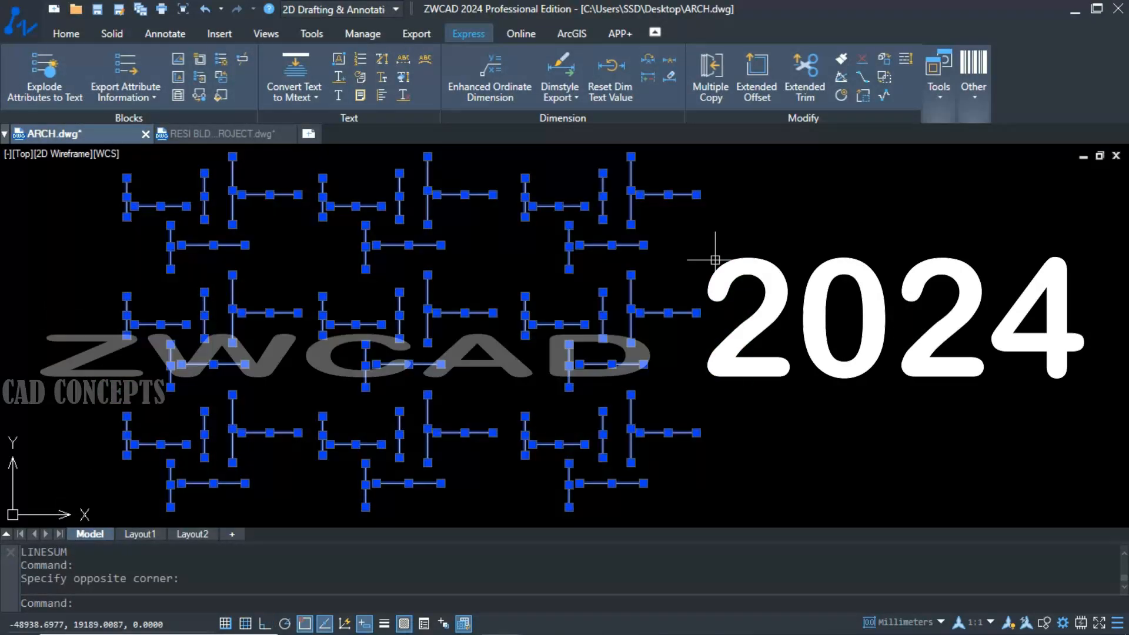
key("Escape")
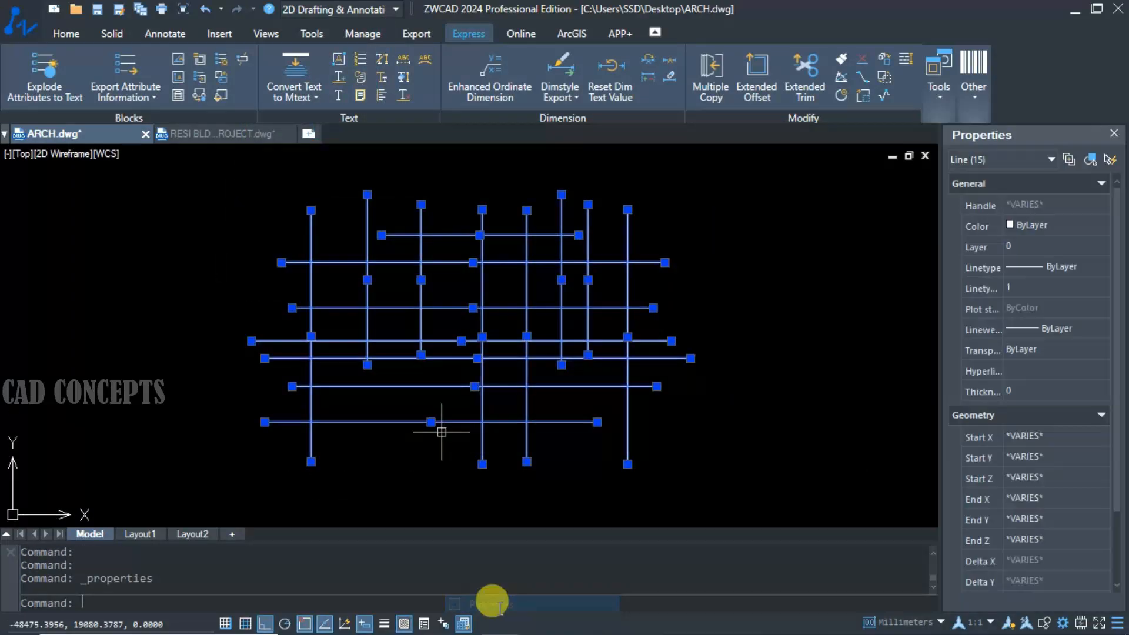
scroll("down", 3)
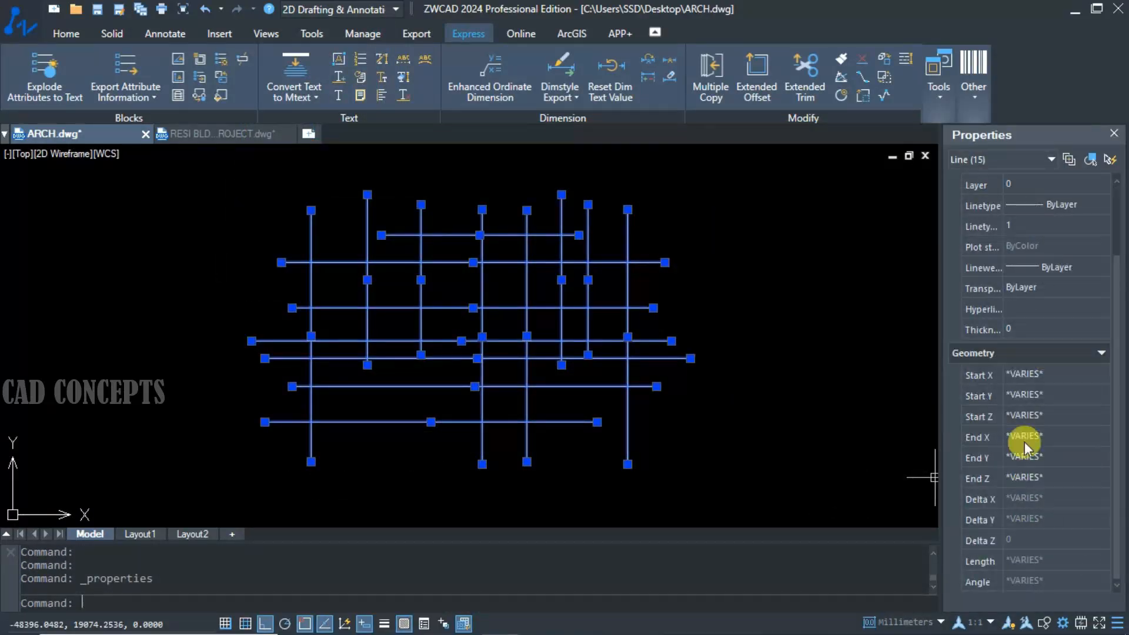
key("Escape")
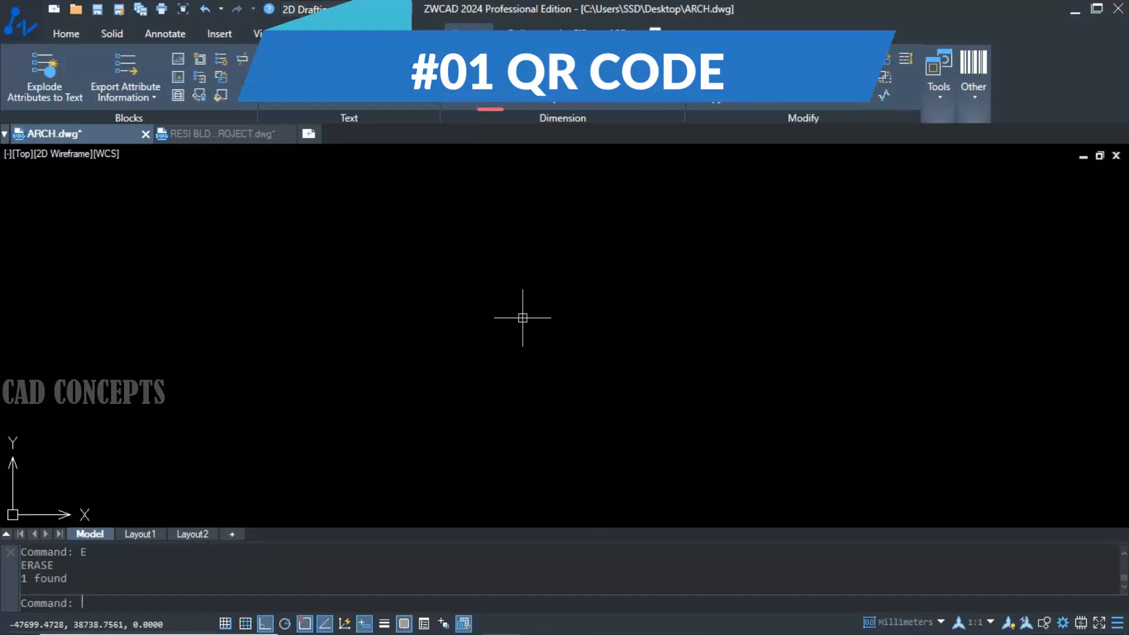
- Start QRCODE and enter content THIS DRAWING REQUIRED APPROVAL AS SOON AS POSSIBLE
type("QRCODE")
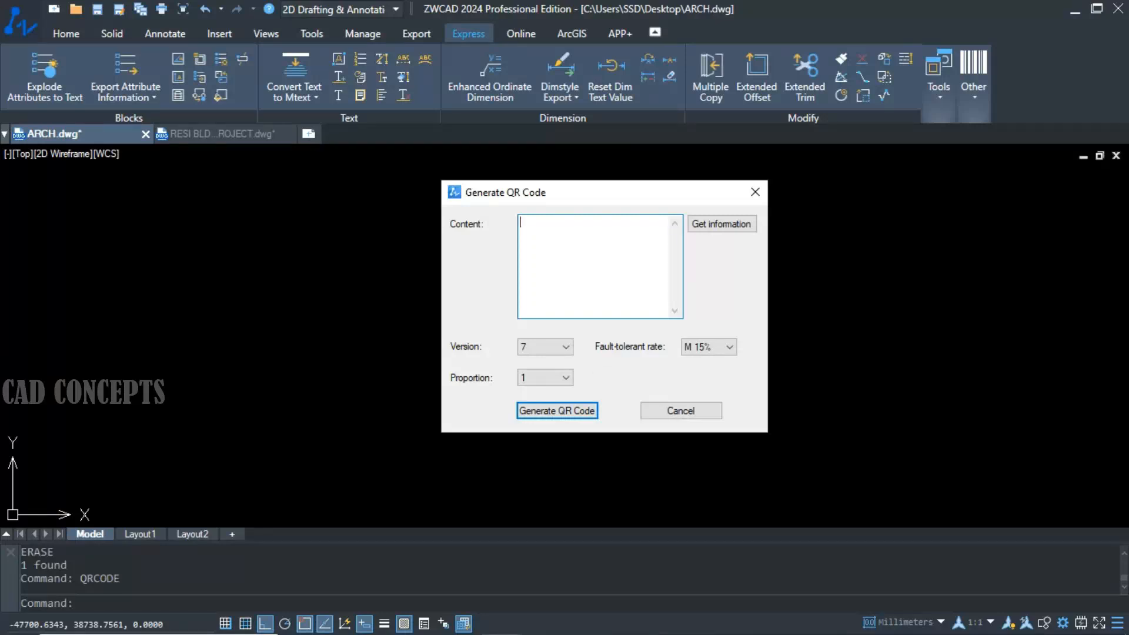
type("THIS")
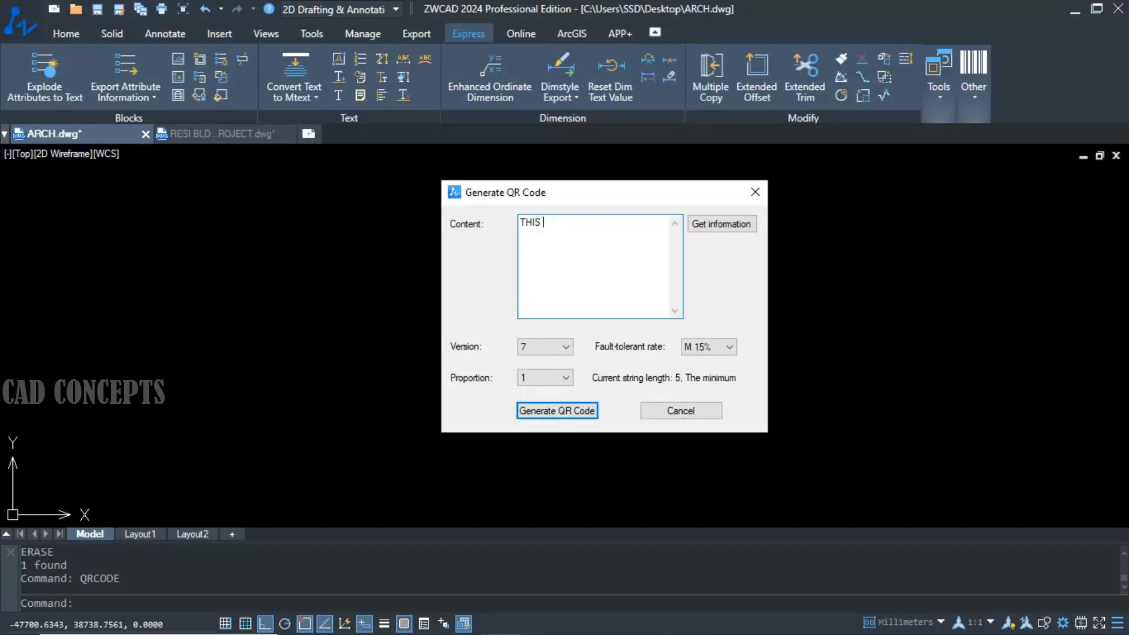
type("DRAWING")
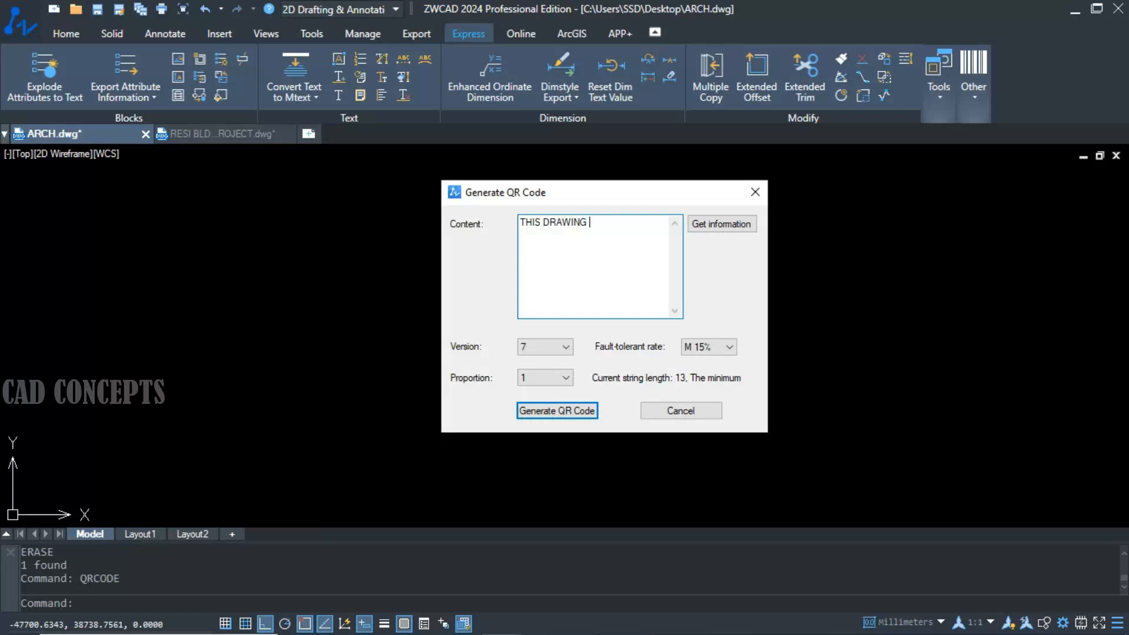
type("REQUI")
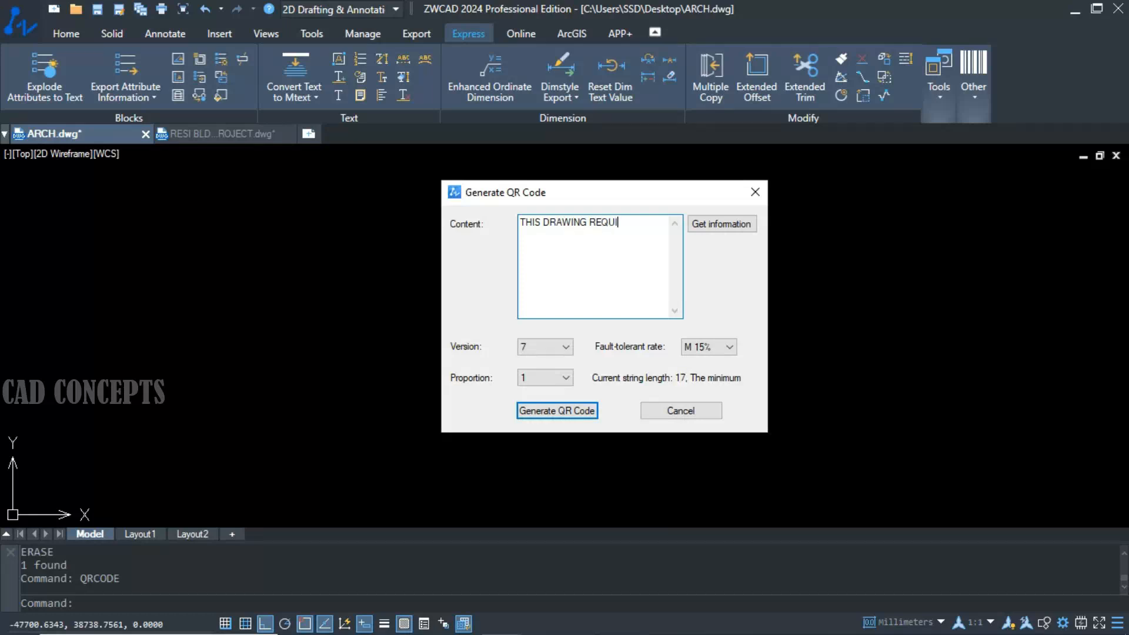
type("RED")
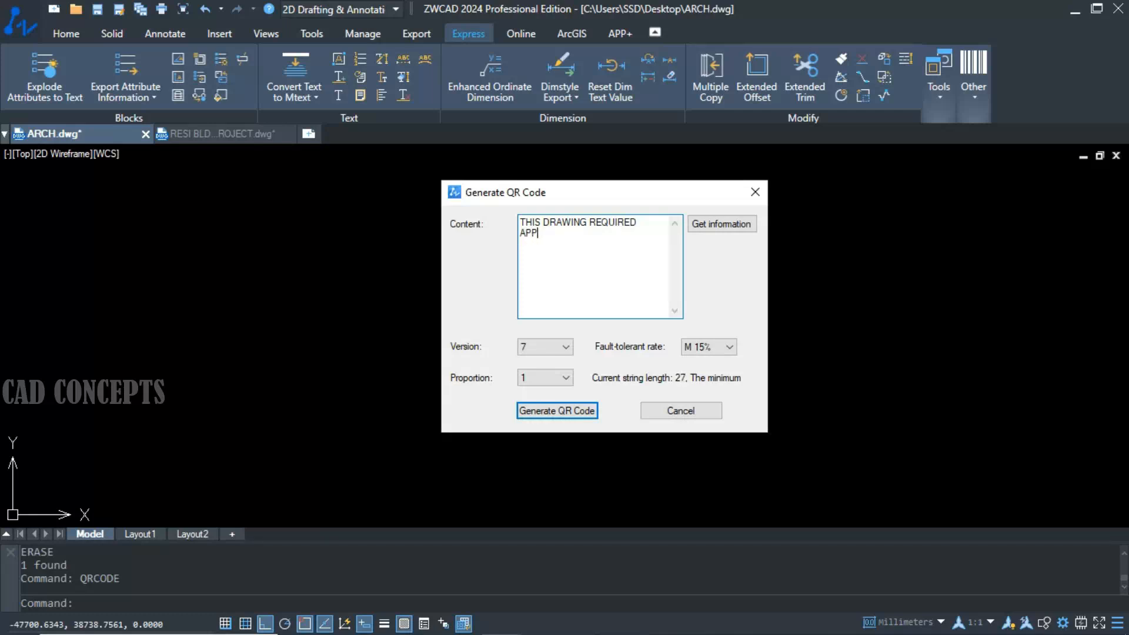
type("ROVAL A")
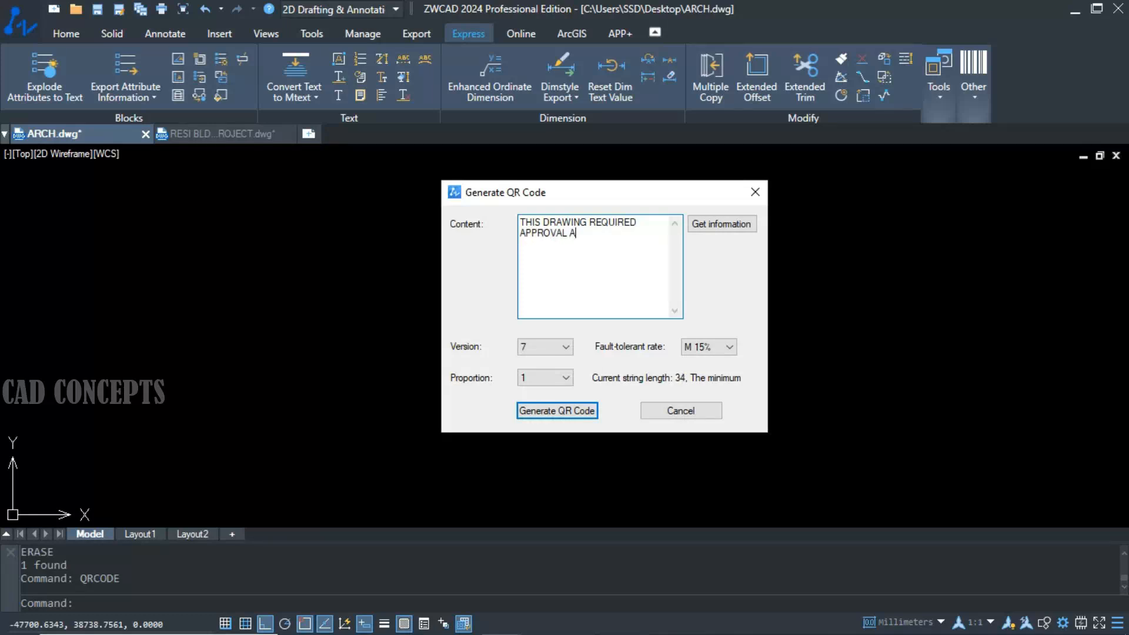
type("S SOON AS")
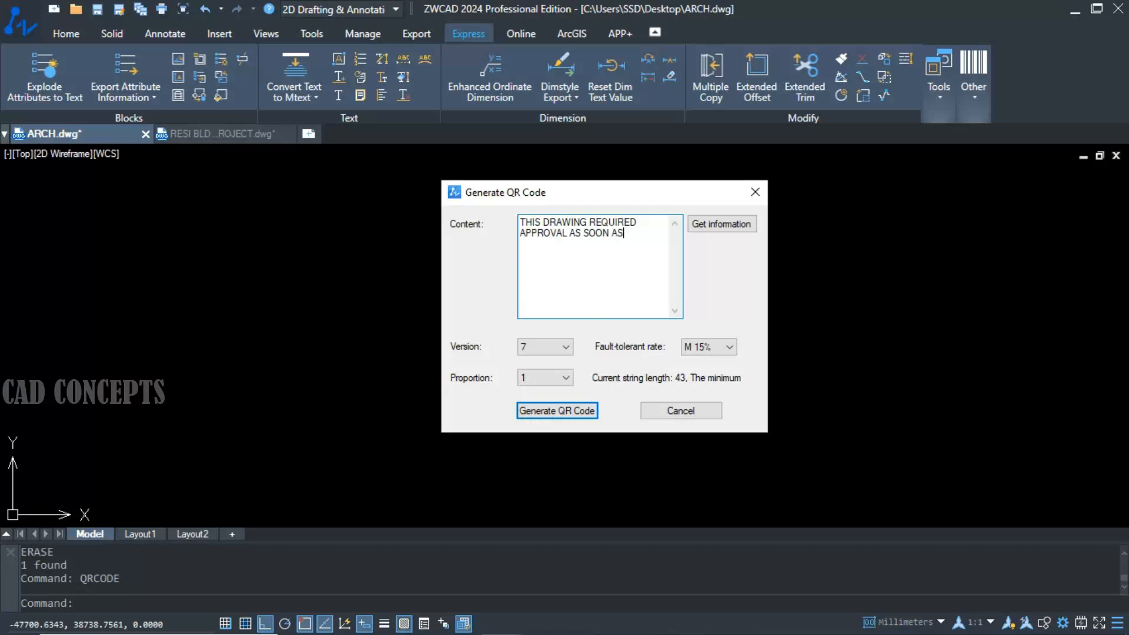
type("PO")
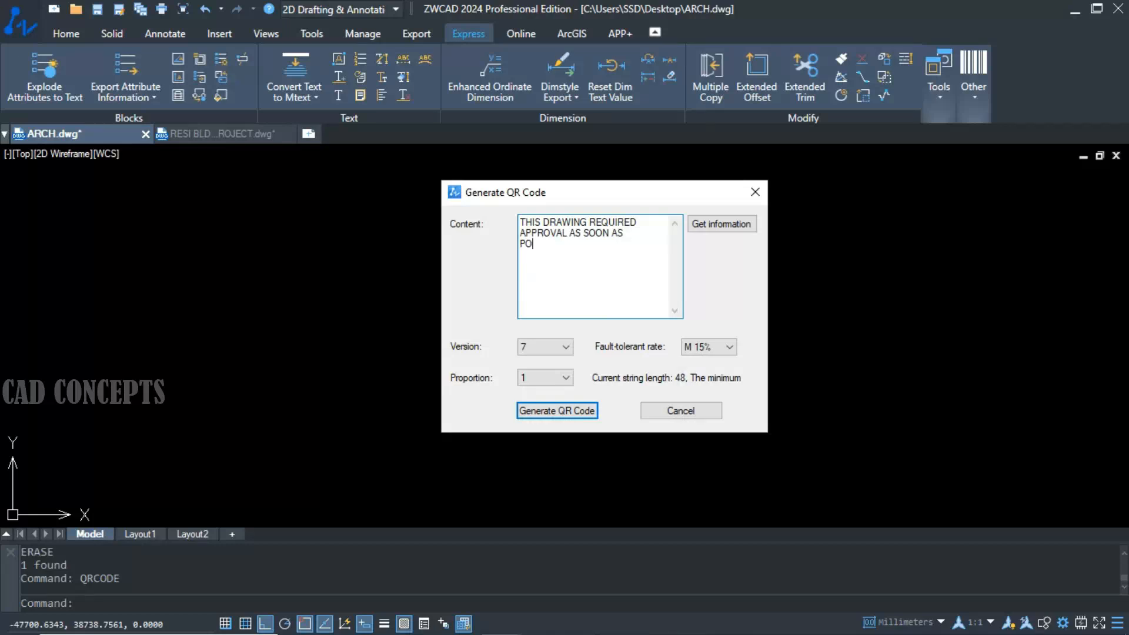
type("SSIBLE")
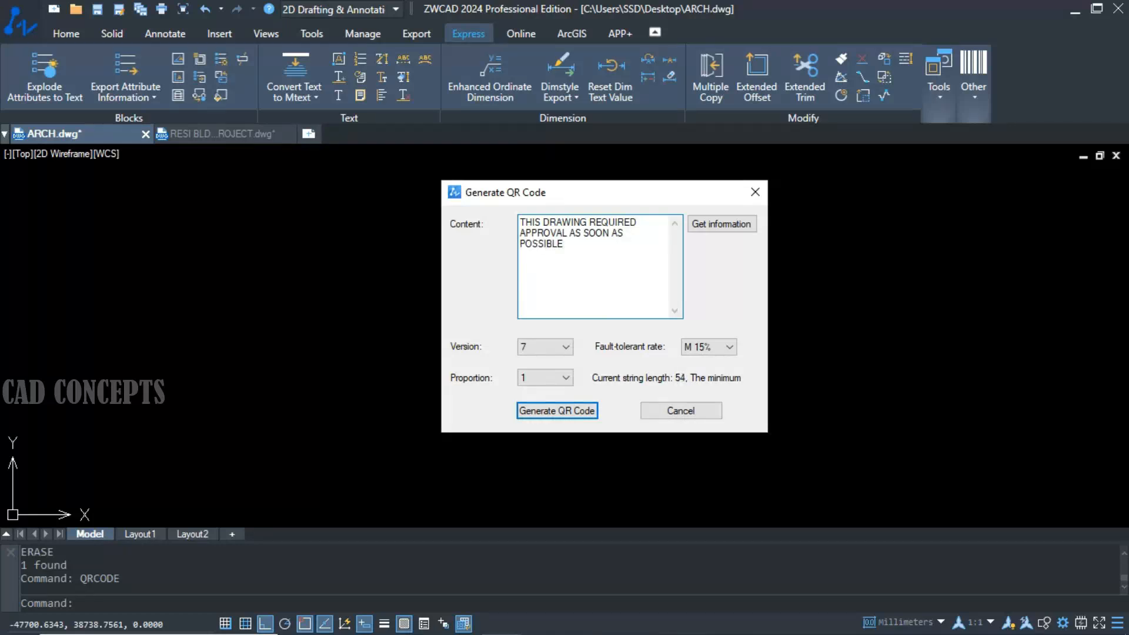
- Keep the QR code proportion at 1
left_click(565, 378)
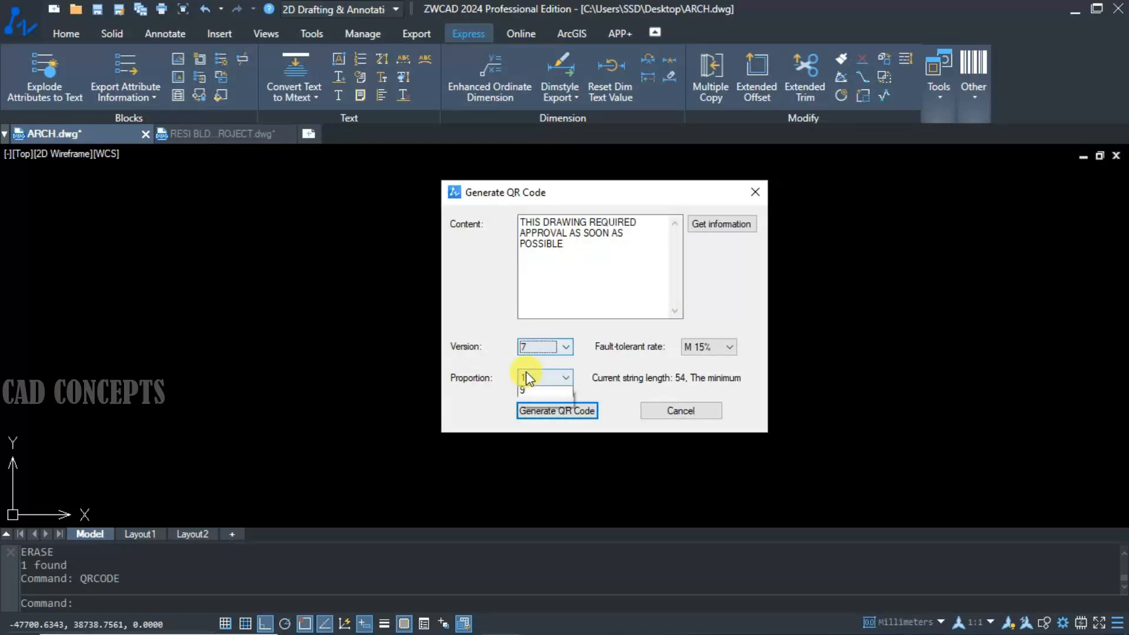
left_click(533, 378)
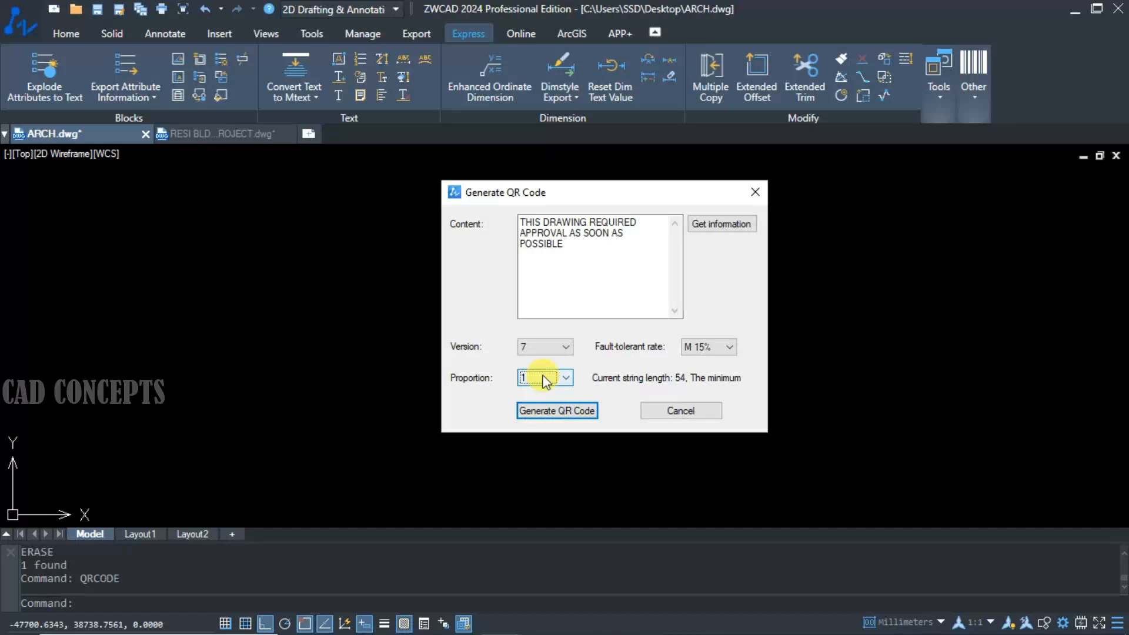
- Generate and place the QR code, then remove it to leave the canvas empty
left_click(556, 410)
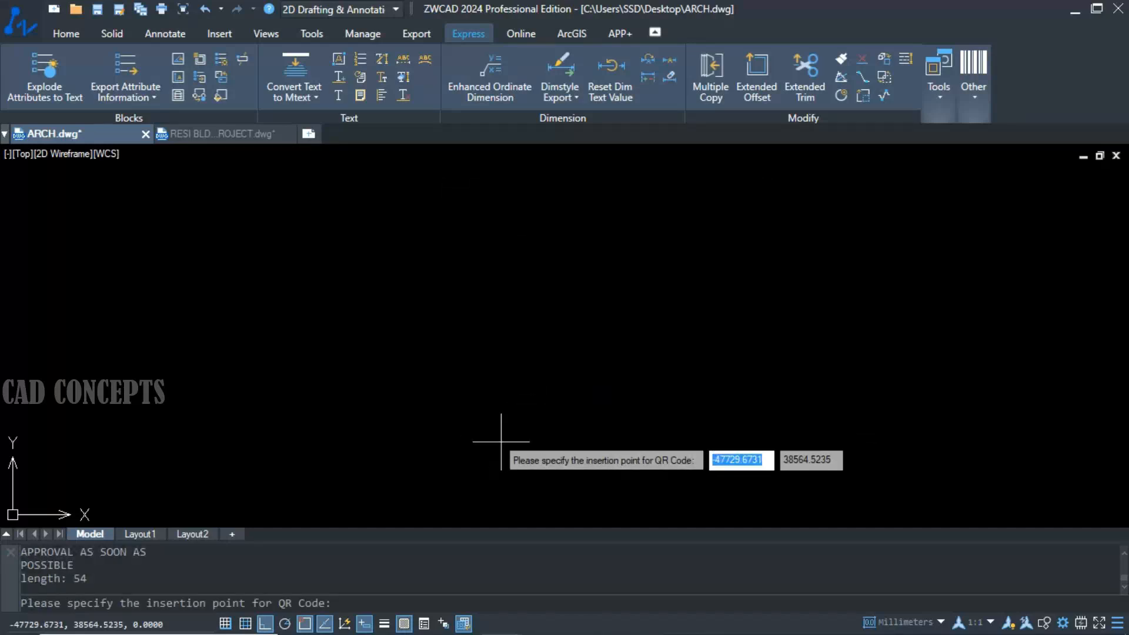
mouse_move(387, 492)
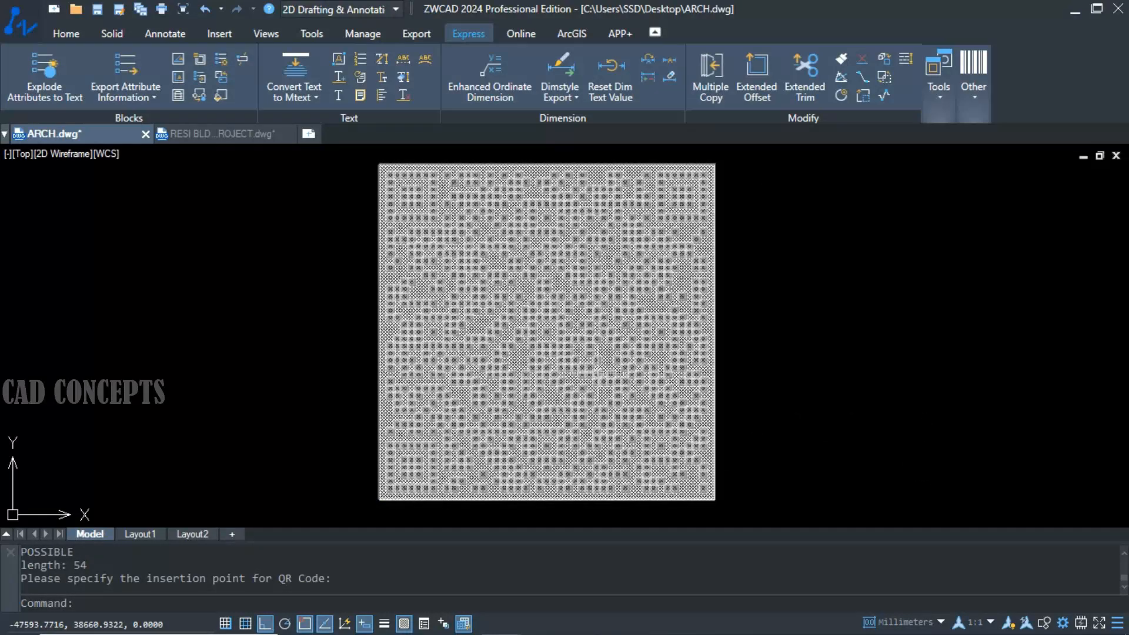
left_click(614, 377)
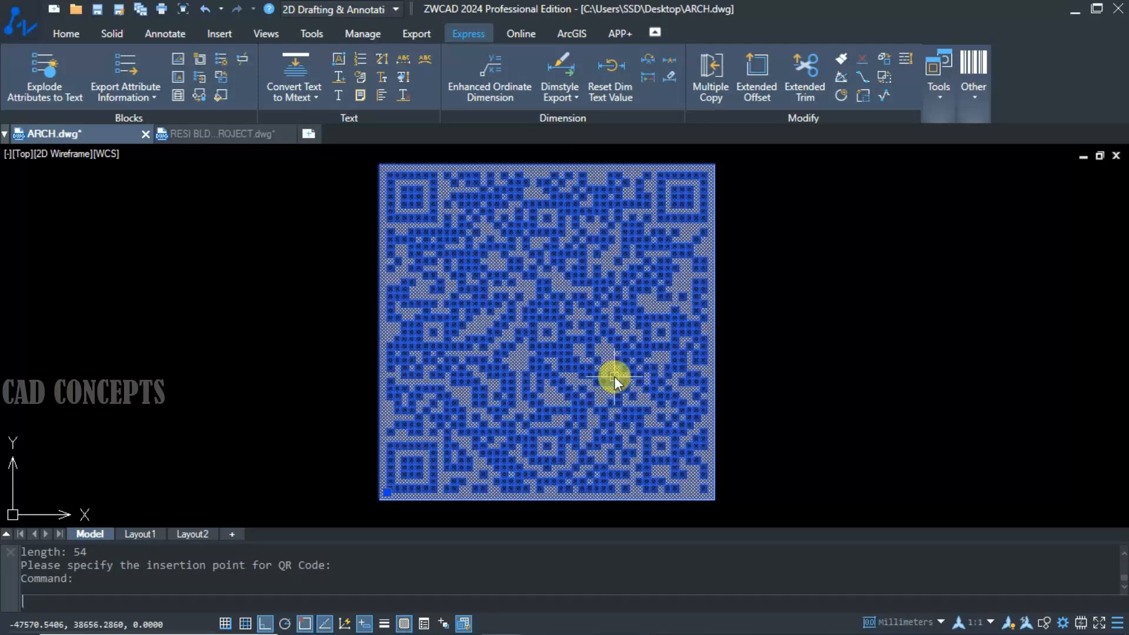
left_click(611, 377)
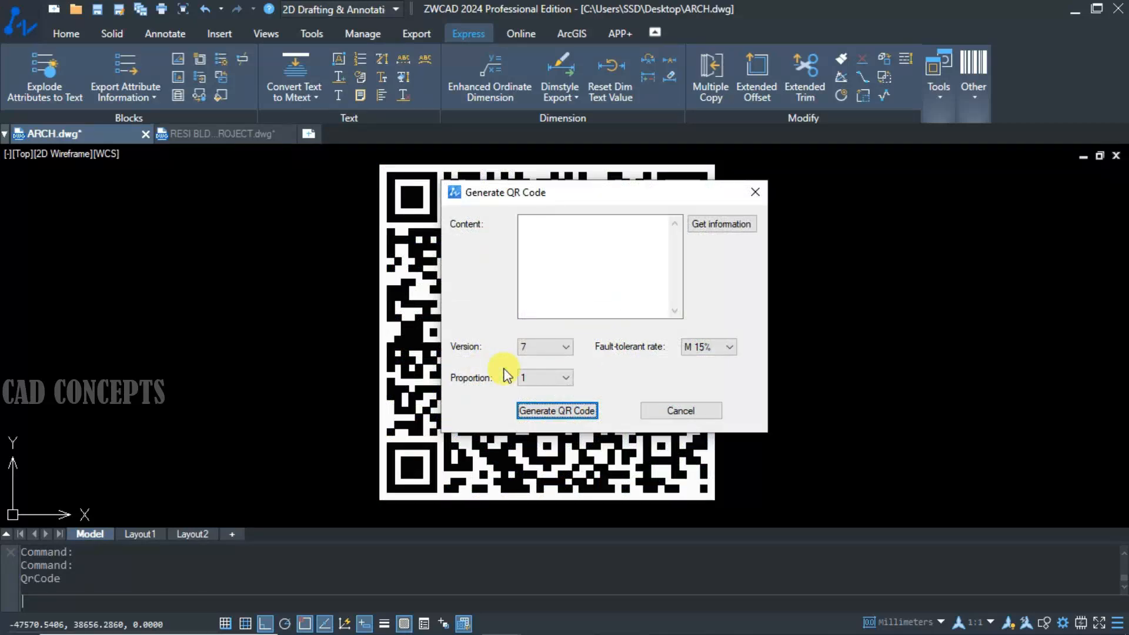
left_click(557, 411)
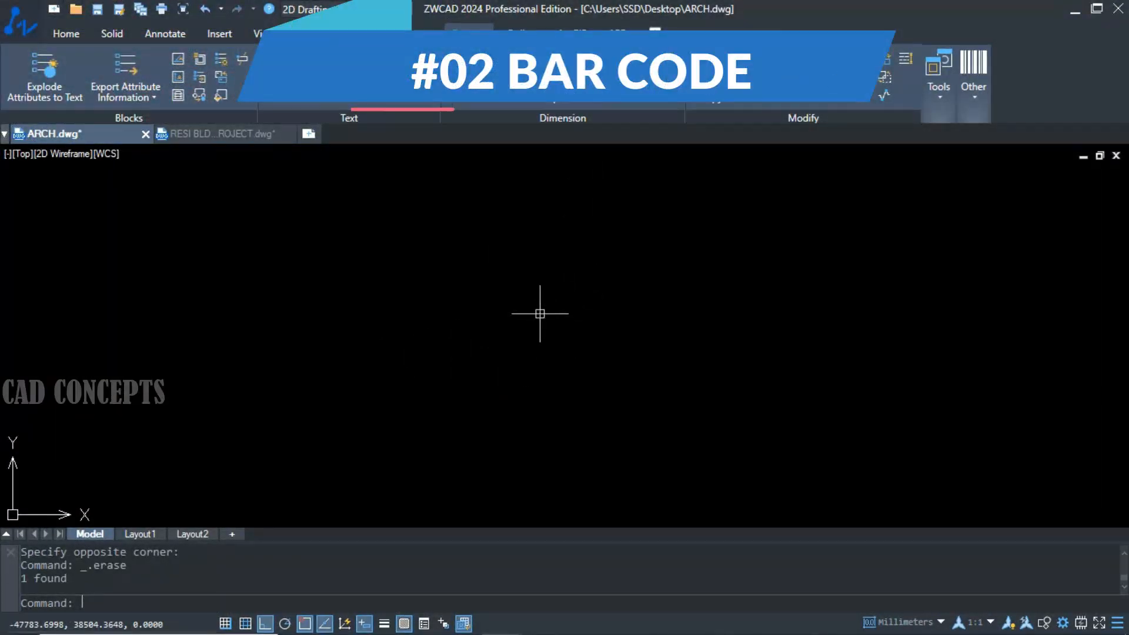
- Generate a Code39 bar code reading CAD and place it near the middle of the drawing
type("BAR")
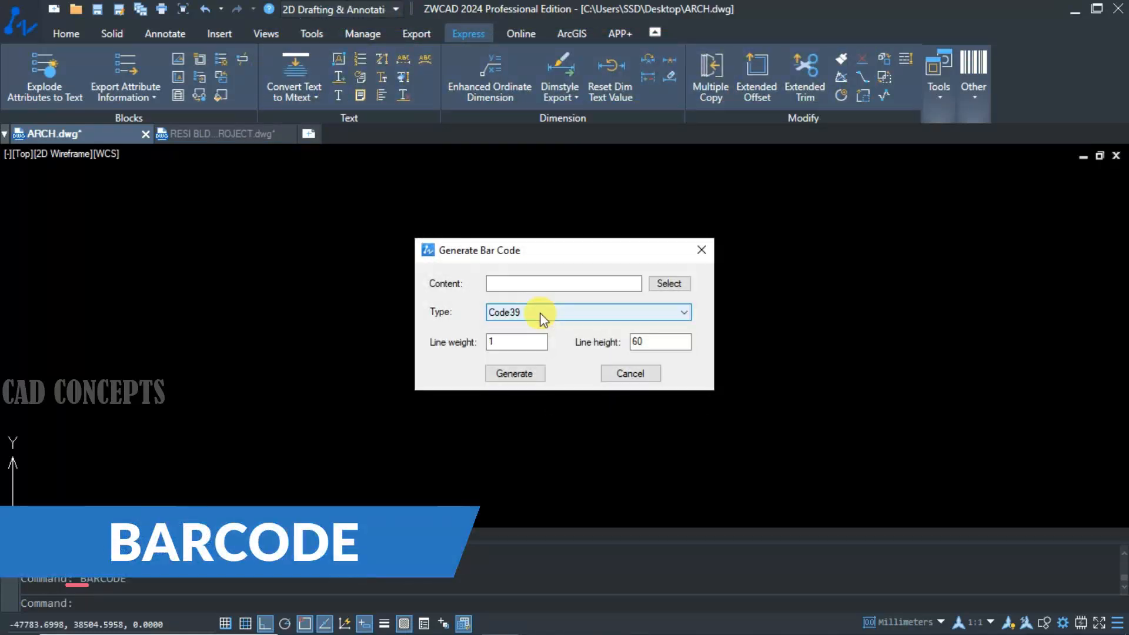
left_click(563, 283)
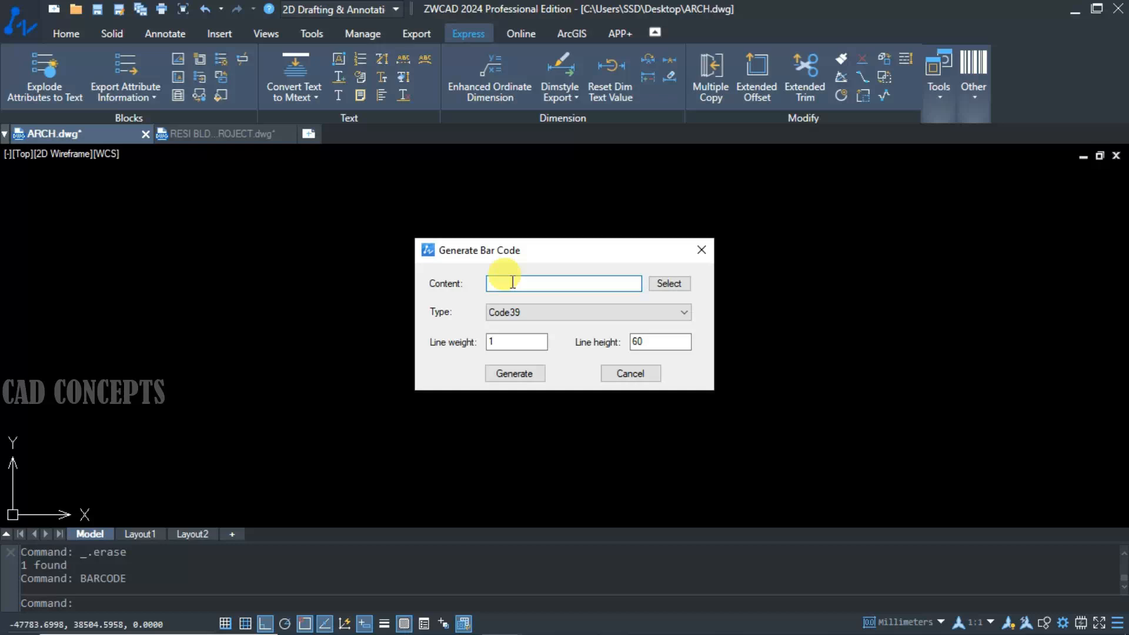
type("C")
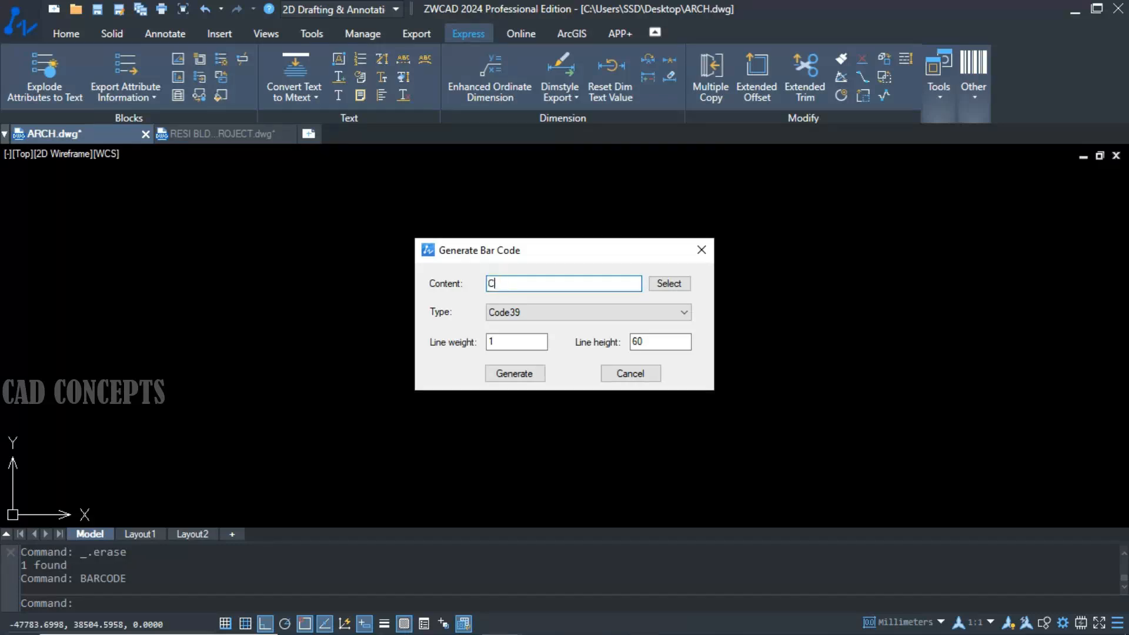
type("AD")
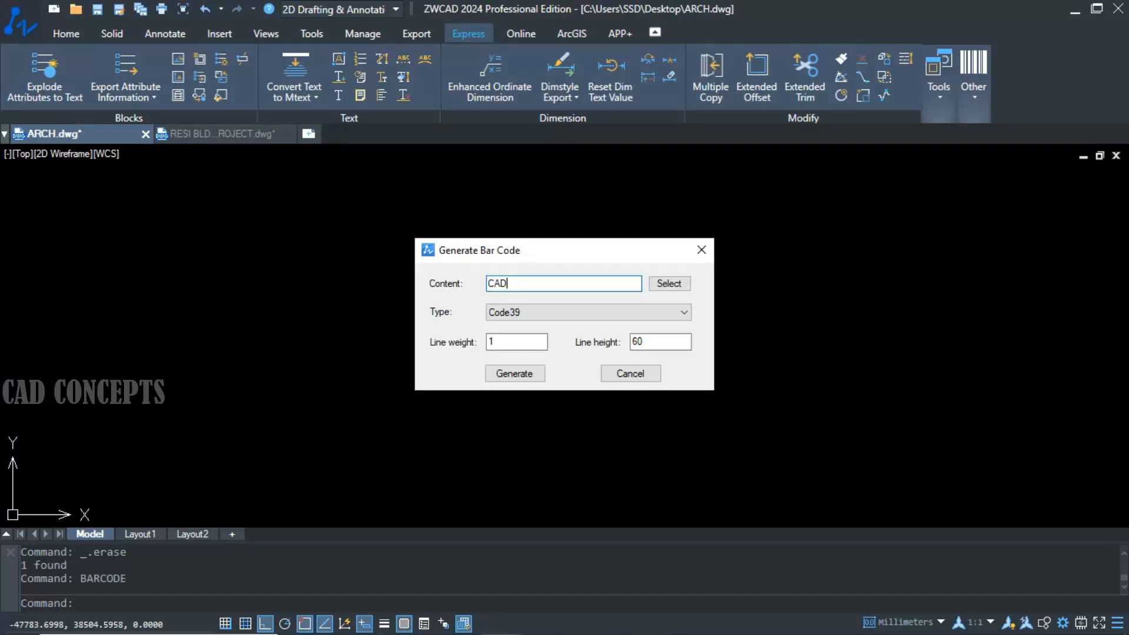
left_click(514, 372)
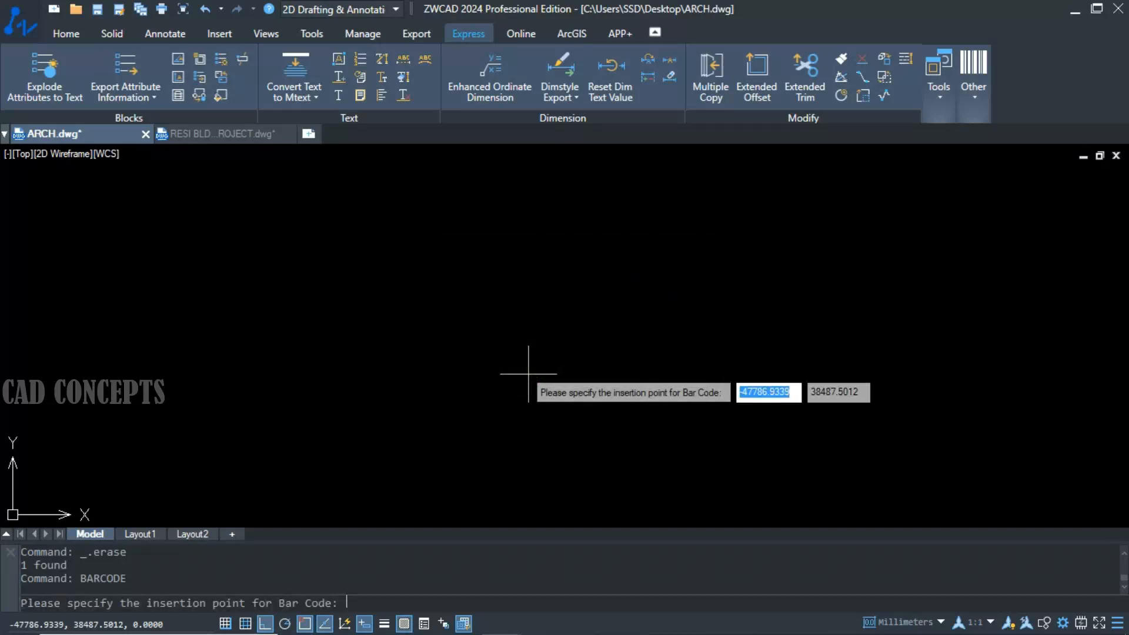
left_click(528, 373)
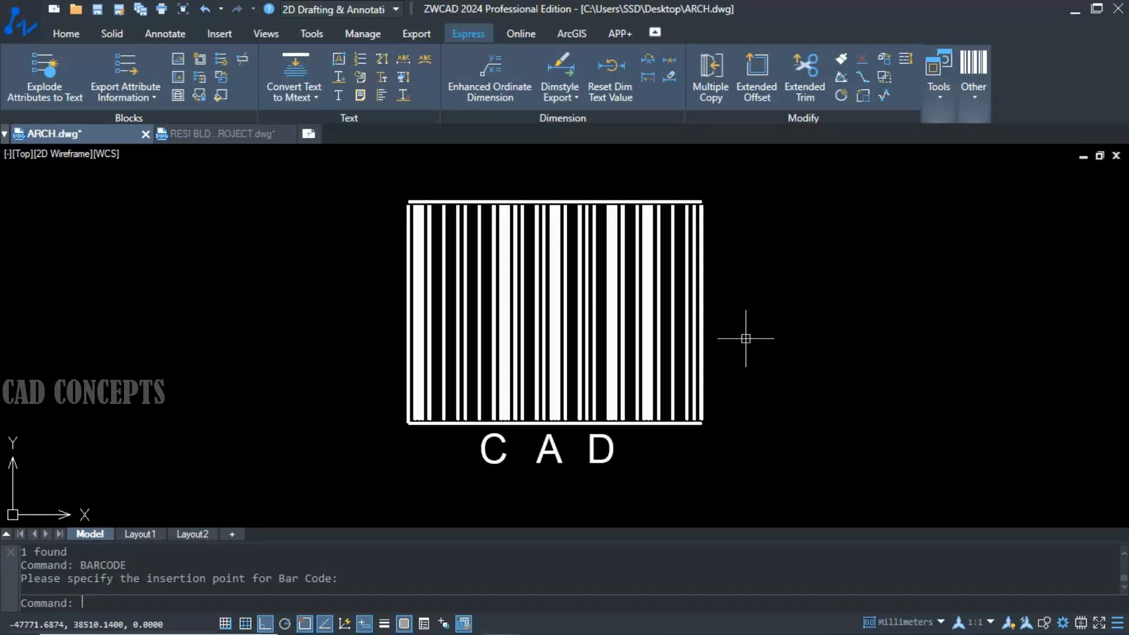
mouse_move(1127, 423)
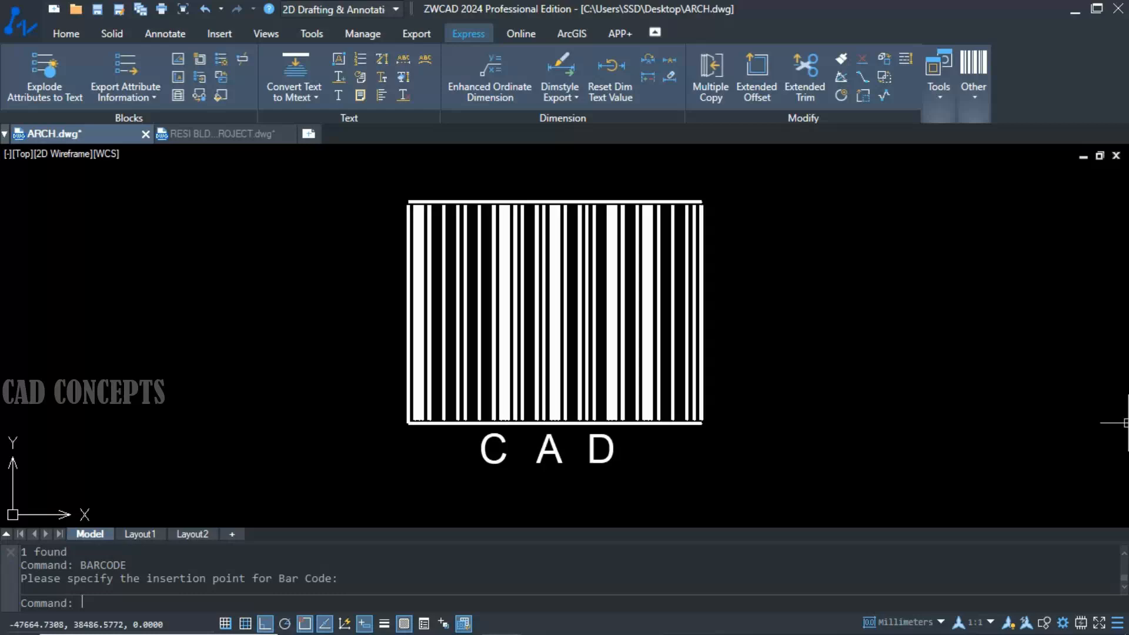
mouse_move(766, 461)
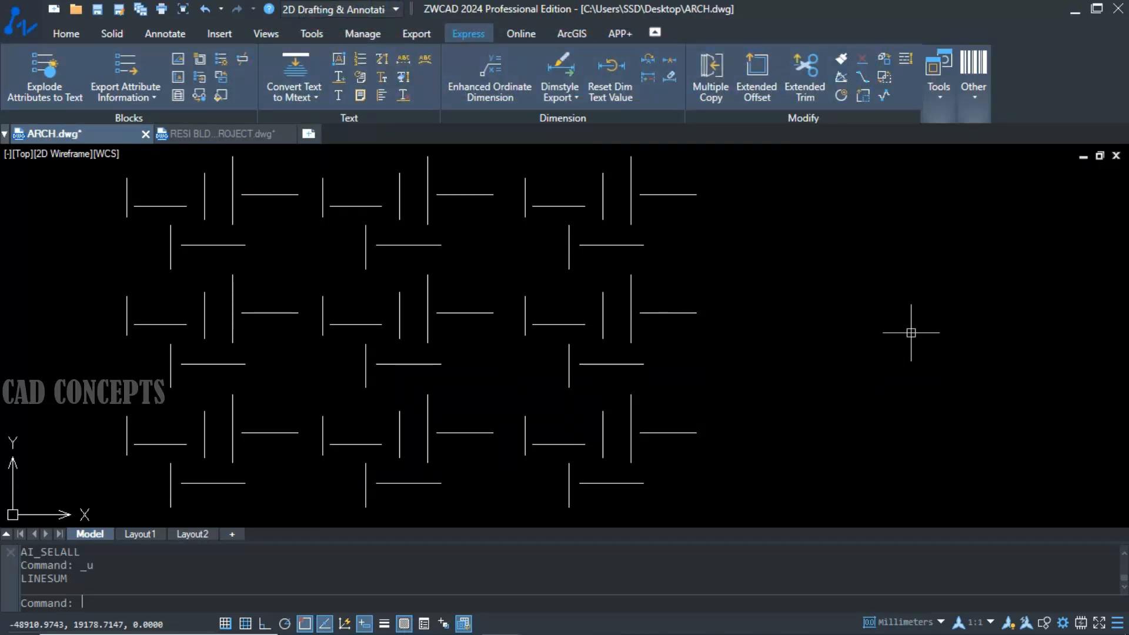
mouse_move(144, 207)
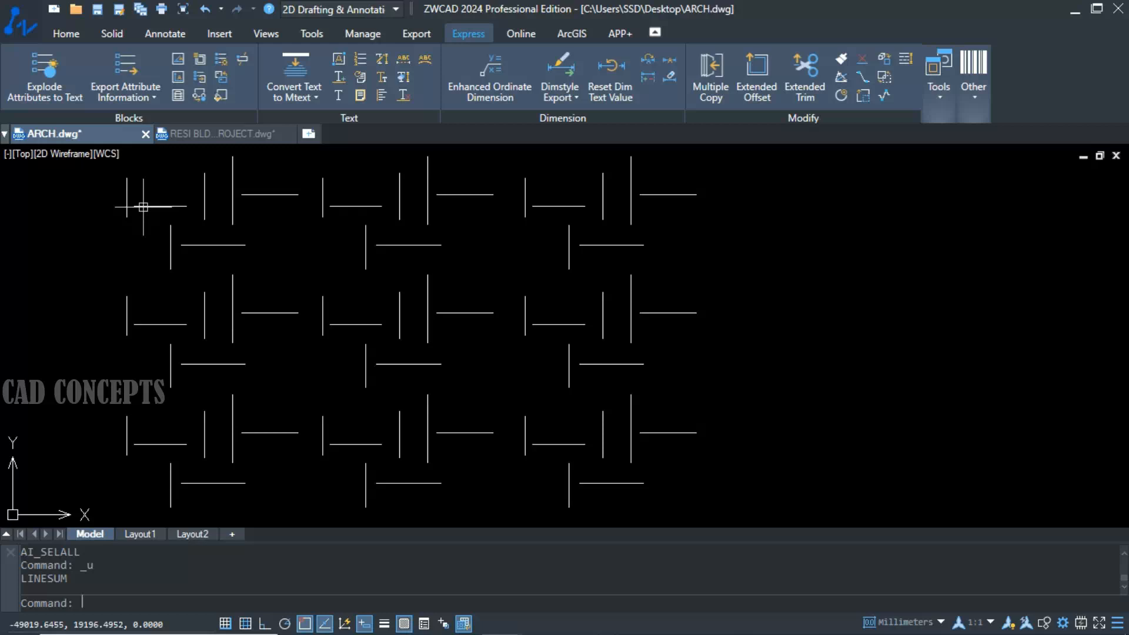
mouse_move(656, 166)
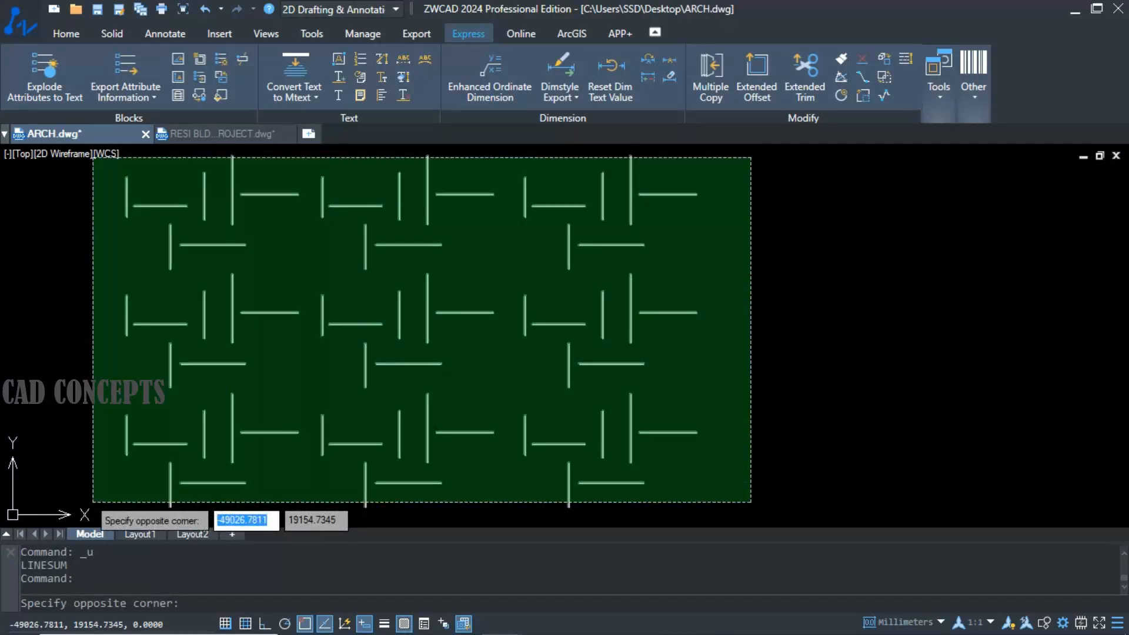
- Select all 63 line pieces with LINESUM and paste the 468.594 total-length result as text
left_click(768, 170)
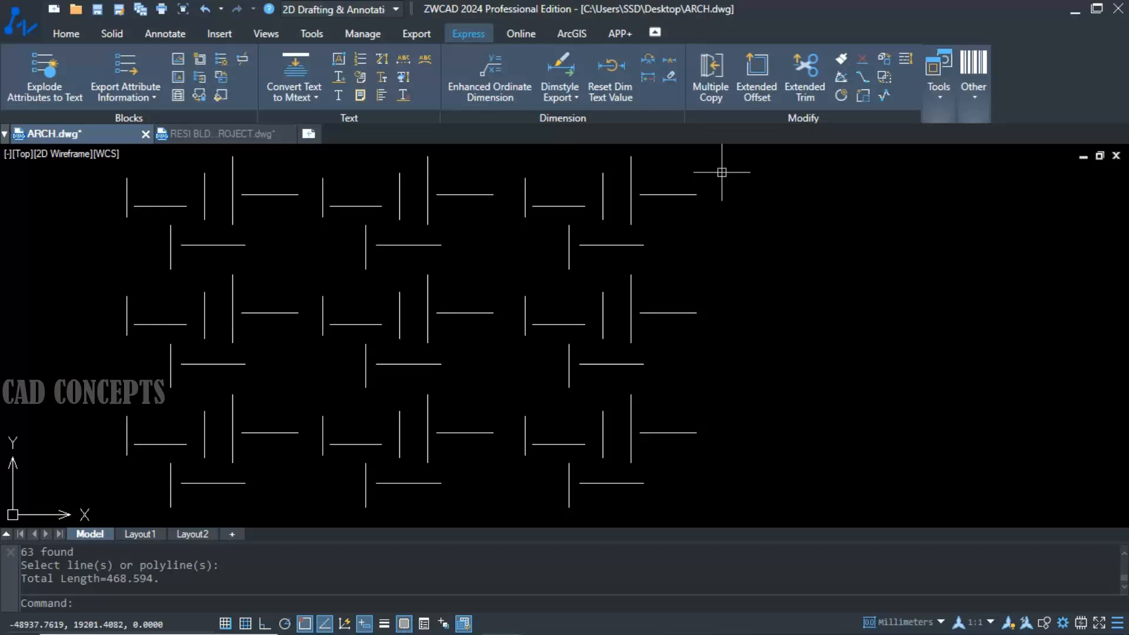
mouse_move(553, 484)
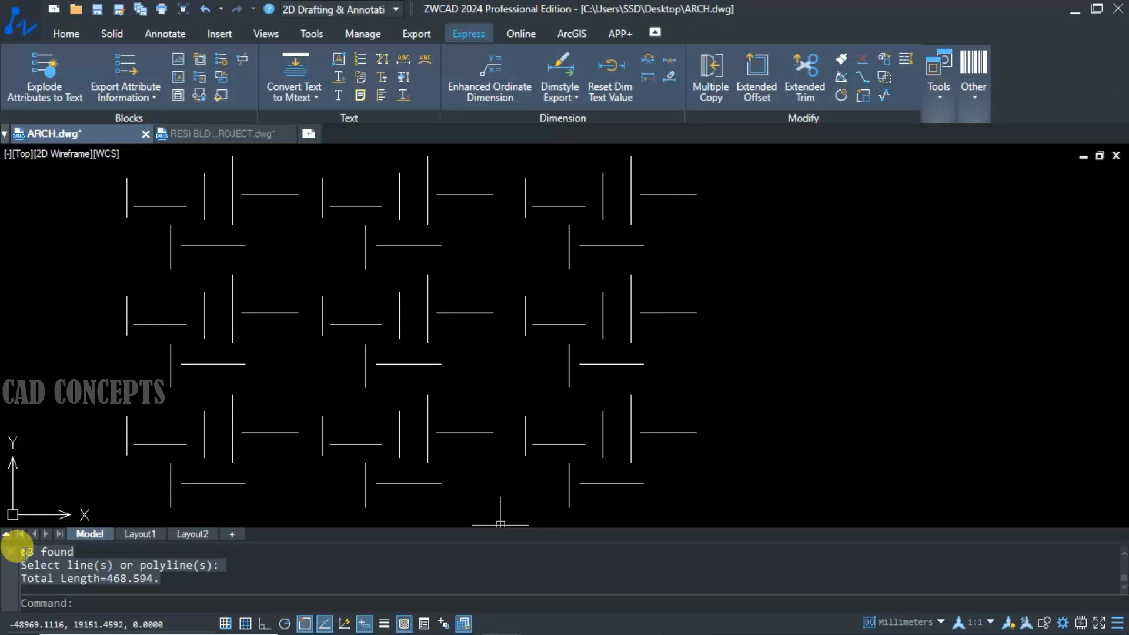
key("ctrl+c")
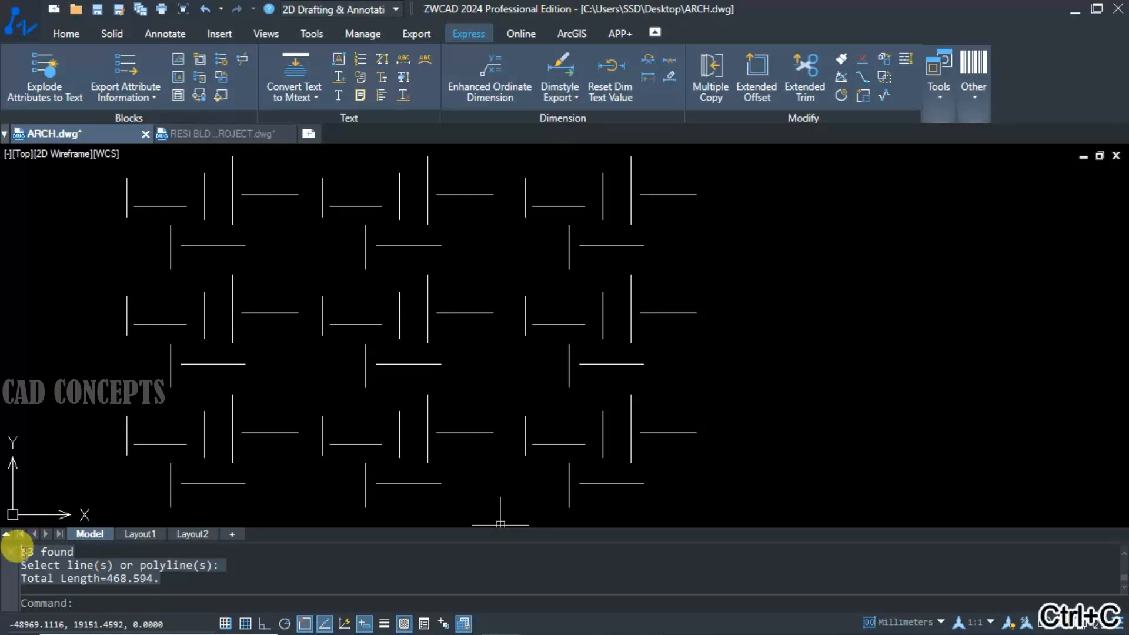
key("ctrl+v")
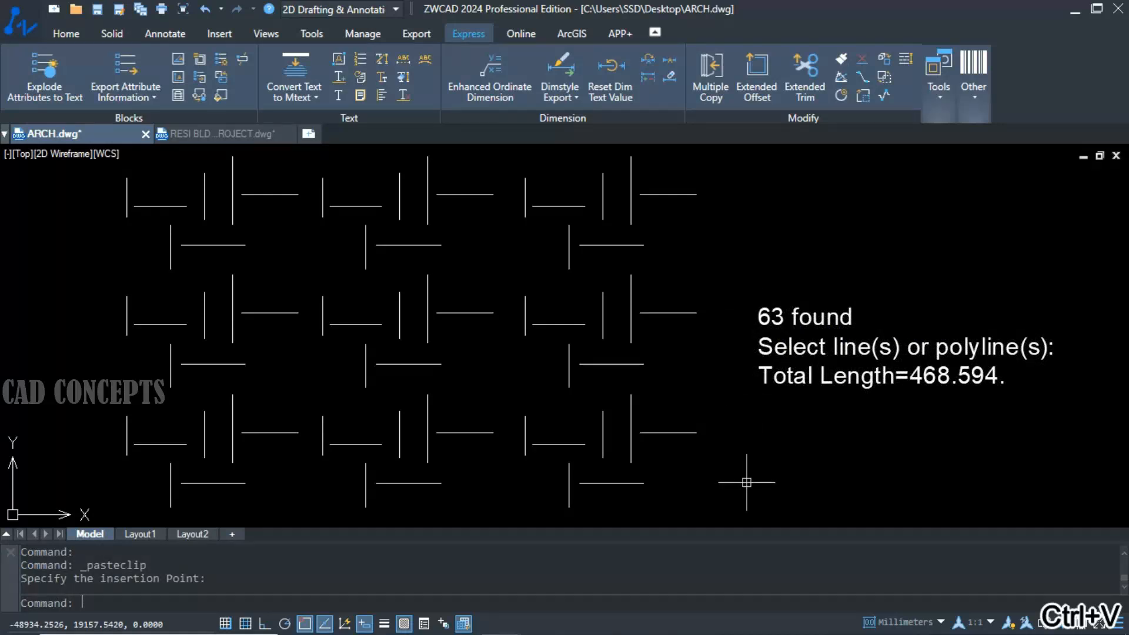
mouse_move(746, 469)
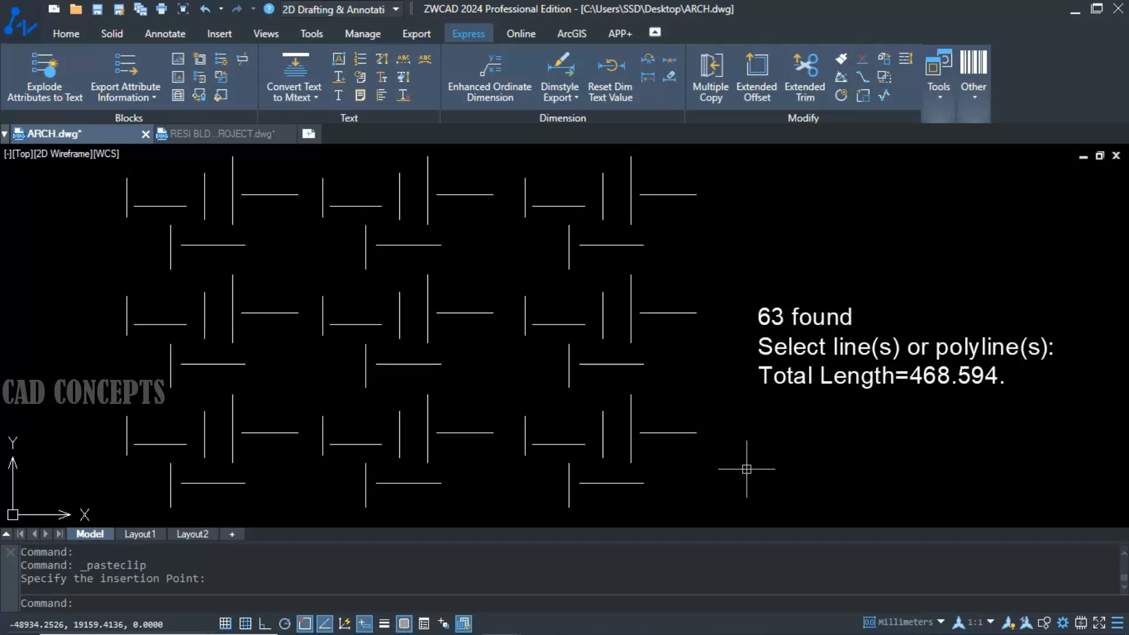
mouse_move(743, 473)
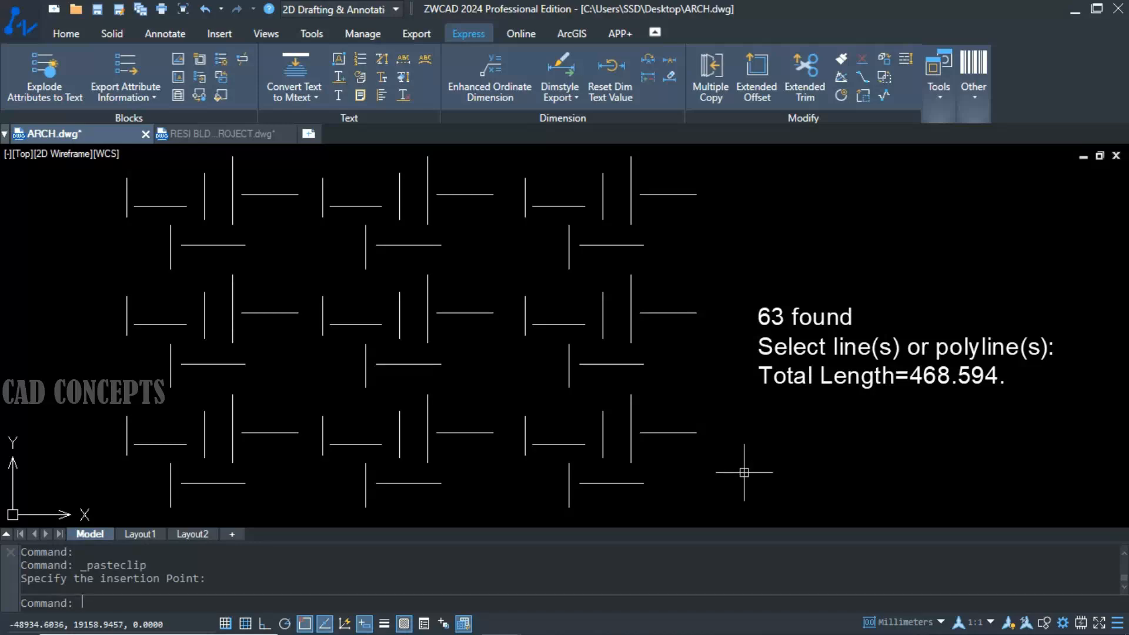
mouse_move(770, 469)
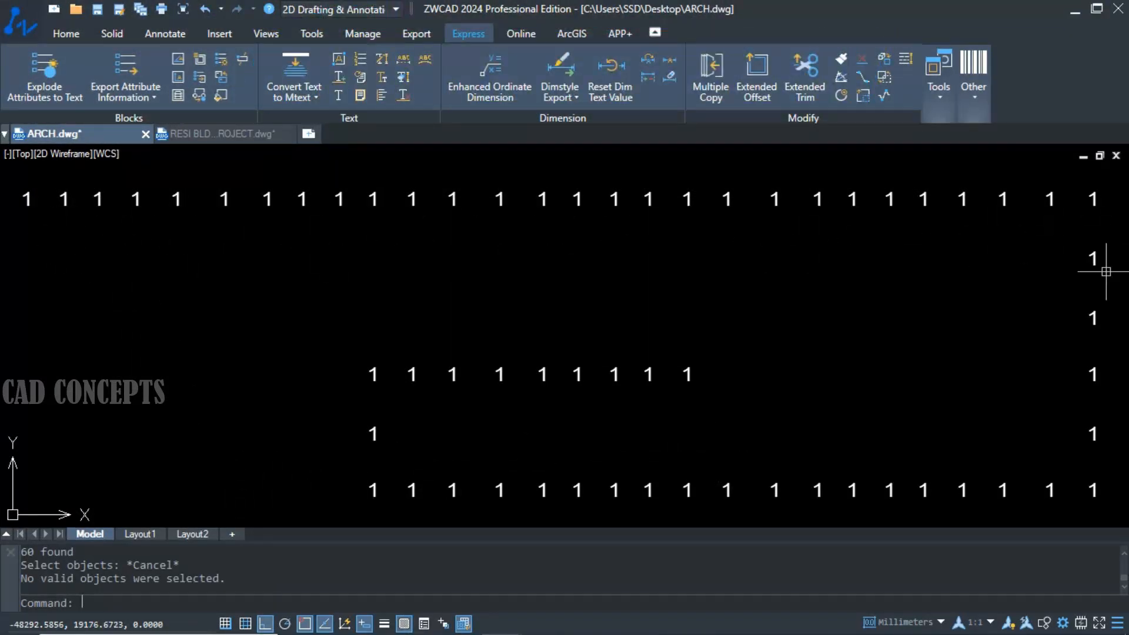
mouse_move(343, 497)
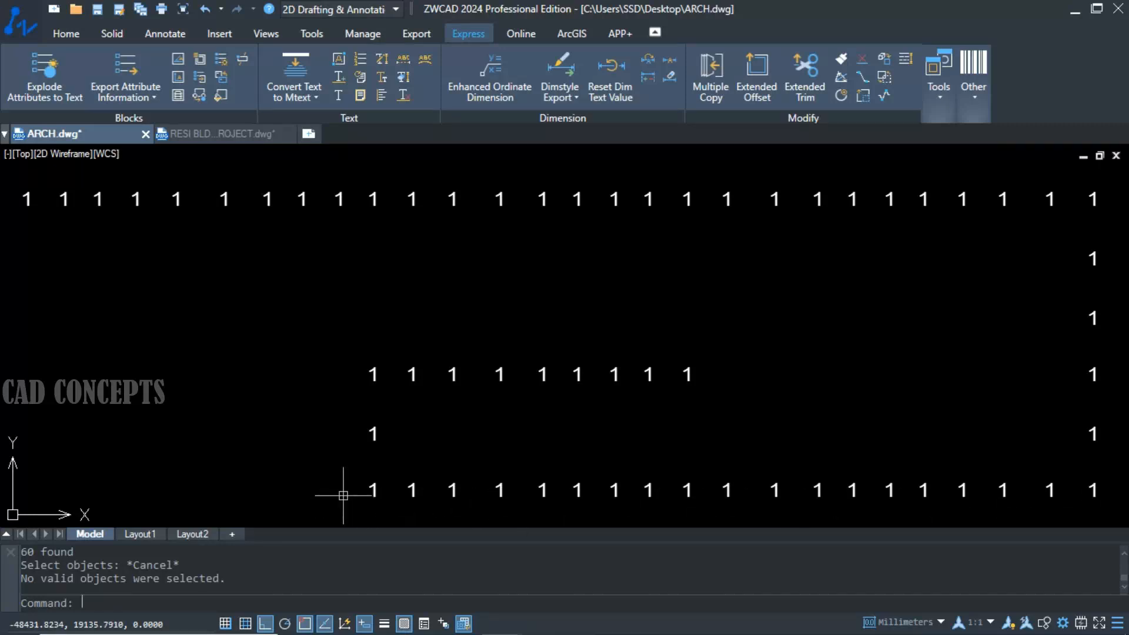
mouse_move(744, 337)
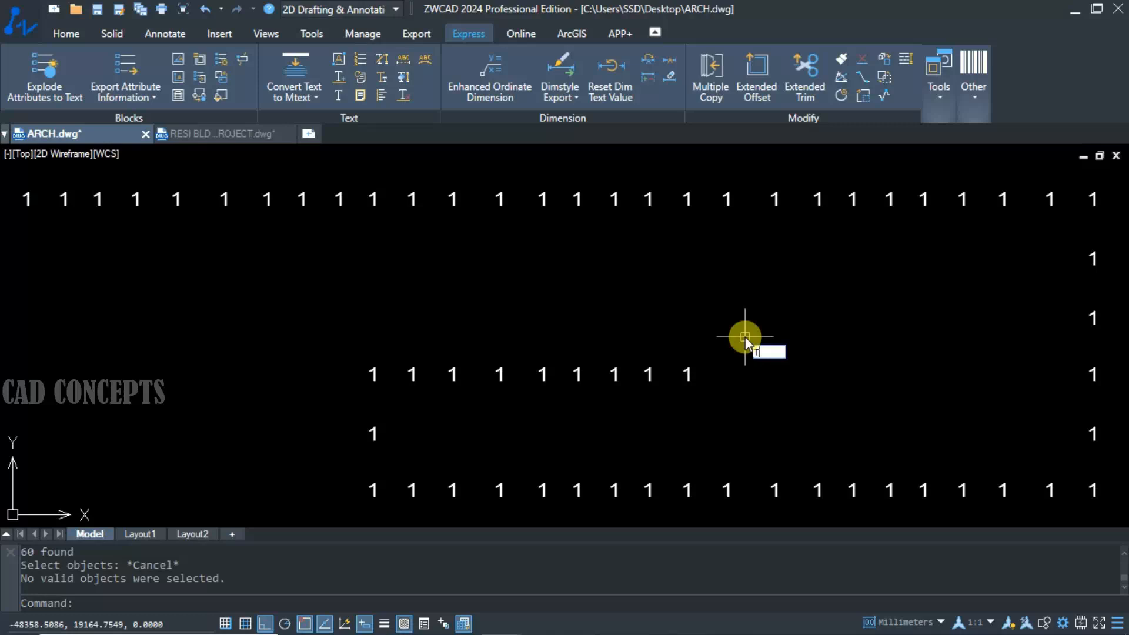
- Run TCOUNT on the fenced 1 labels, numbering 1 to 61 in select order and overwriting them
type("tc")
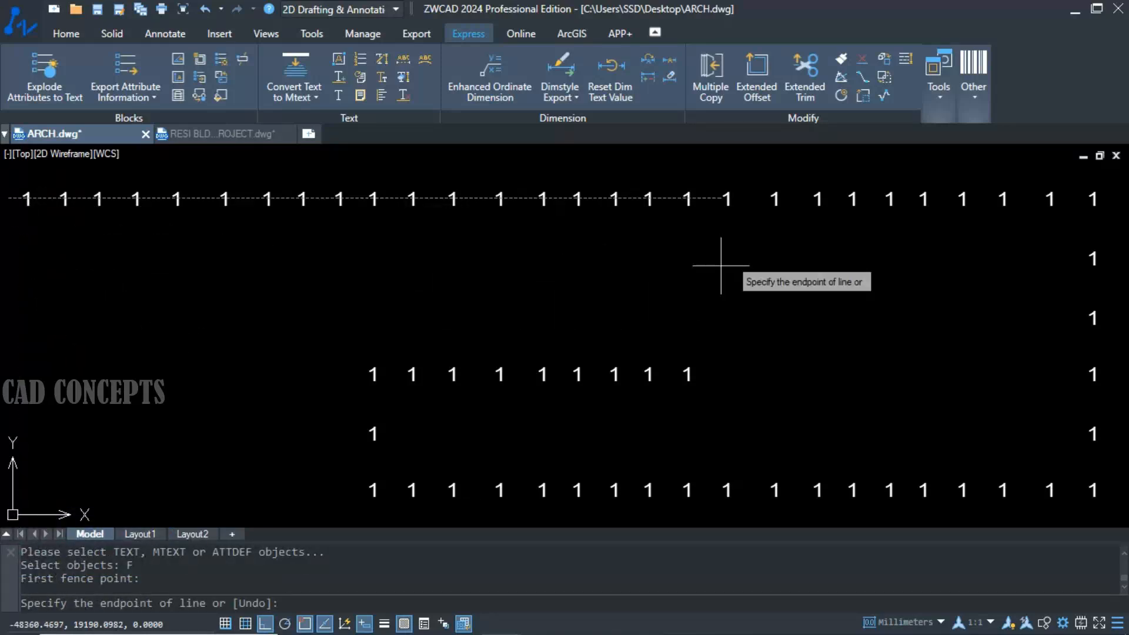
mouse_move(1092, 180)
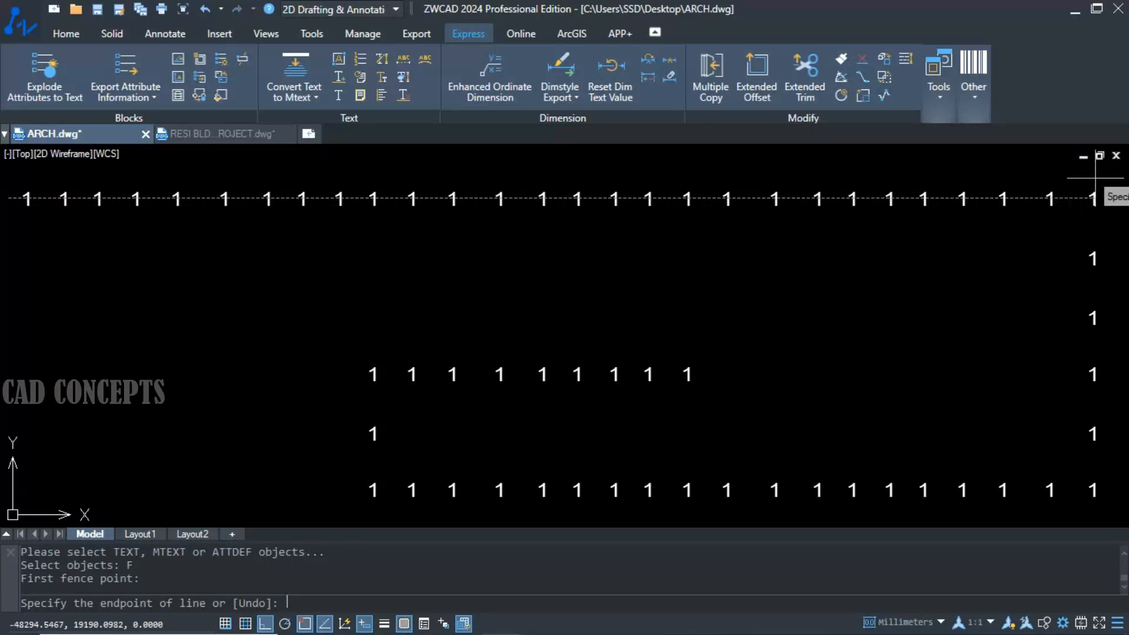
left_click(1093, 492)
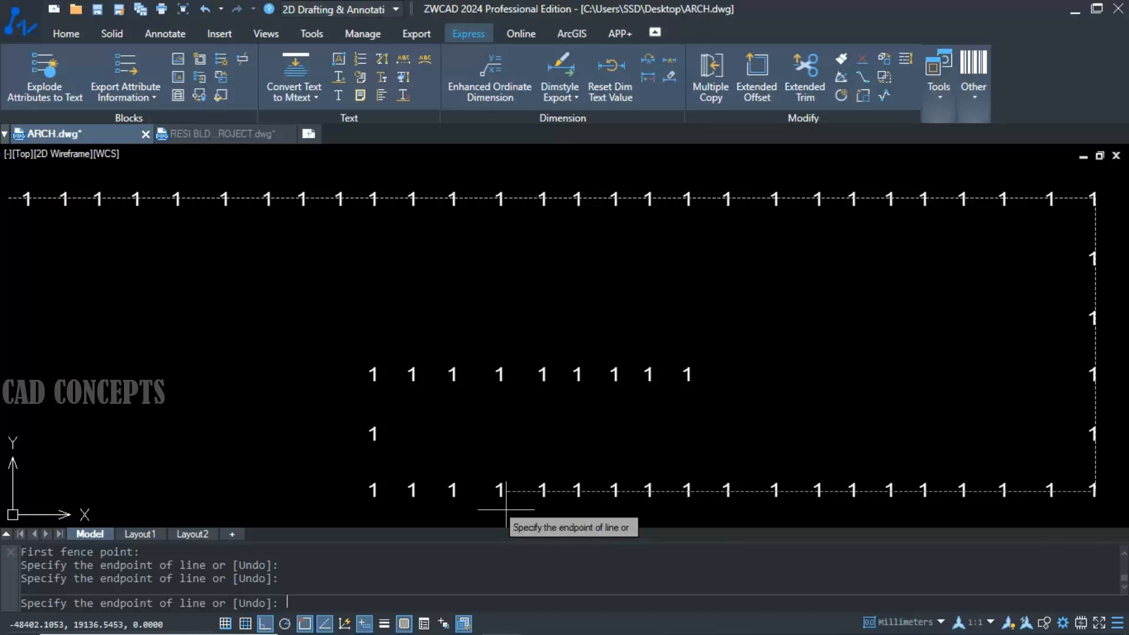
mouse_move(373, 512)
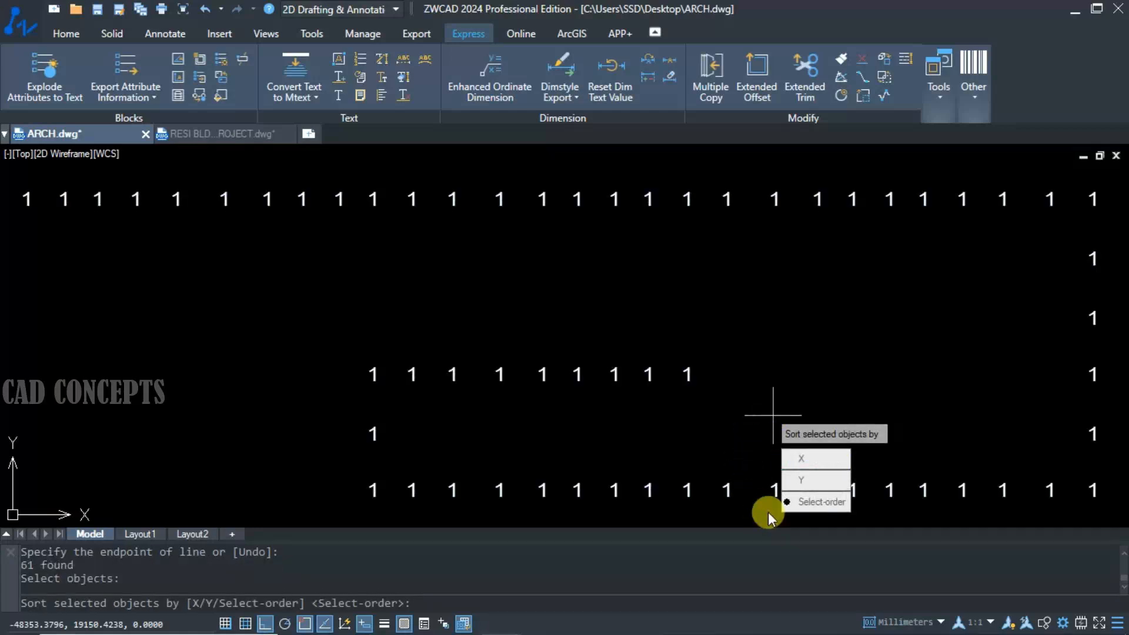
left_click(821, 503)
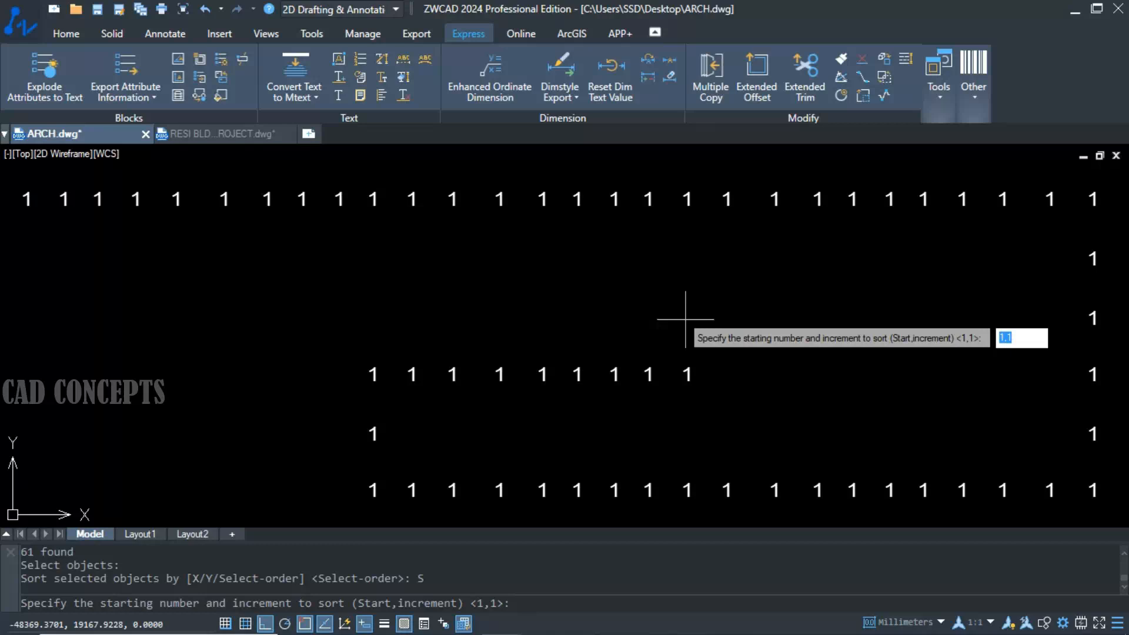
key("Return")
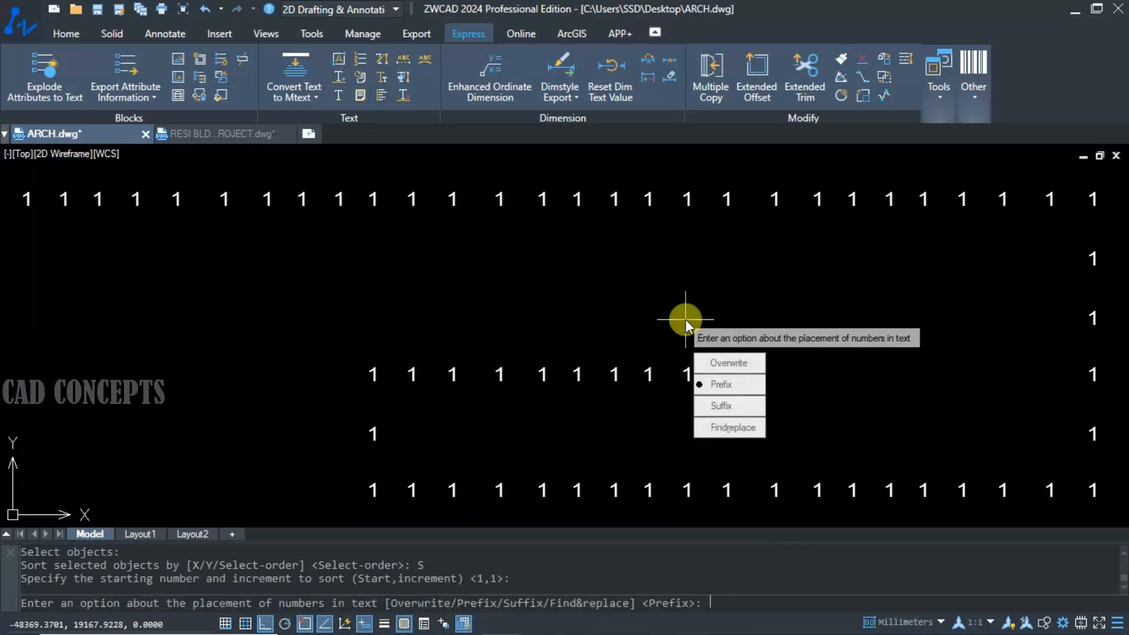
mouse_move(730, 364)
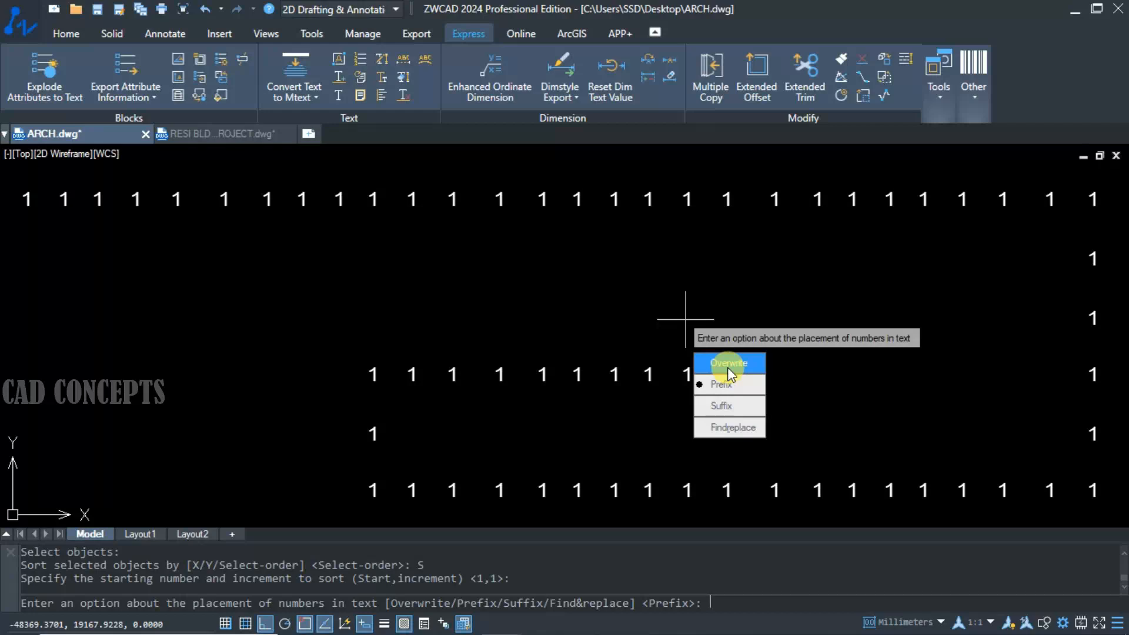
left_click(728, 362)
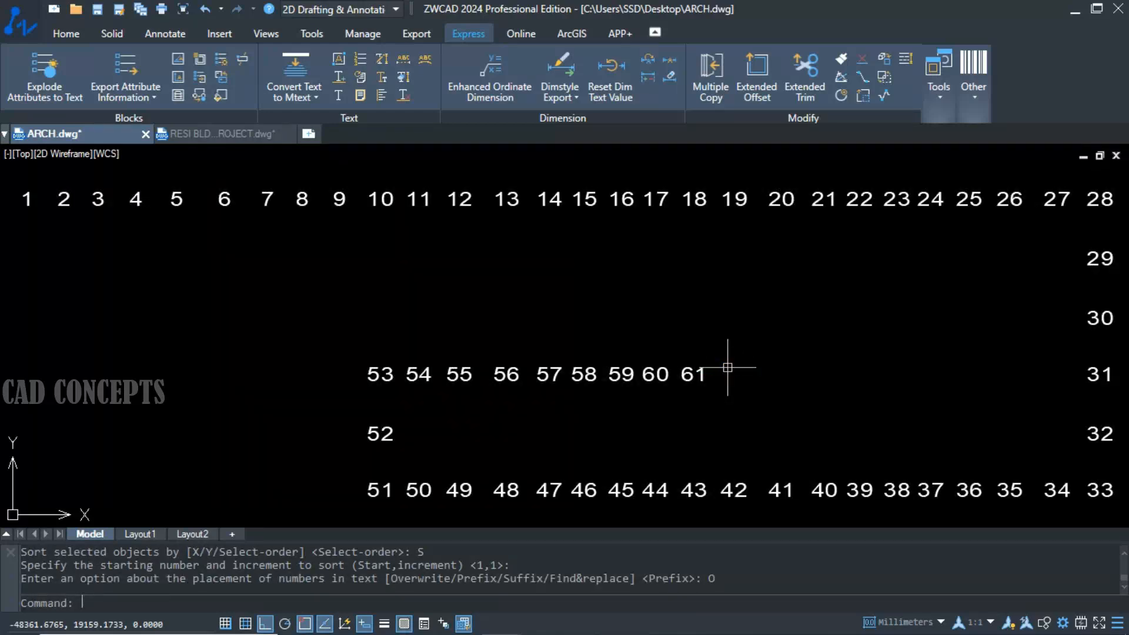
mouse_move(10, 231)
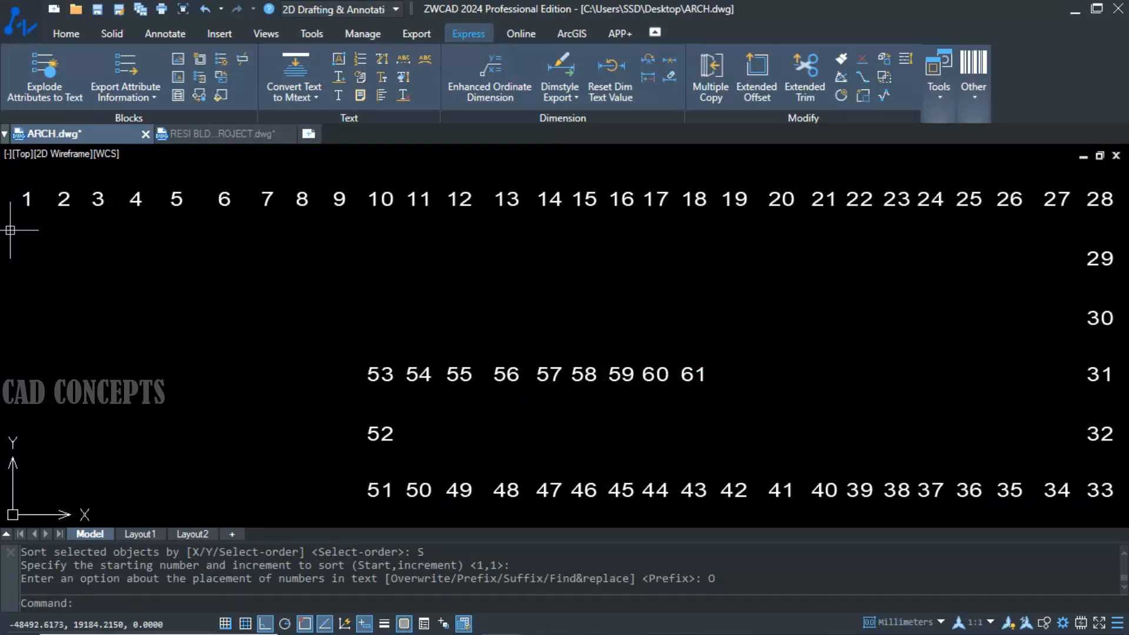
mouse_move(1079, 257)
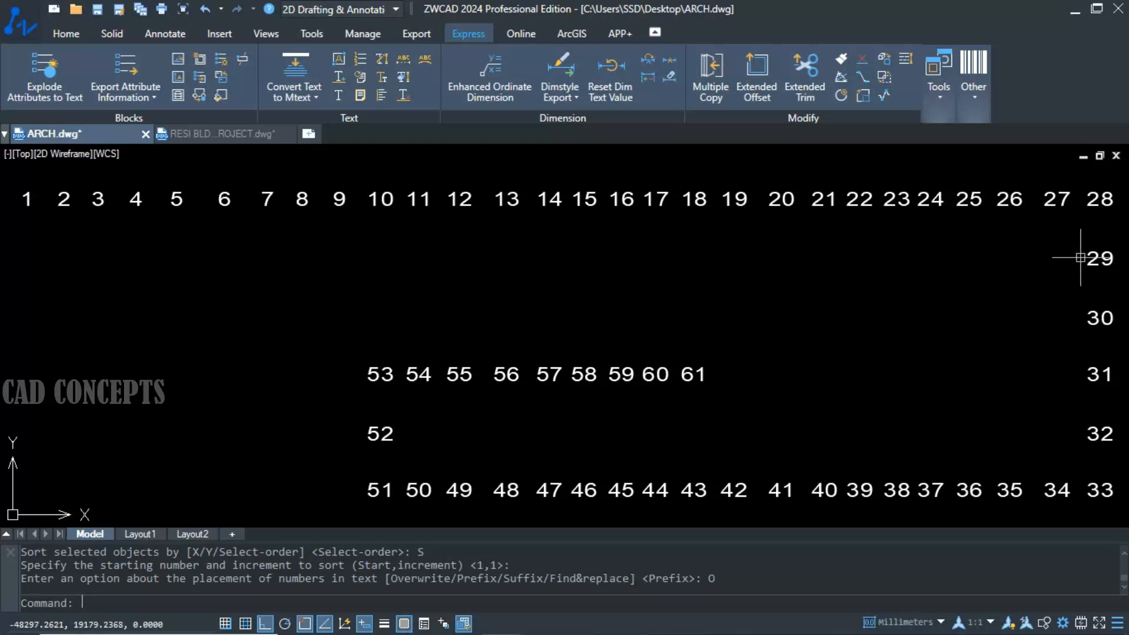
mouse_move(566, 459)
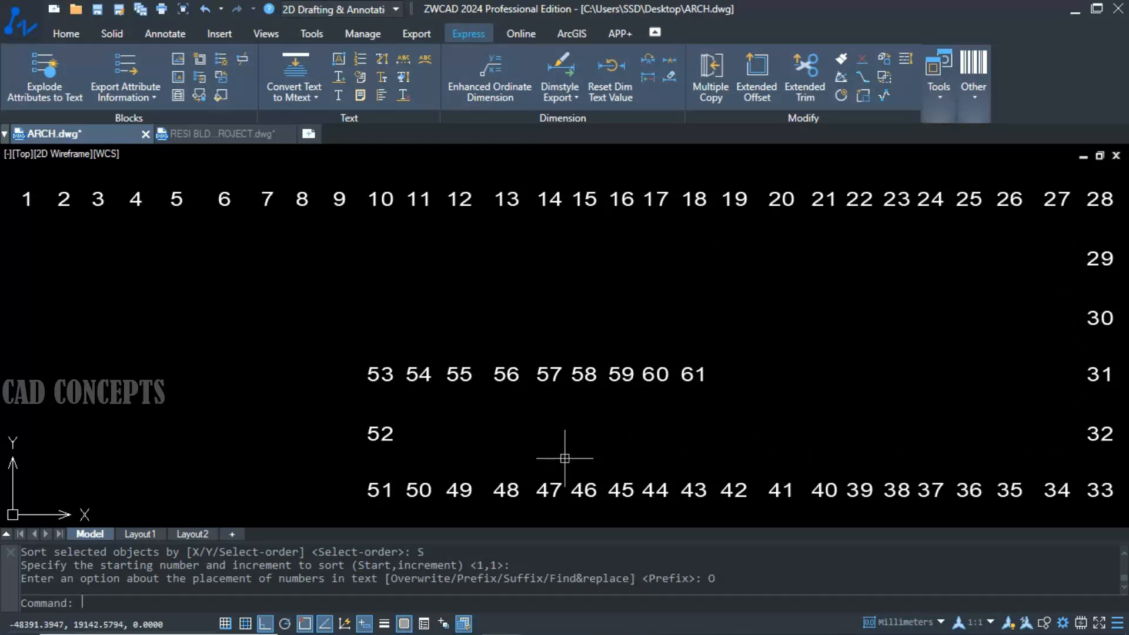
mouse_move(629, 395)
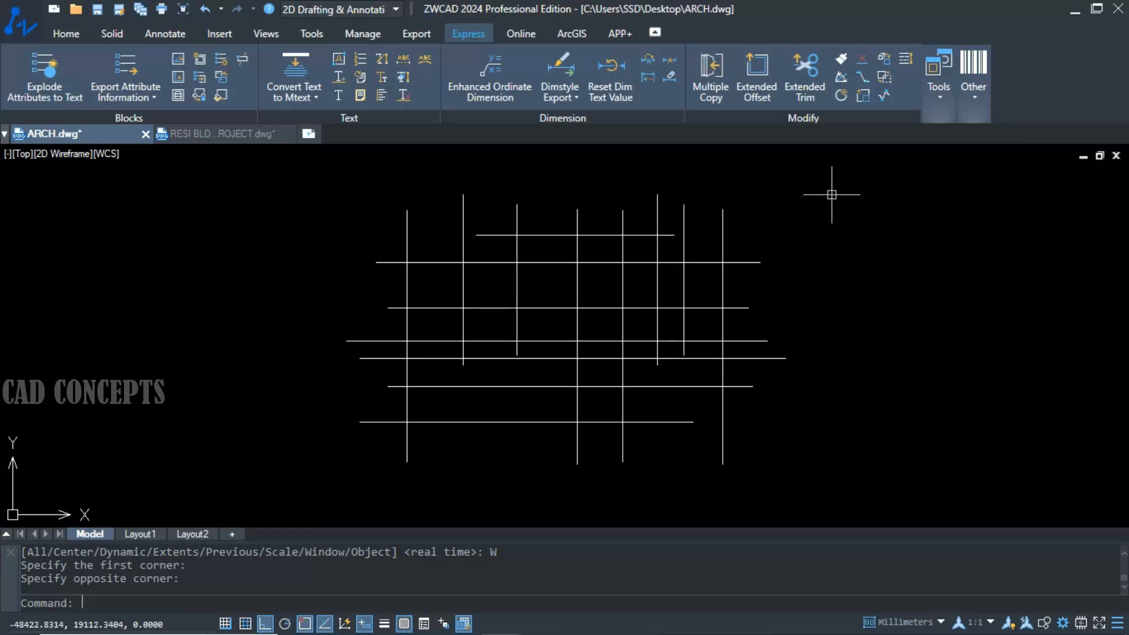
- Select the grid of crossing lines and review their varying elevations in Properties
left_click(581, 308)
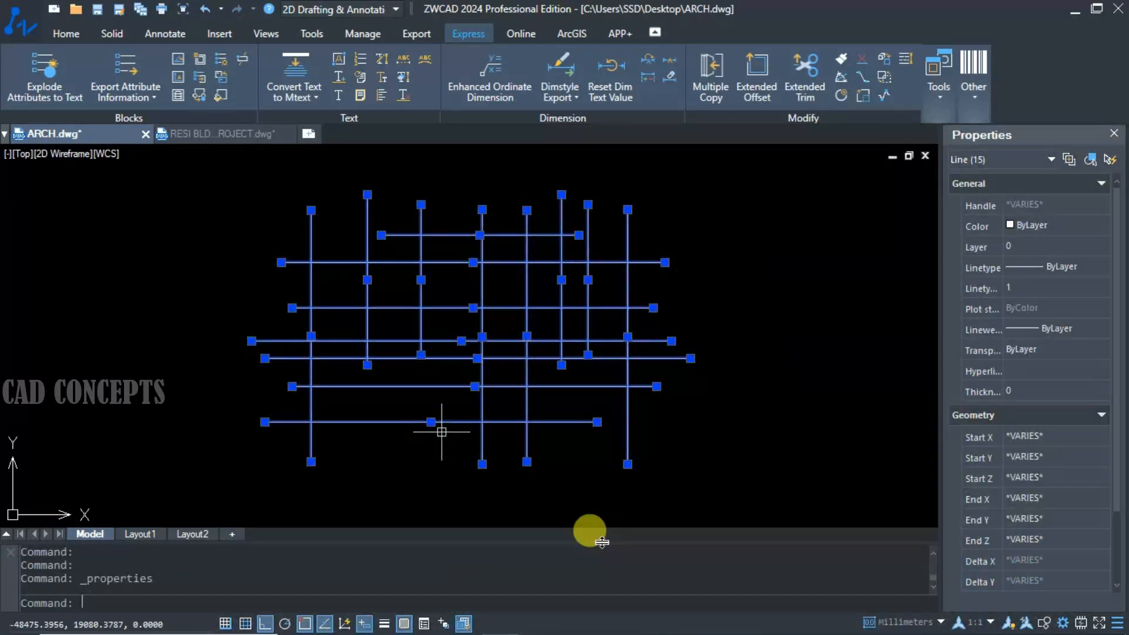
mouse_move(1034, 551)
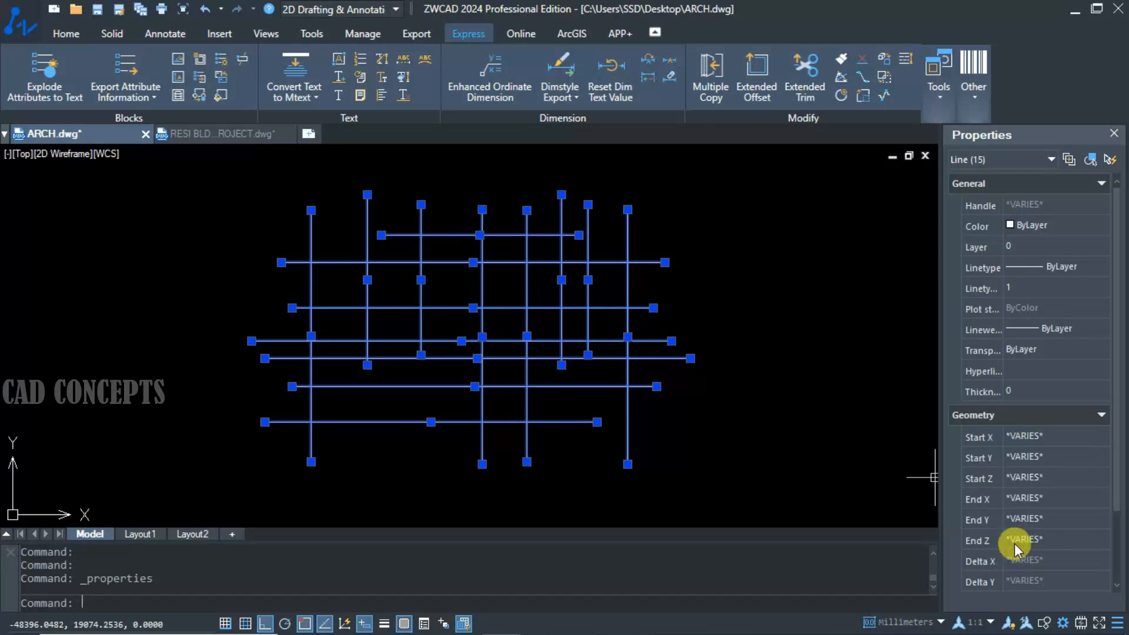
mouse_move(1023, 479)
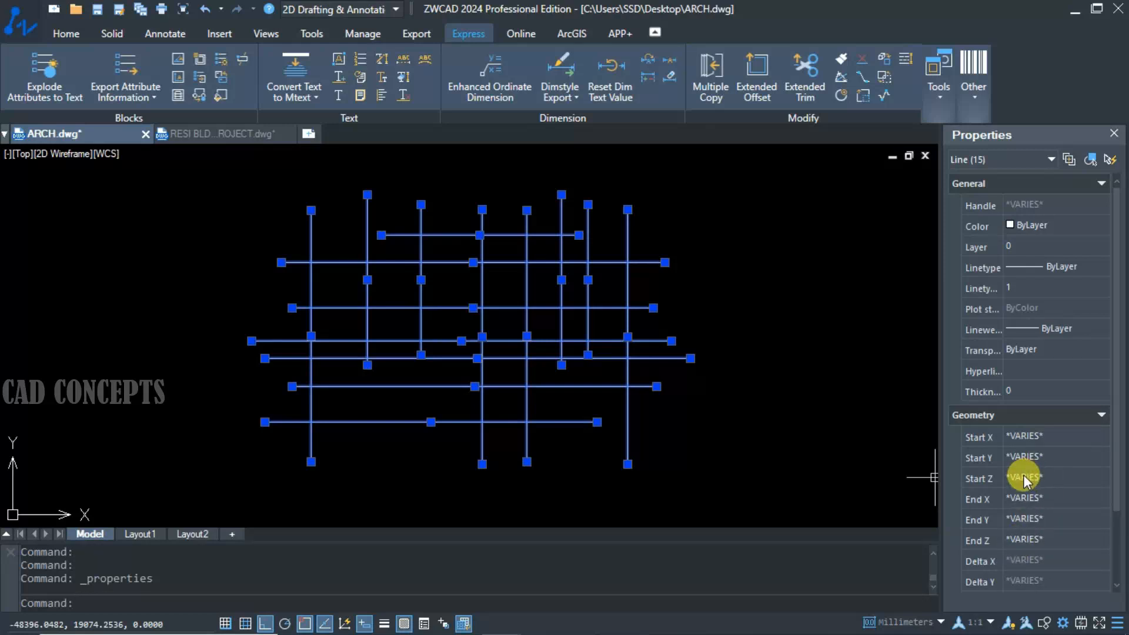
scroll("down", 3)
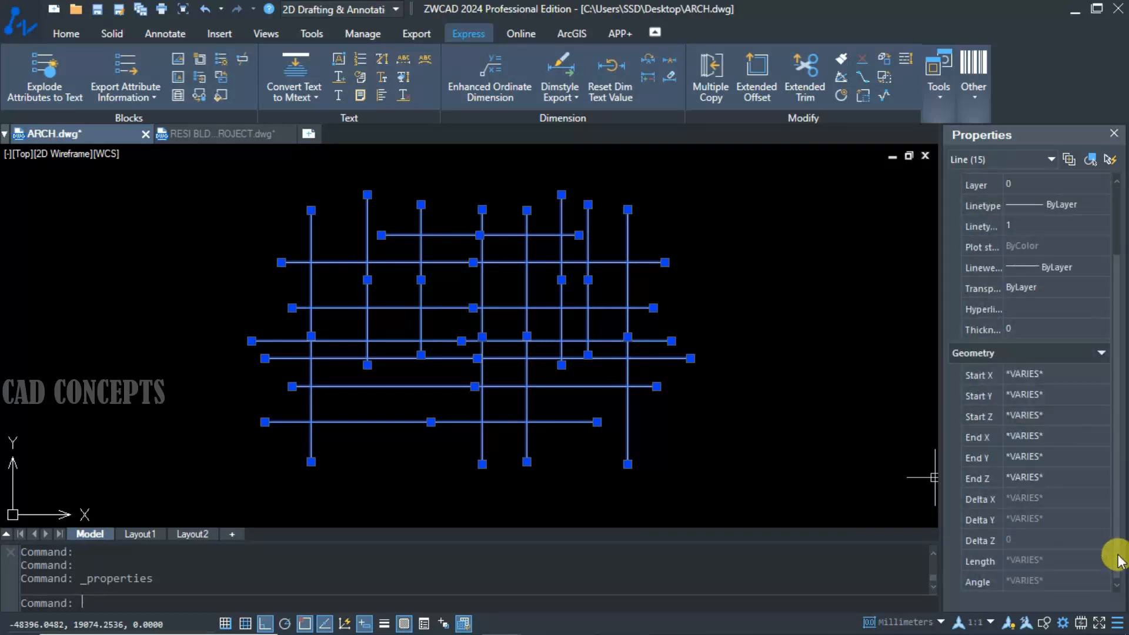
mouse_move(1037, 432)
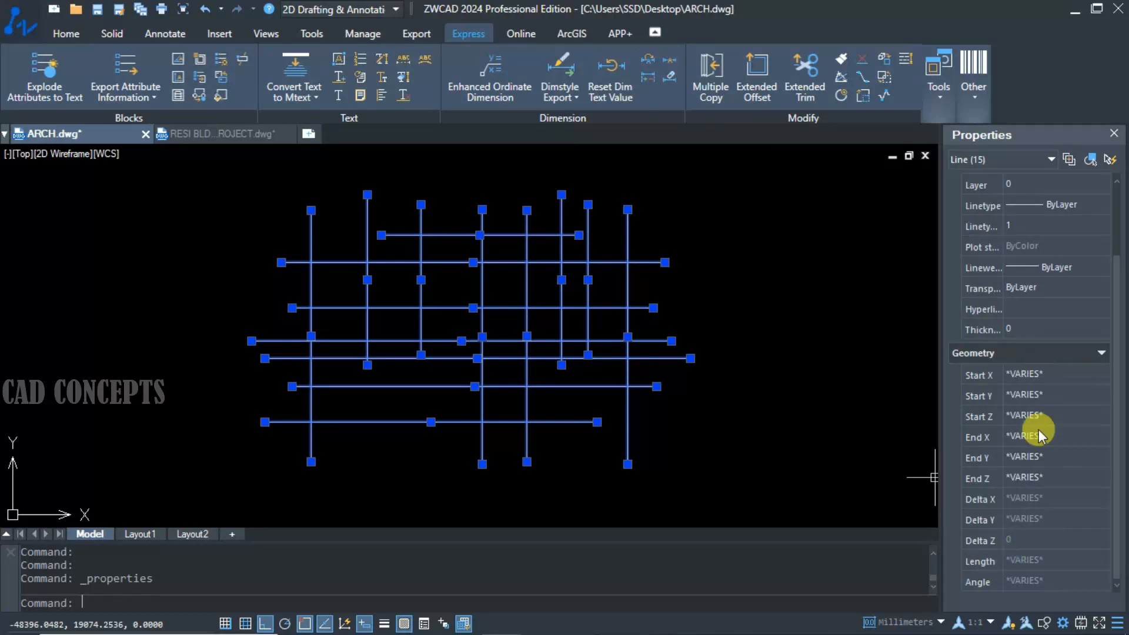
left_click(1114, 133)
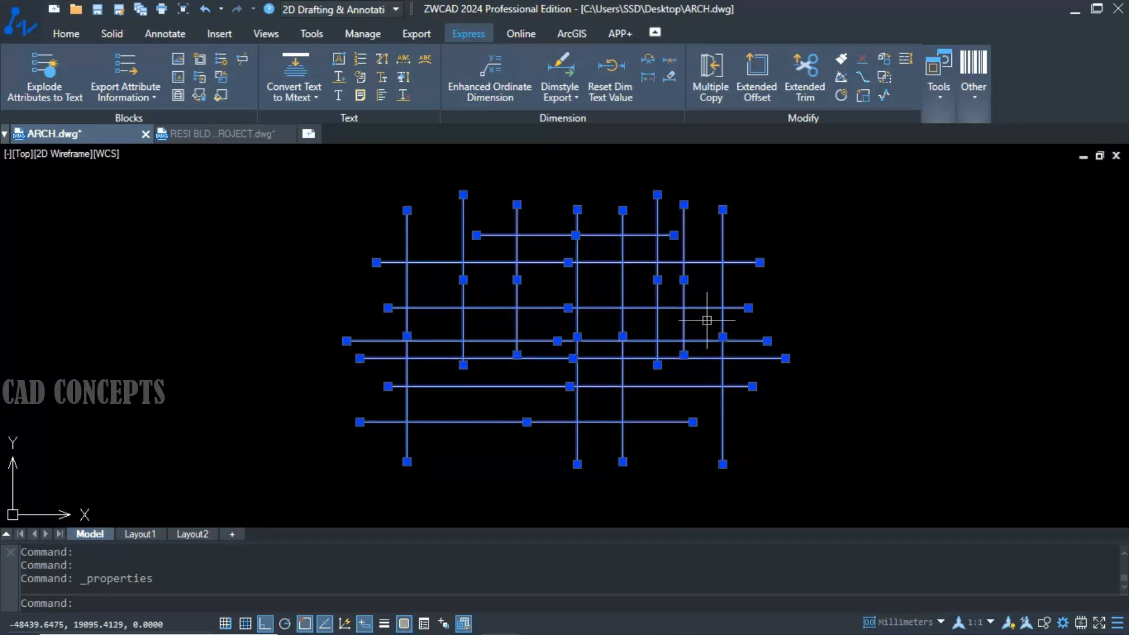
mouse_move(604, 361)
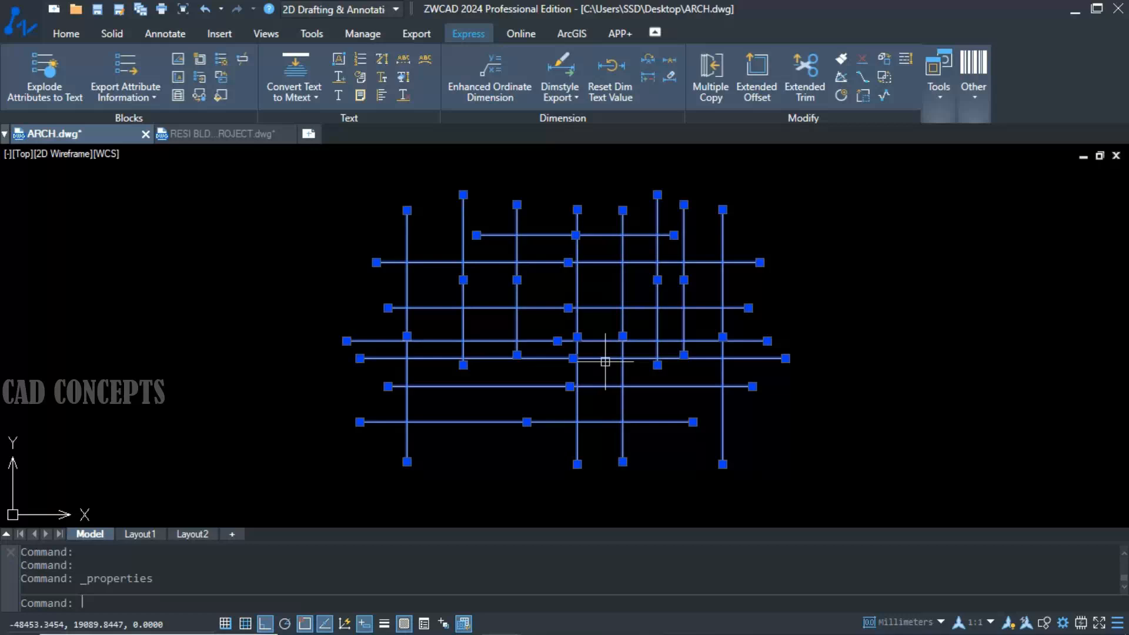
- Flatten the grid keeping hidden lines, then check the result in orbit and Properties
type("F")
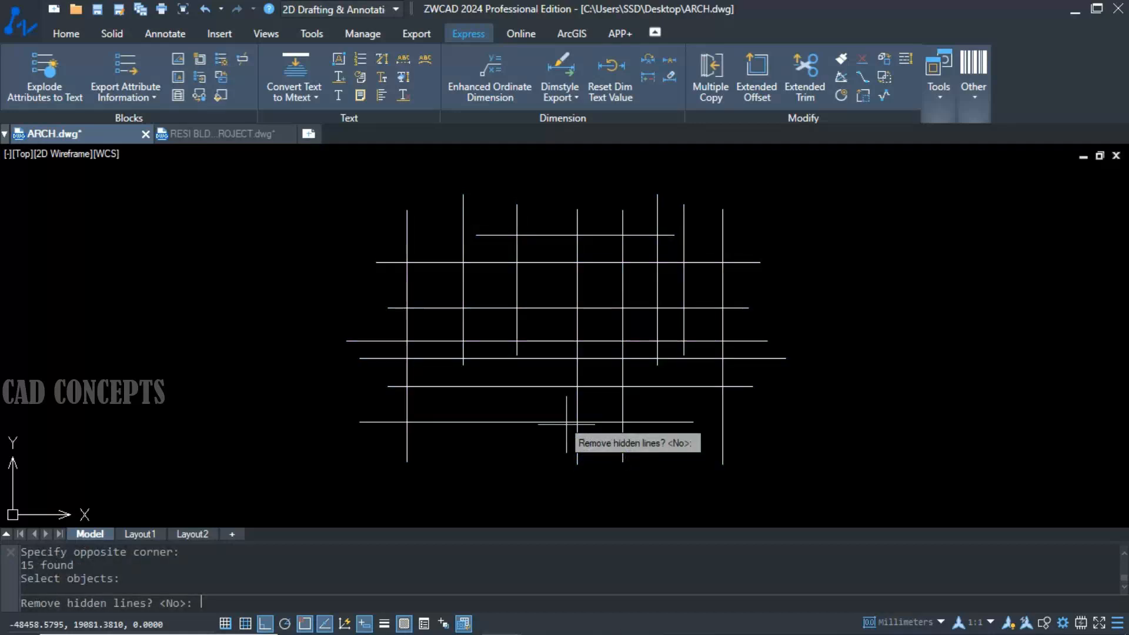
key("Return")
type("3DO")
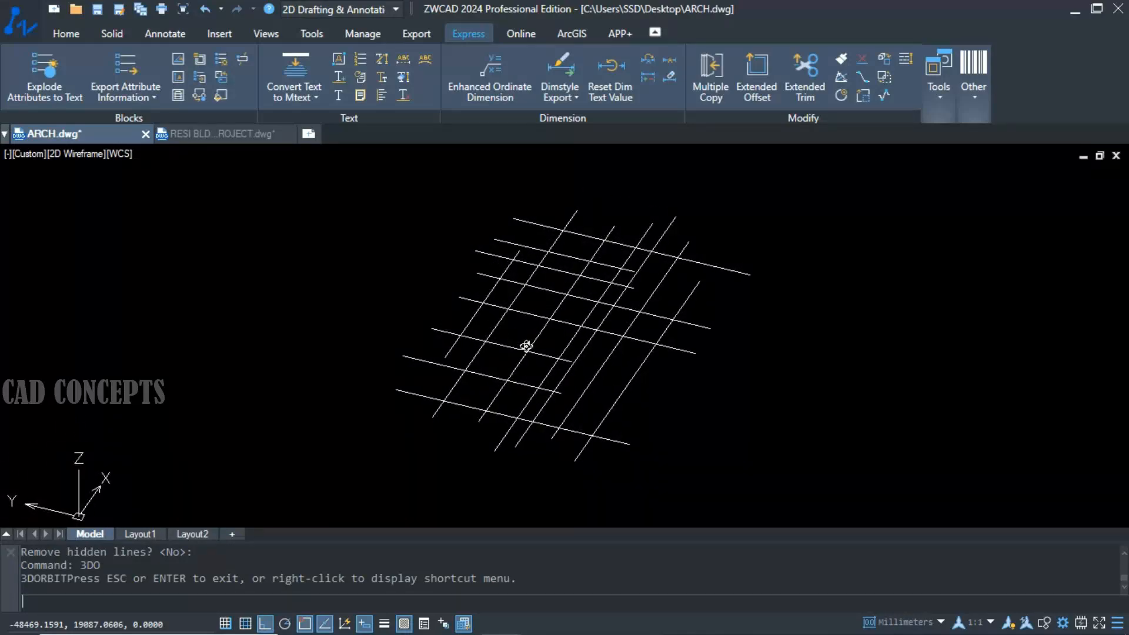
key("ctrl+z")
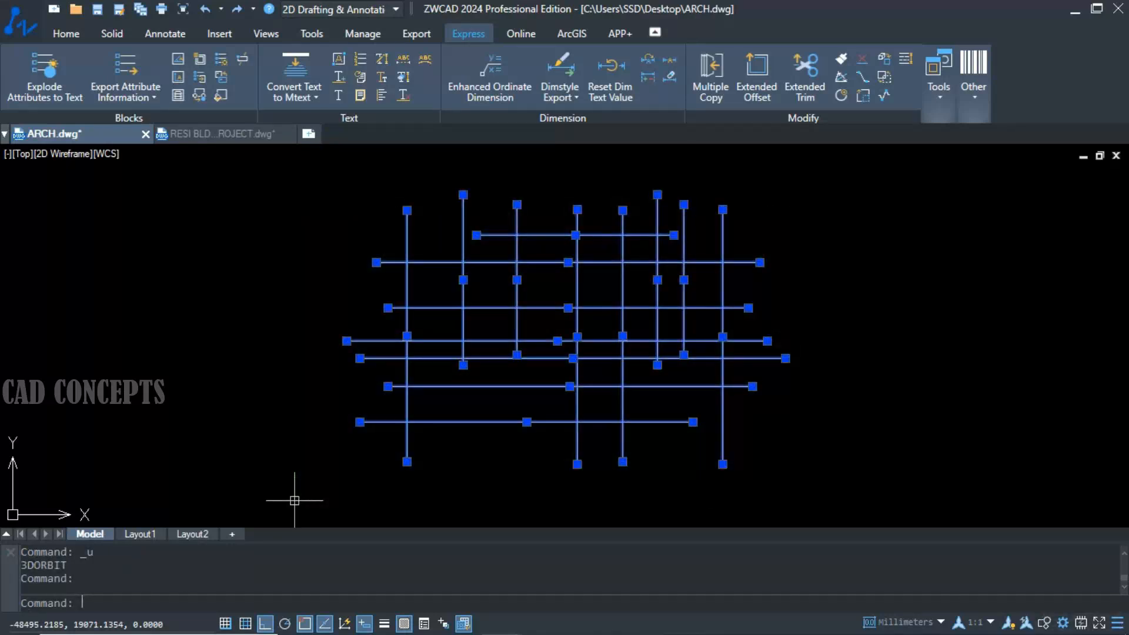
right_click(410, 438)
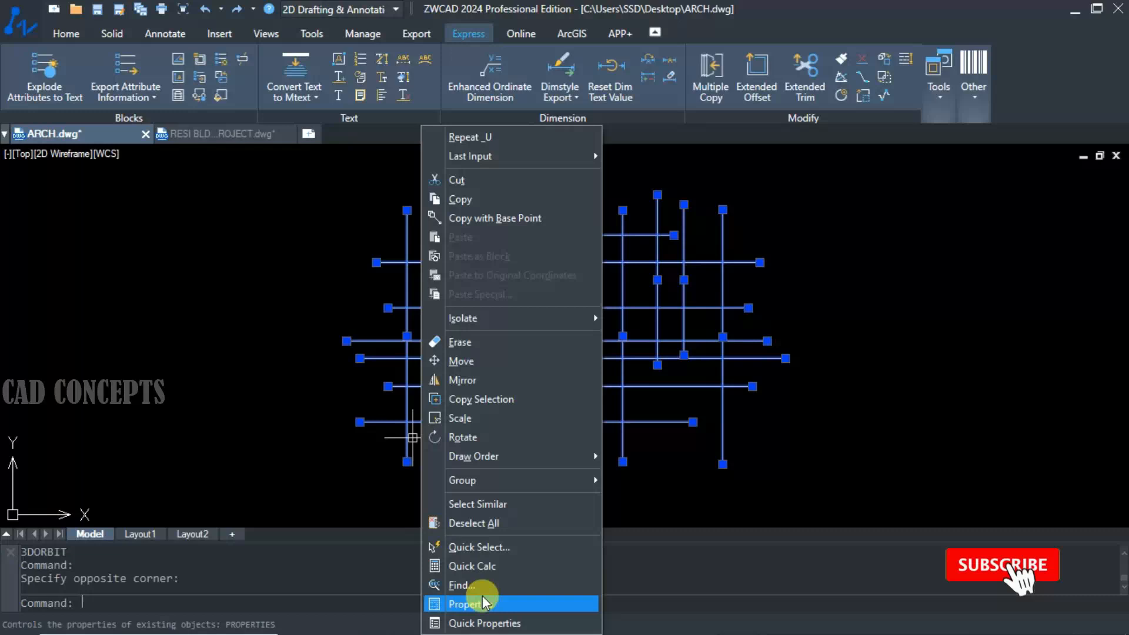
left_click(473, 603)
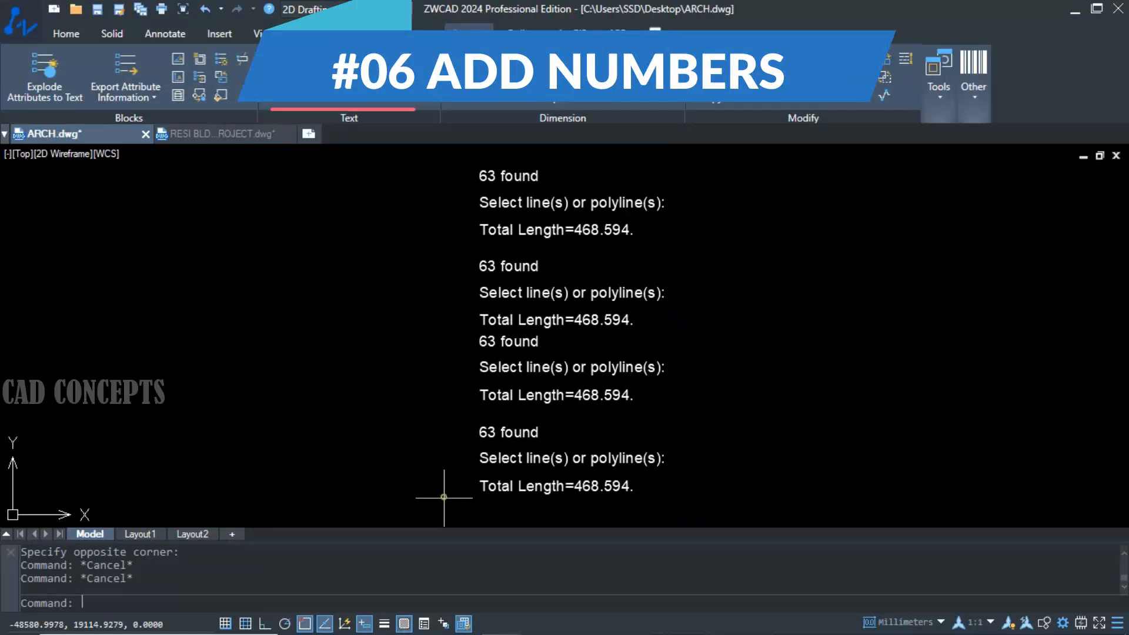
- Run TCOUNT on the twelve text lines with Y sort, prefixing numbers 1 to 12
left_click(467, 34)
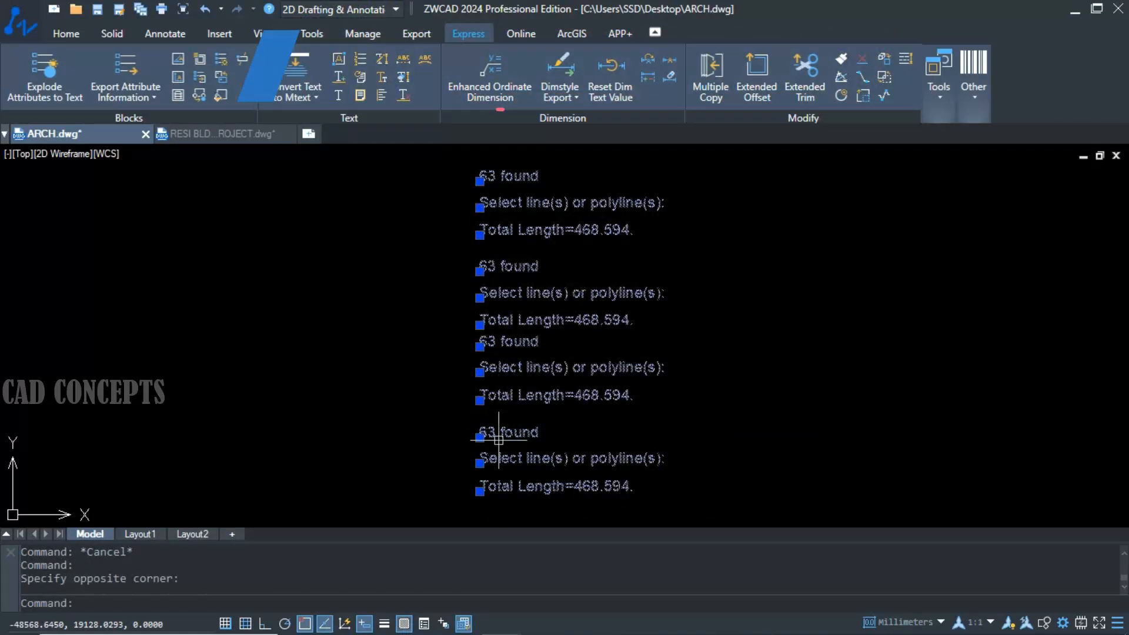
mouse_move(464, 354)
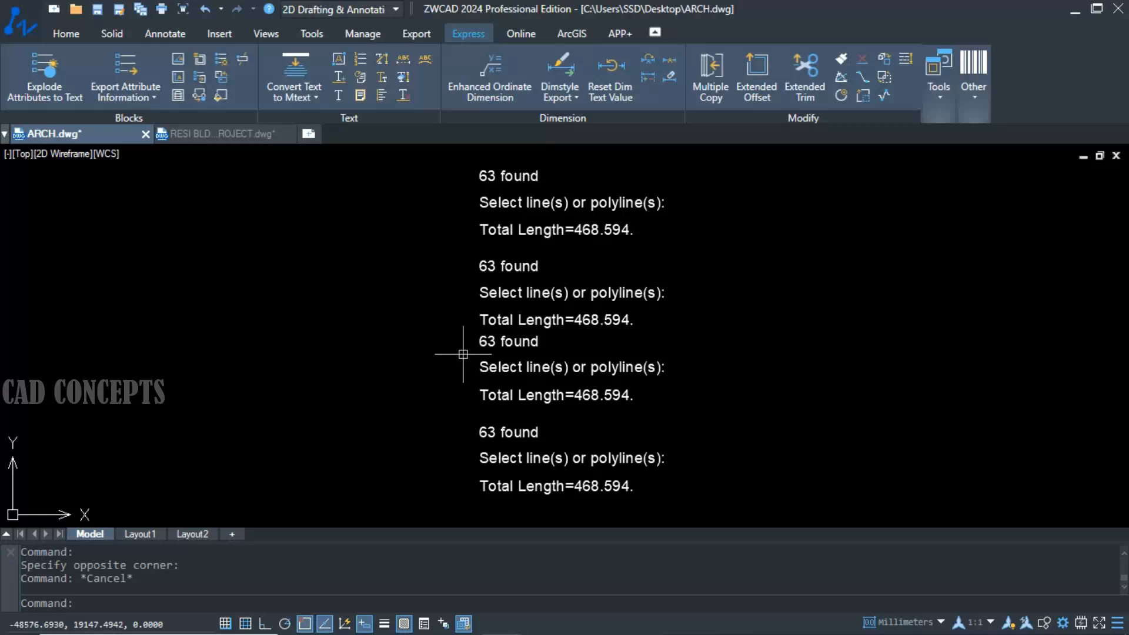
type("TC")
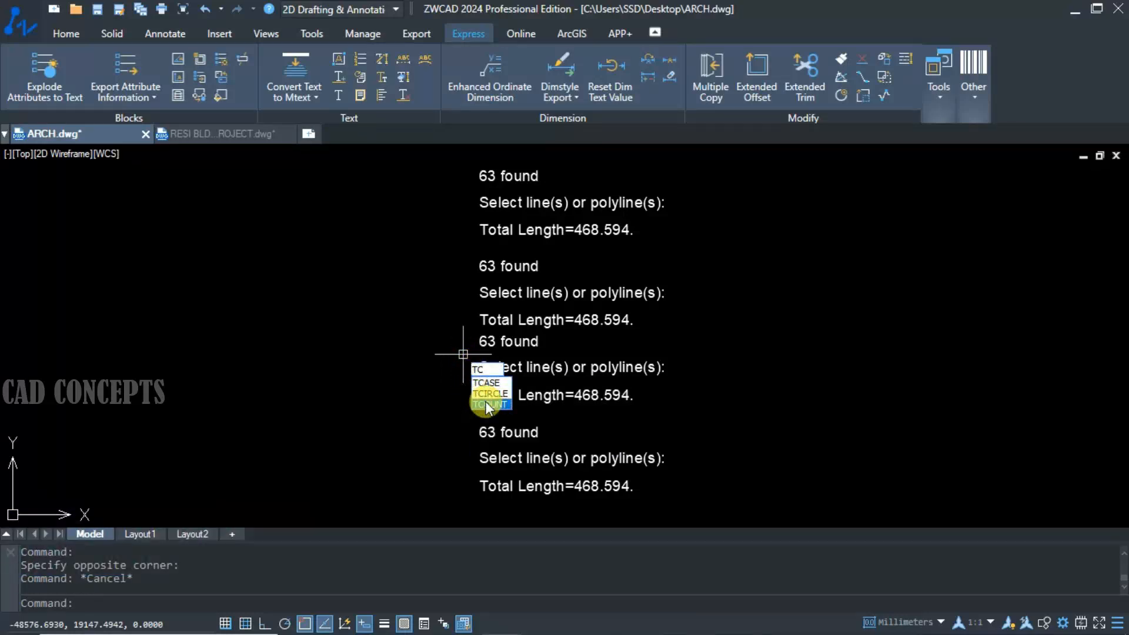
left_click(488, 405)
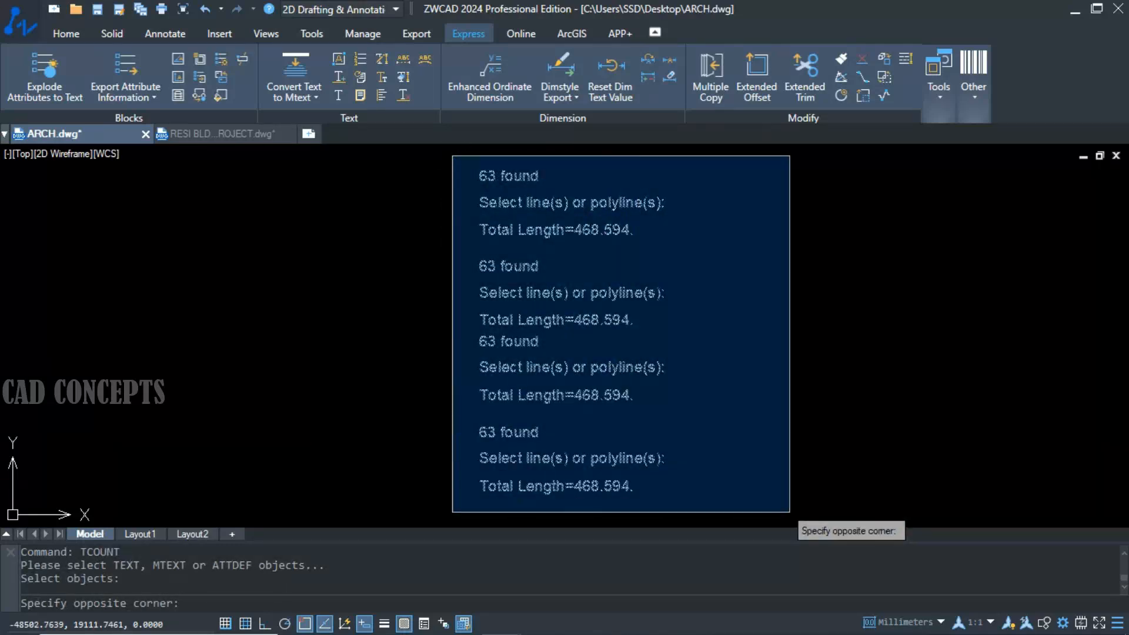
left_click(791, 513)
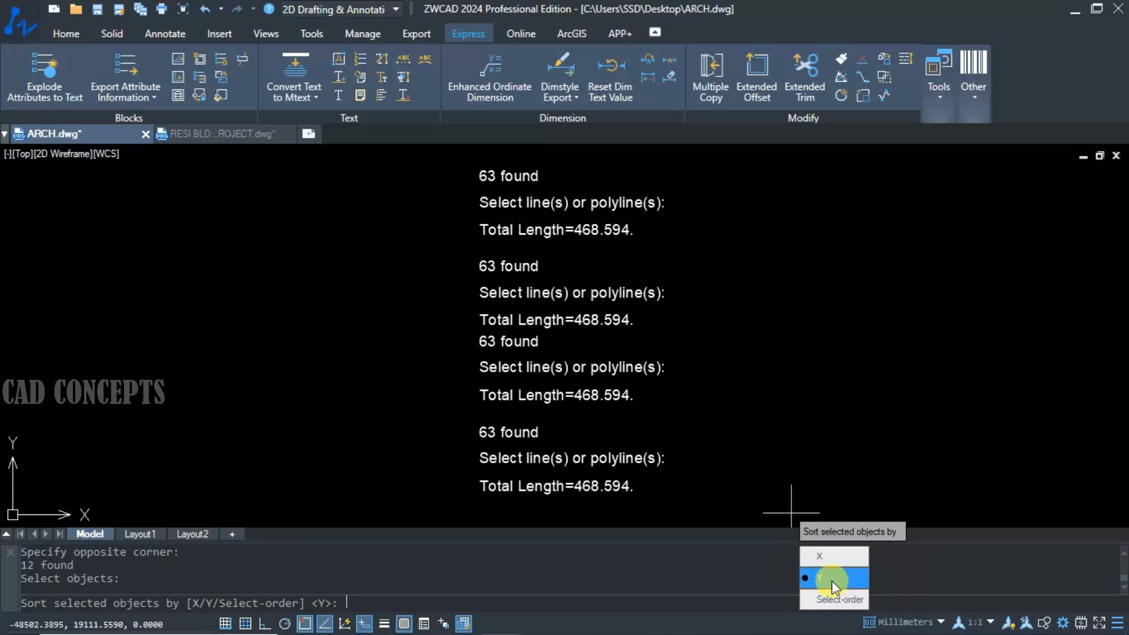
left_click(832, 579)
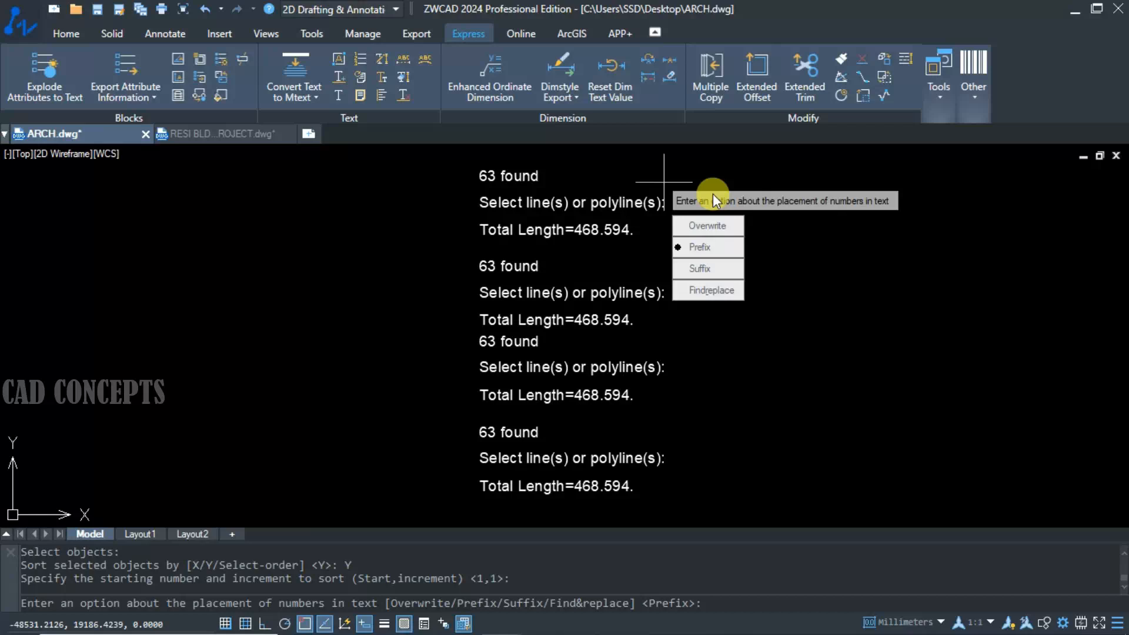
left_click(699, 245)
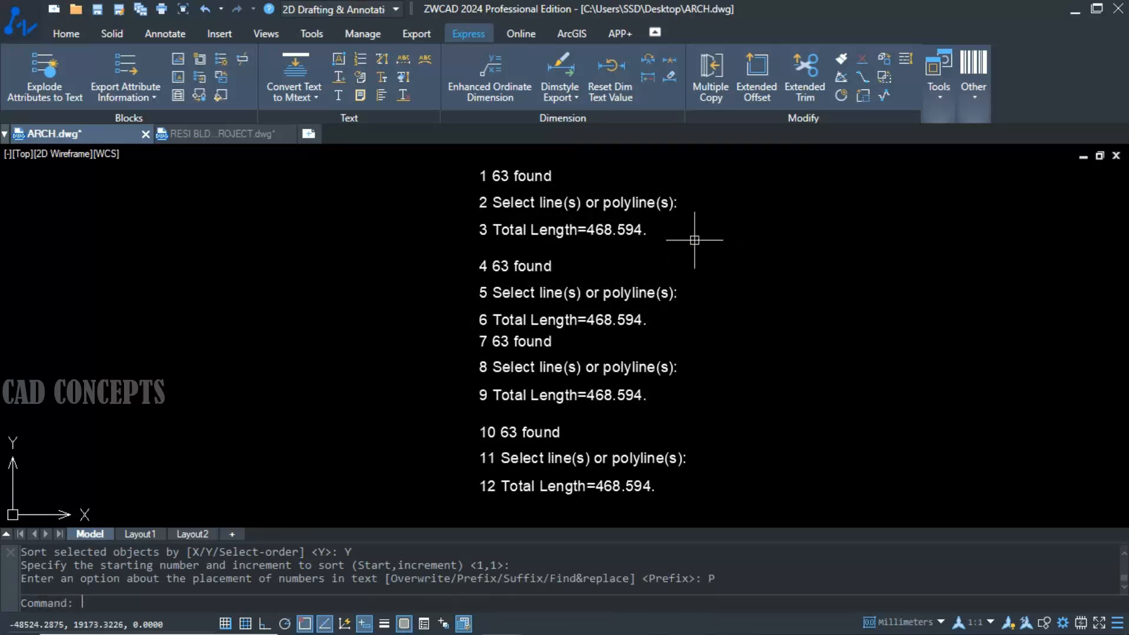
mouse_move(481, 168)
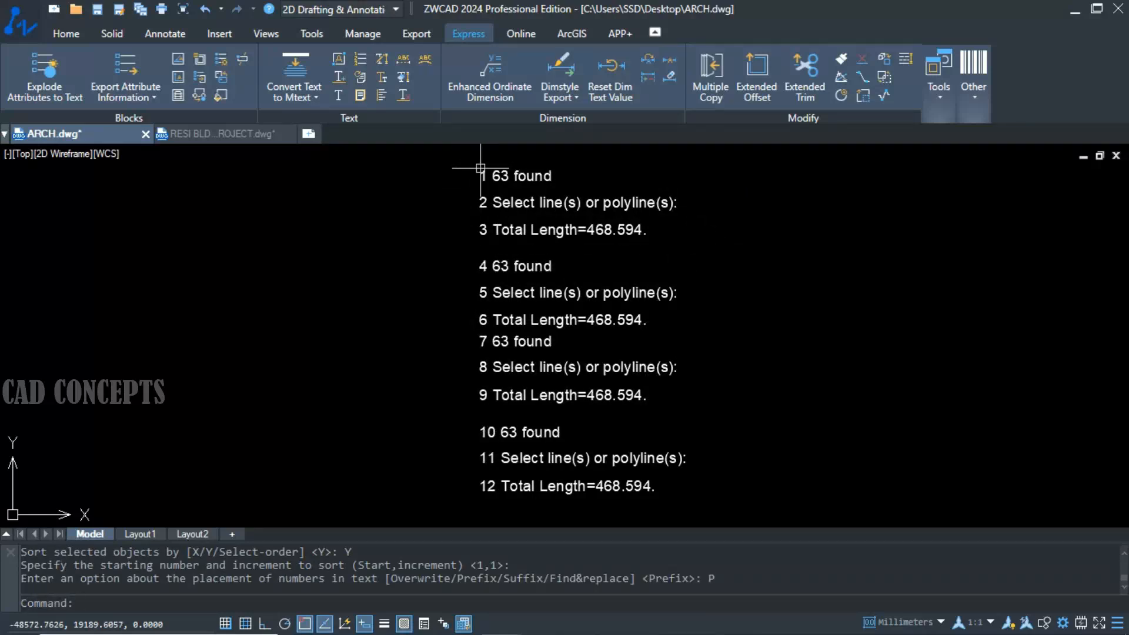
mouse_move(478, 426)
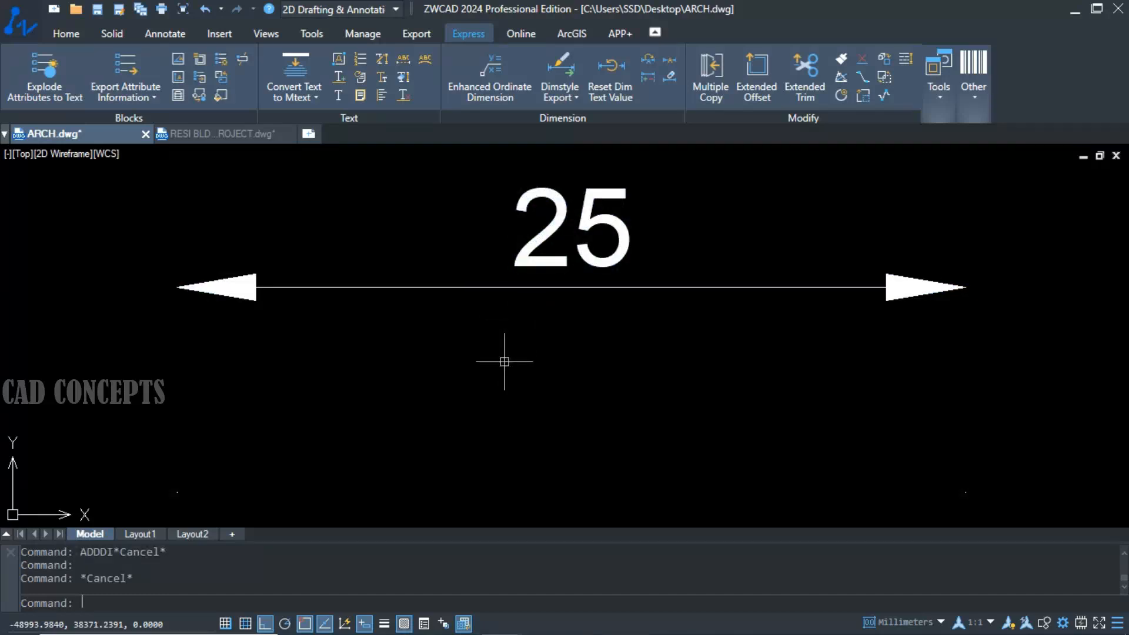
- Run DIMASBX on the 25 dimension and choose Add to give it extension lines
type("DIMA")
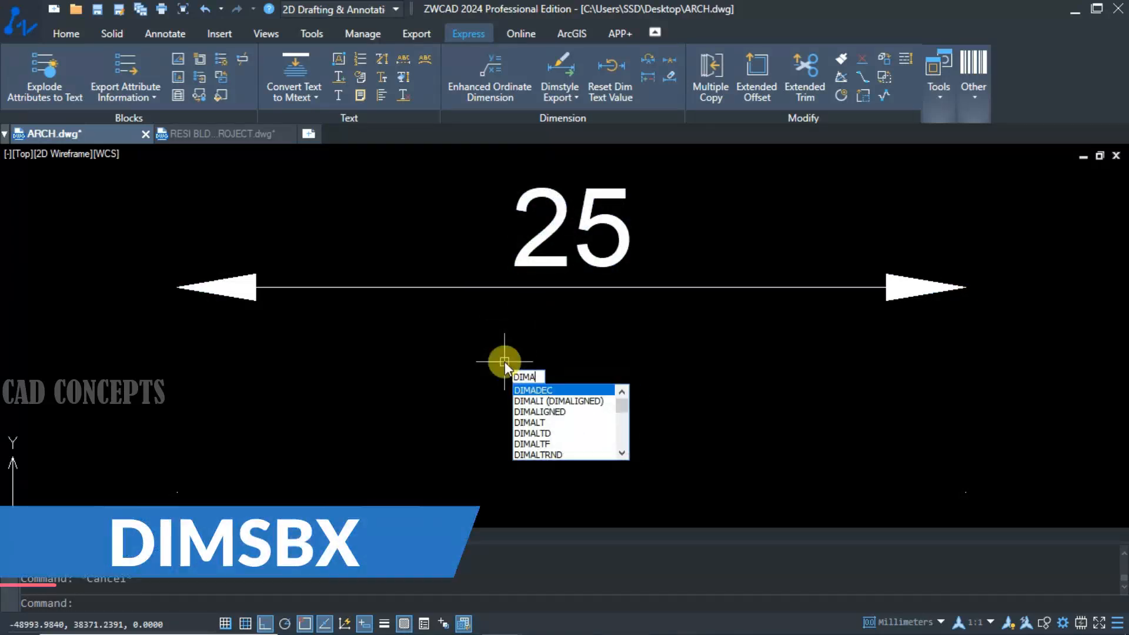
type("S")
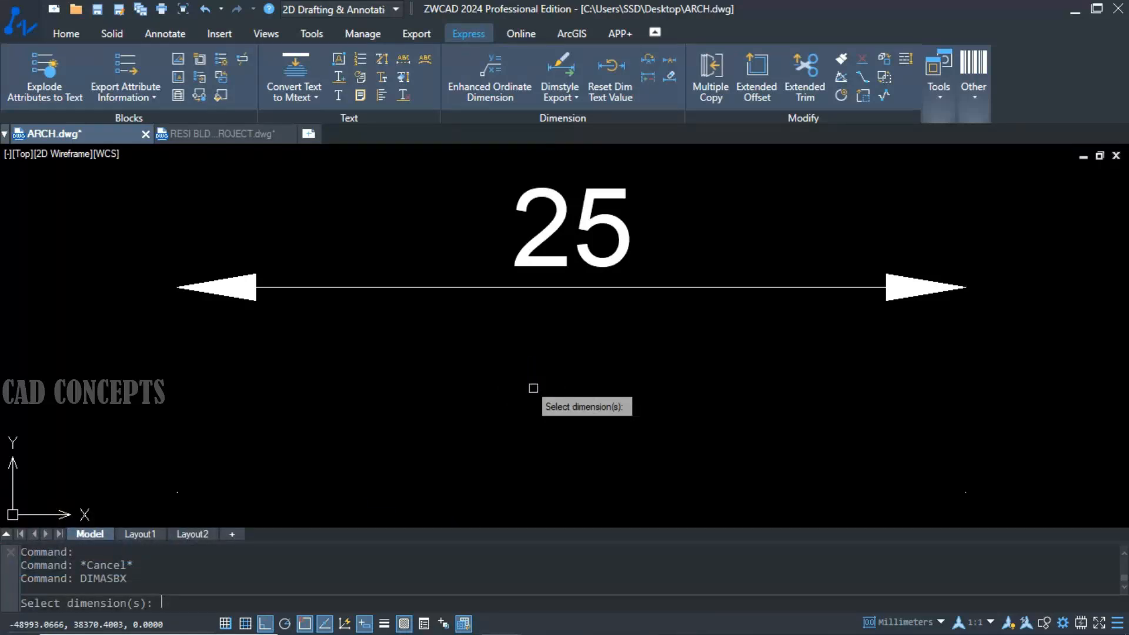
left_click(593, 284)
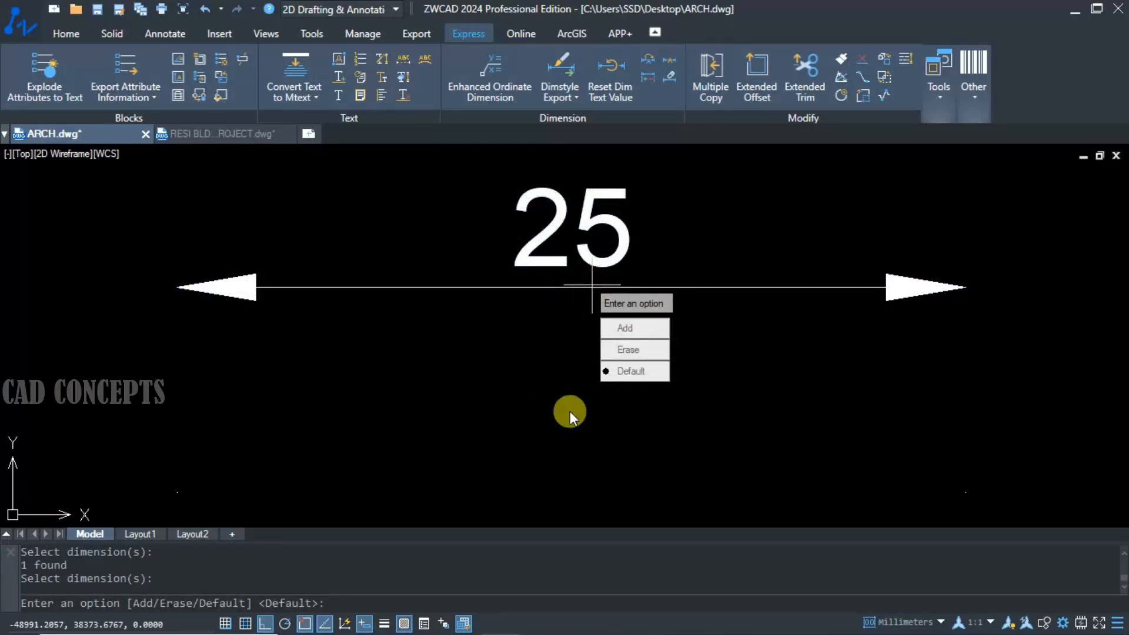
mouse_move(631, 328)
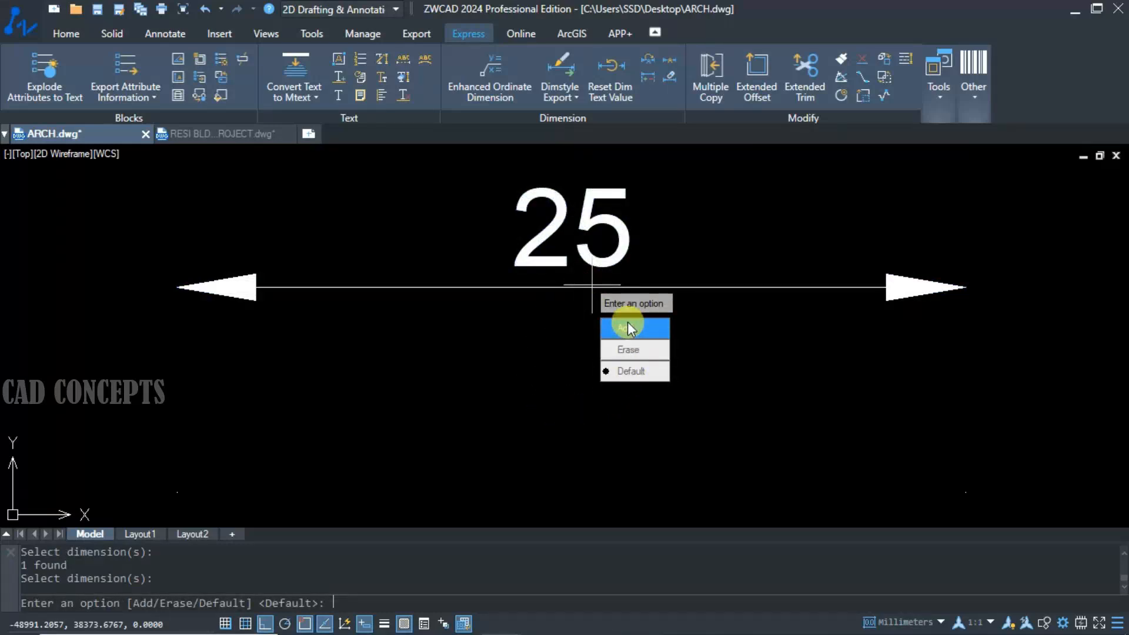
left_click(634, 328)
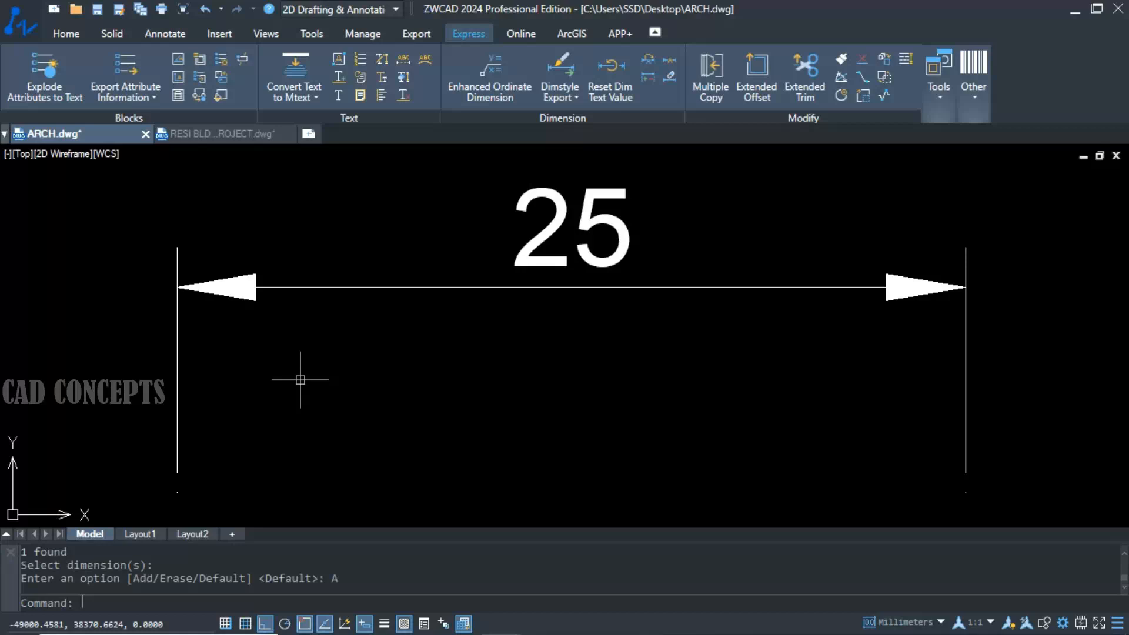
mouse_move(191, 400)
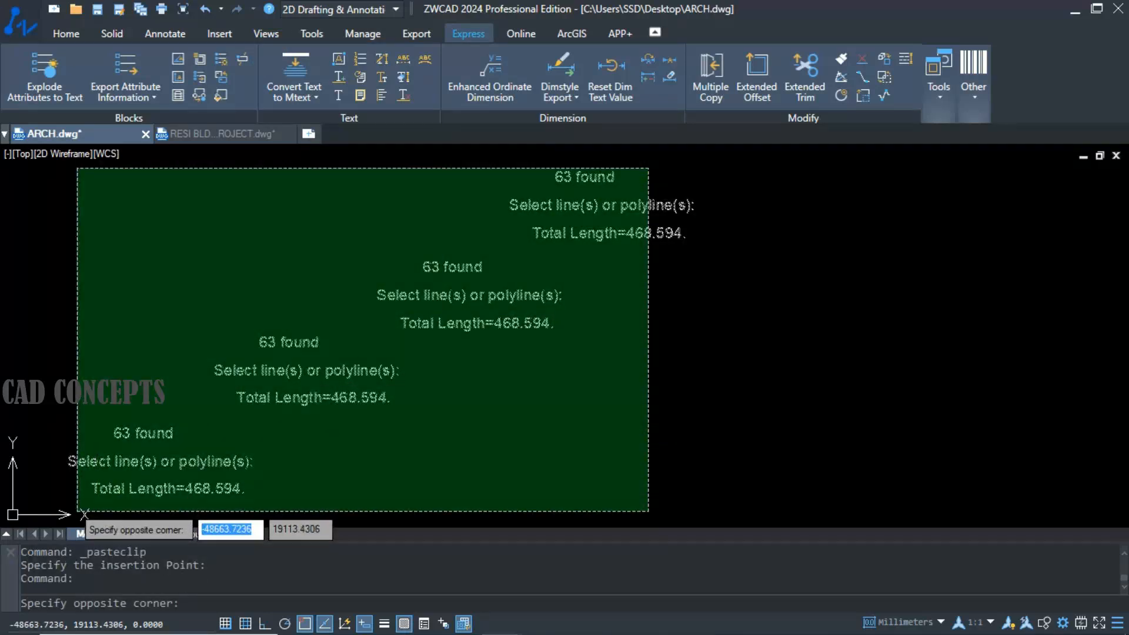
- Run TXTALIGN on the staggered texts, aligning them on their middles at a point near the top
left_click(482, 354)
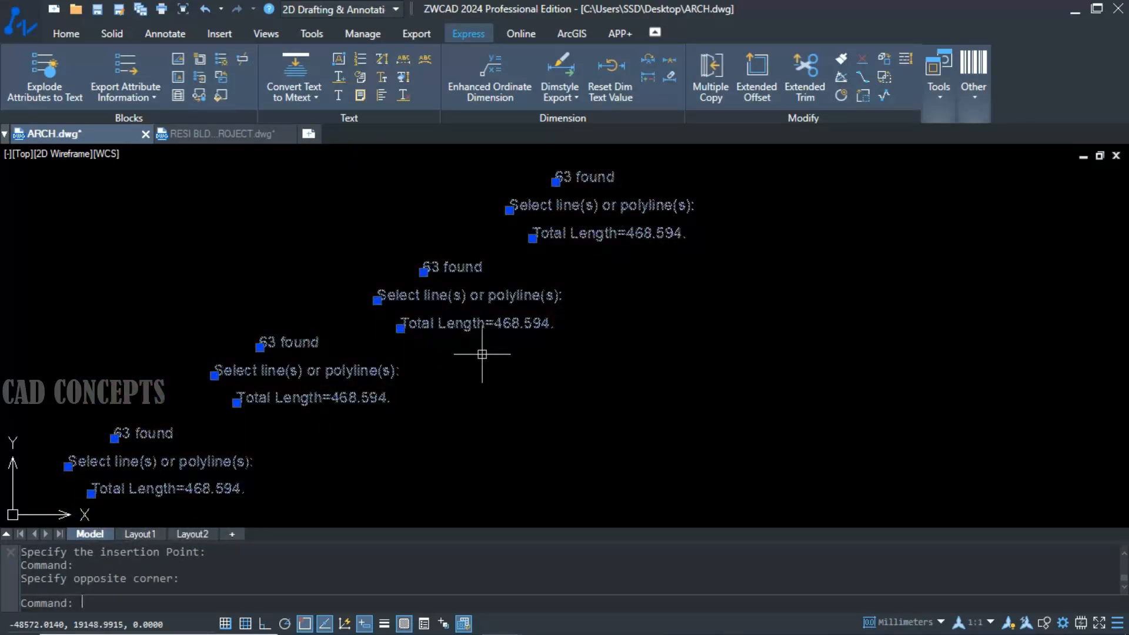
type("T")
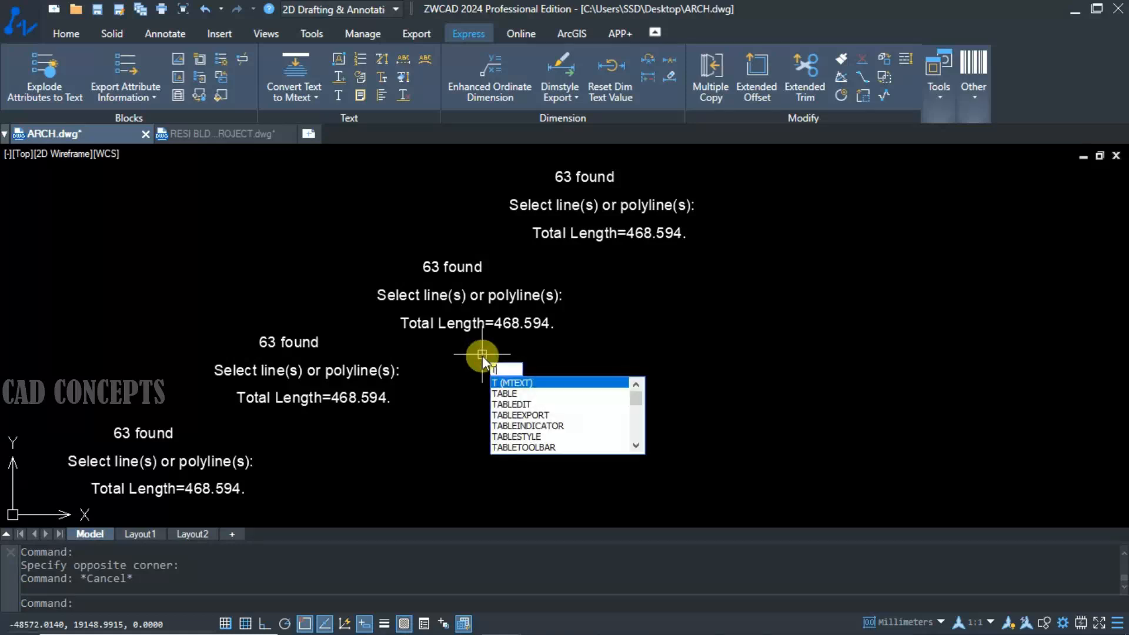
type("TXTA")
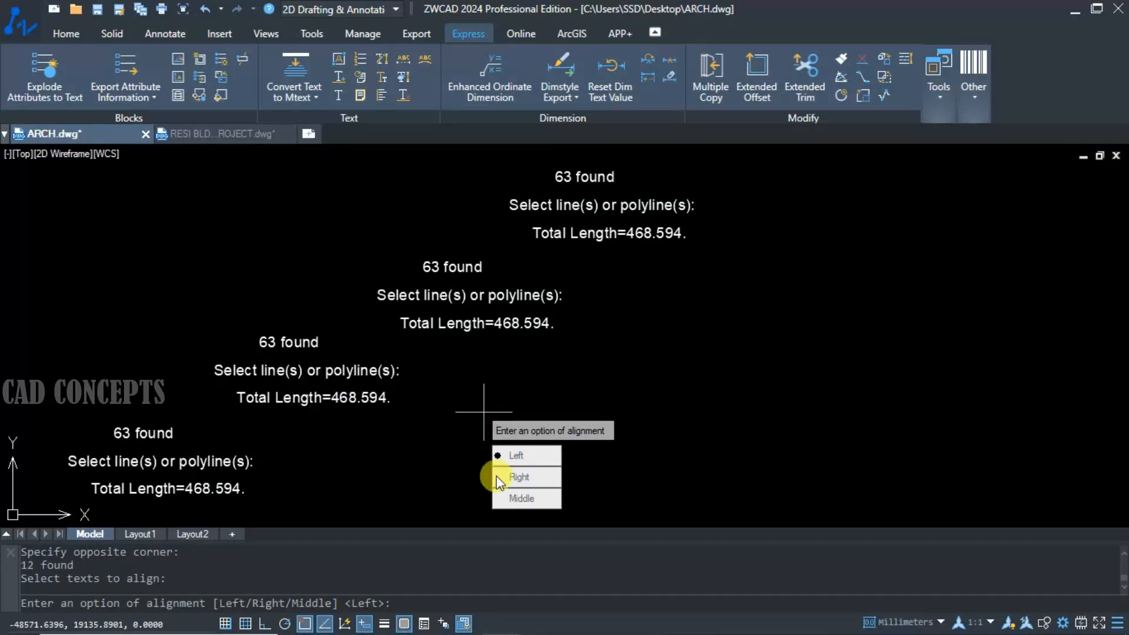
mouse_move(521, 499)
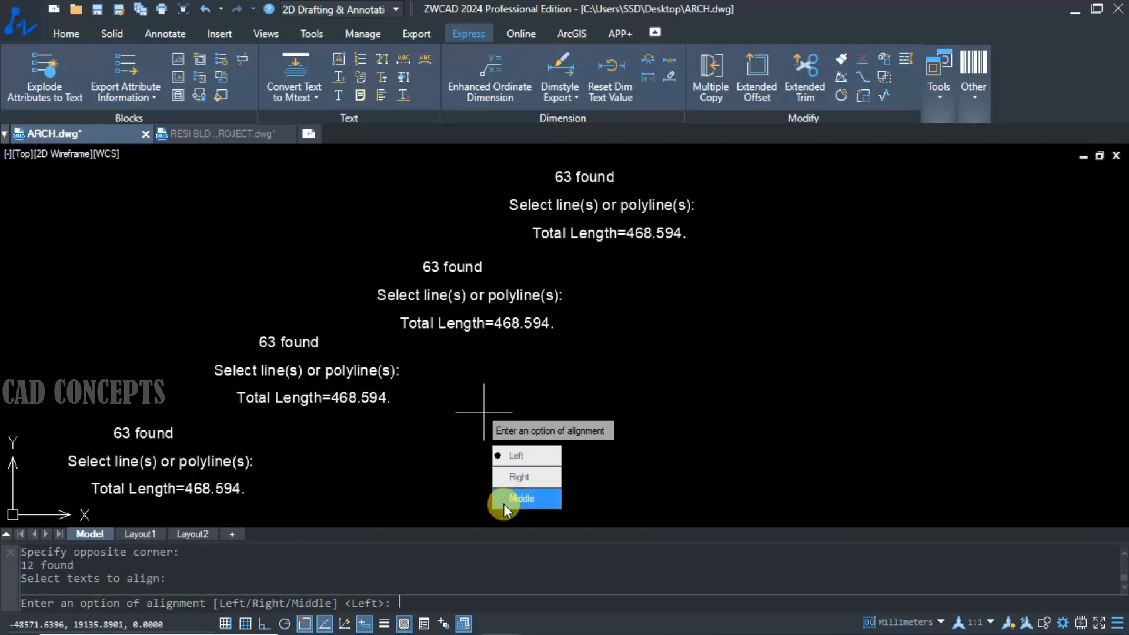
mouse_move(522, 476)
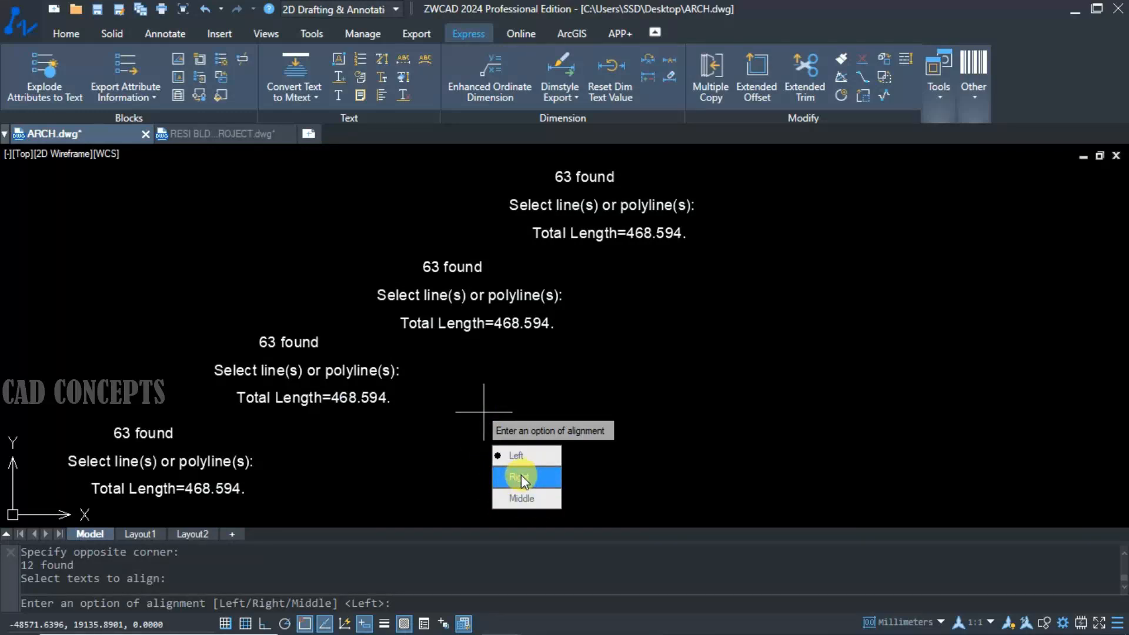
mouse_move(515, 455)
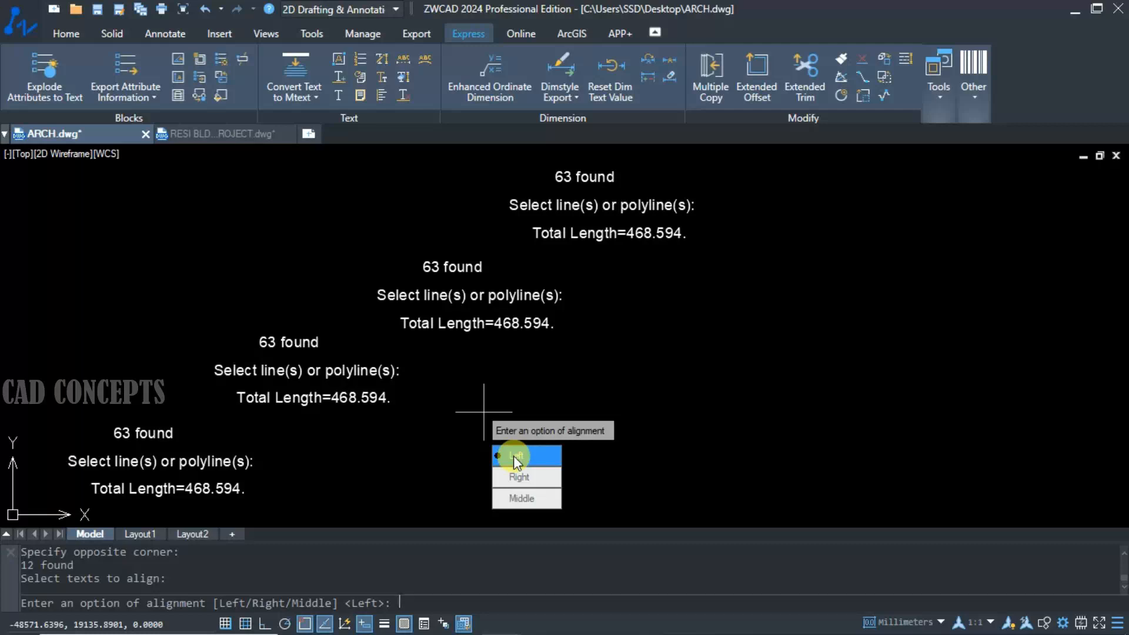
left_click(521, 499)
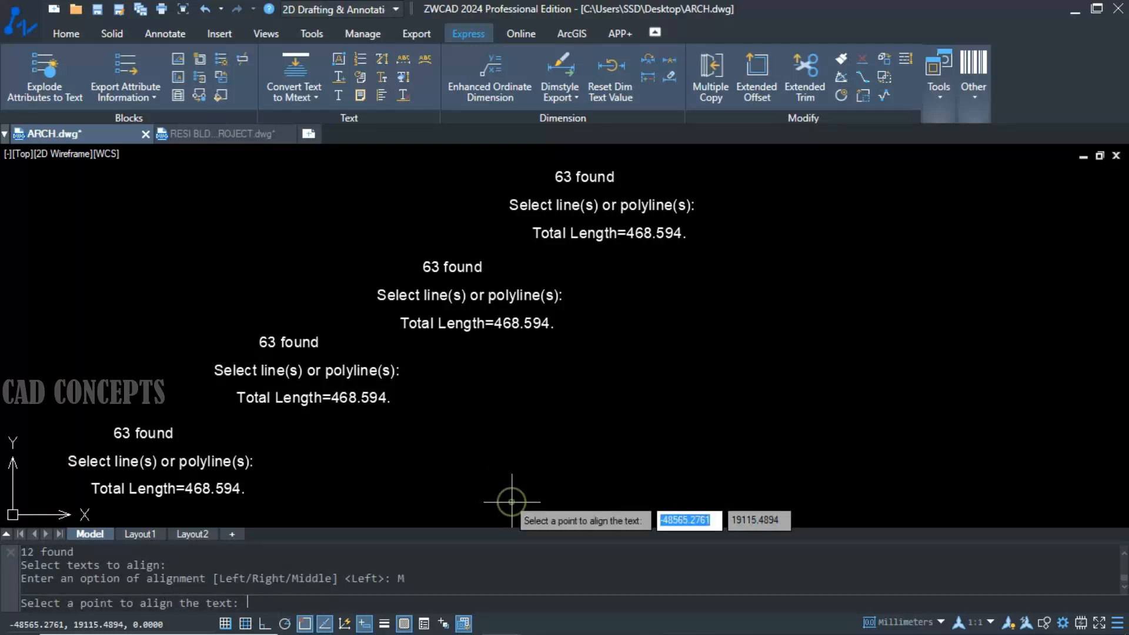
mouse_move(685, 159)
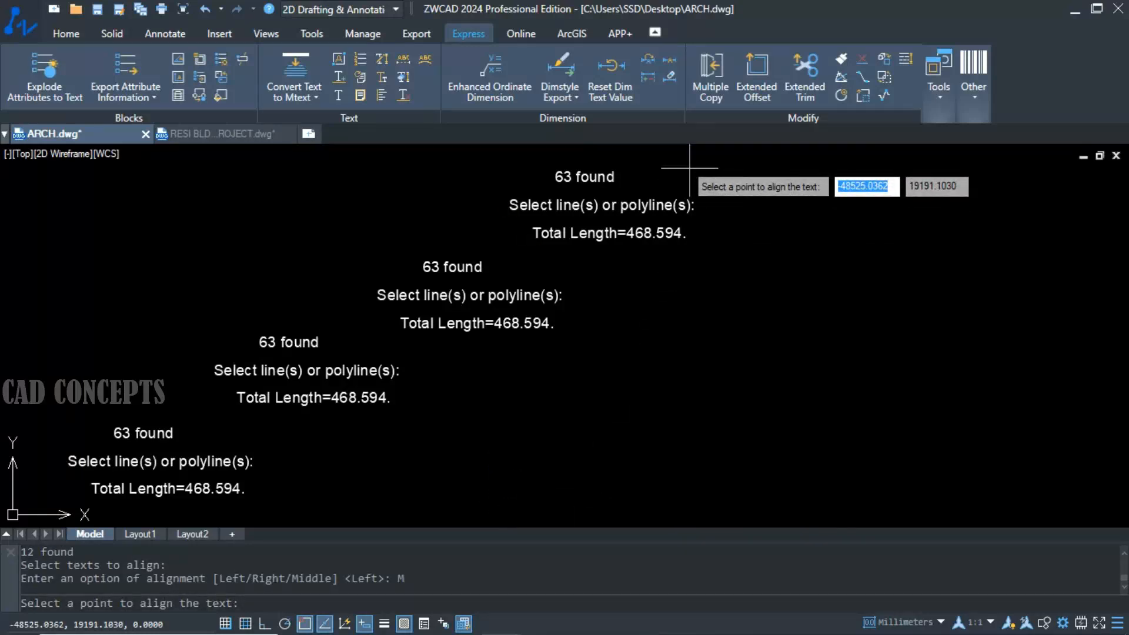
left_click(601, 474)
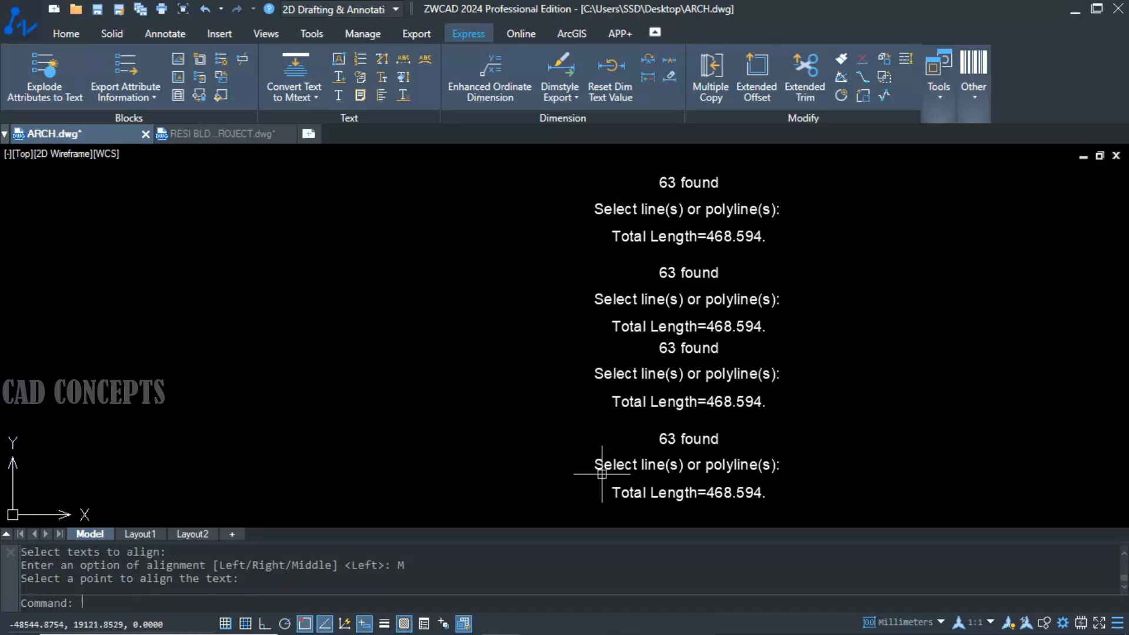
mouse_move(573, 403)
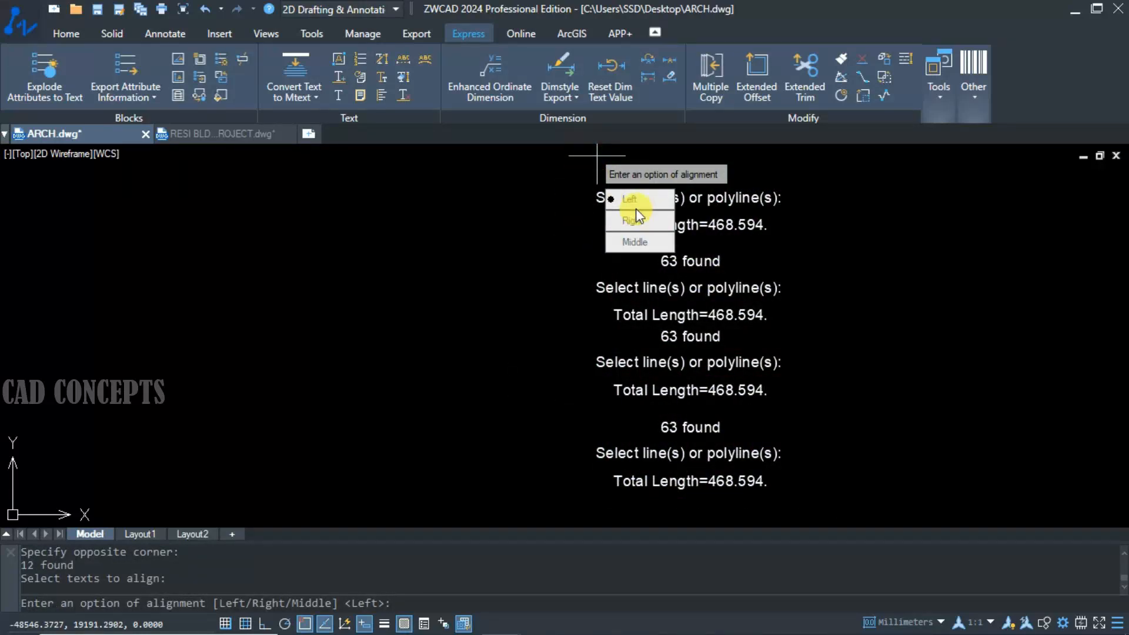
- Re-align the text lines to the left, then to the right for a flush right edge
left_click(629, 198)
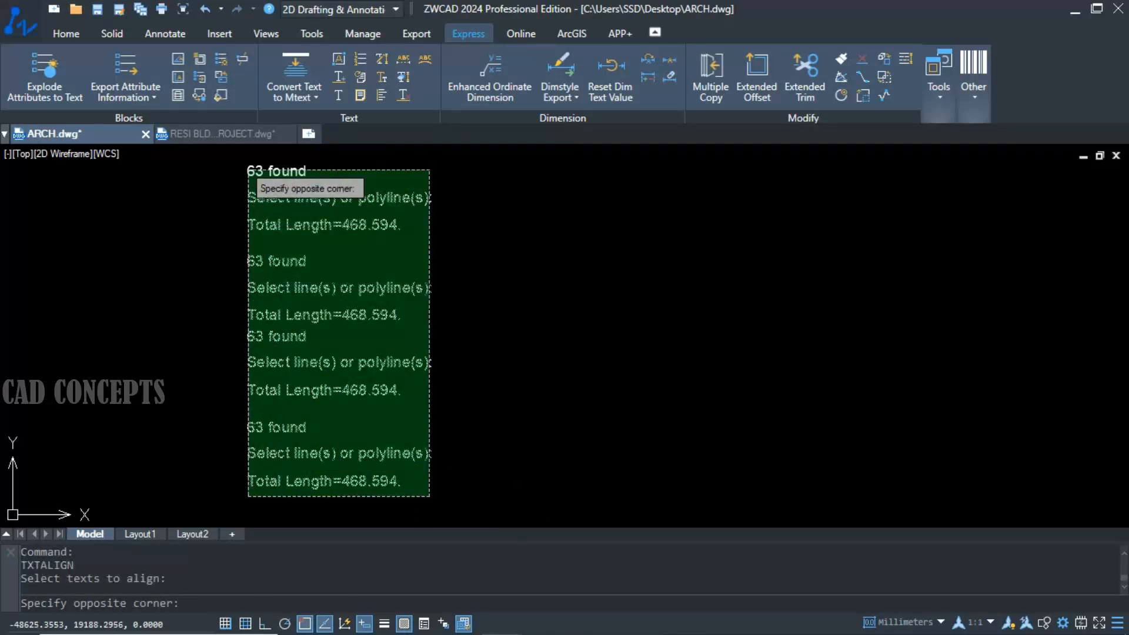
left_click(422, 295)
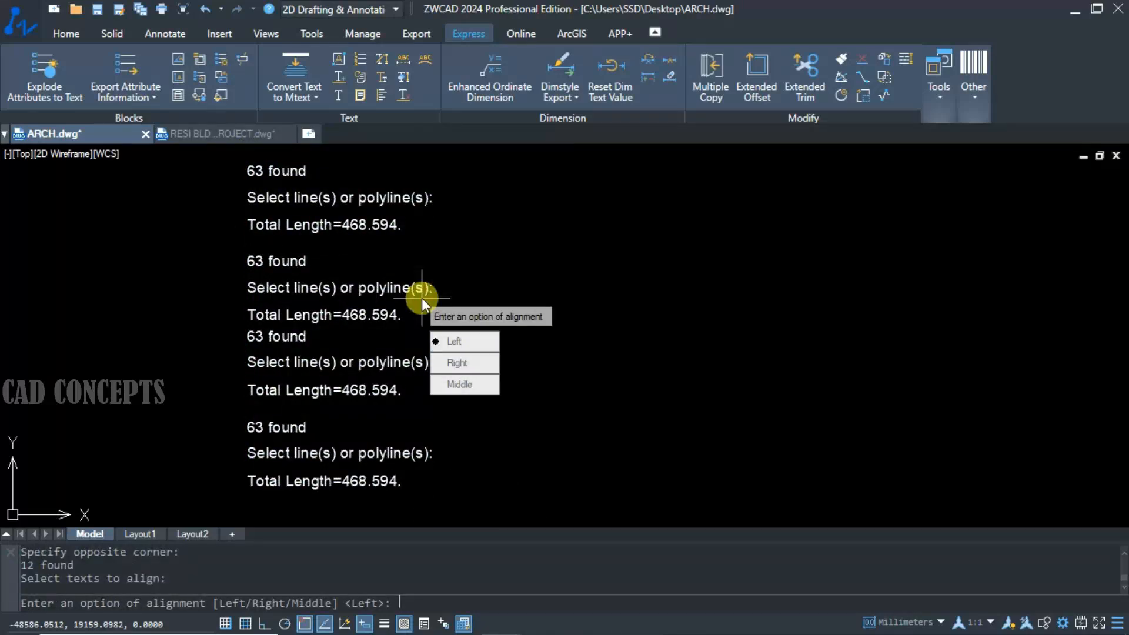
mouse_move(465, 362)
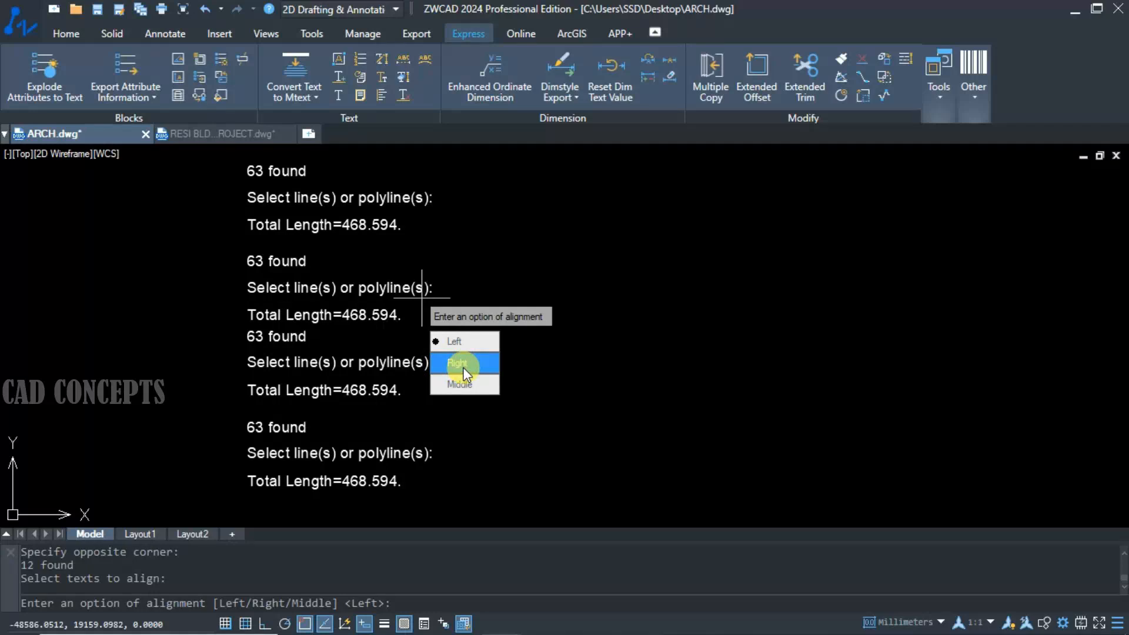
left_click(457, 362)
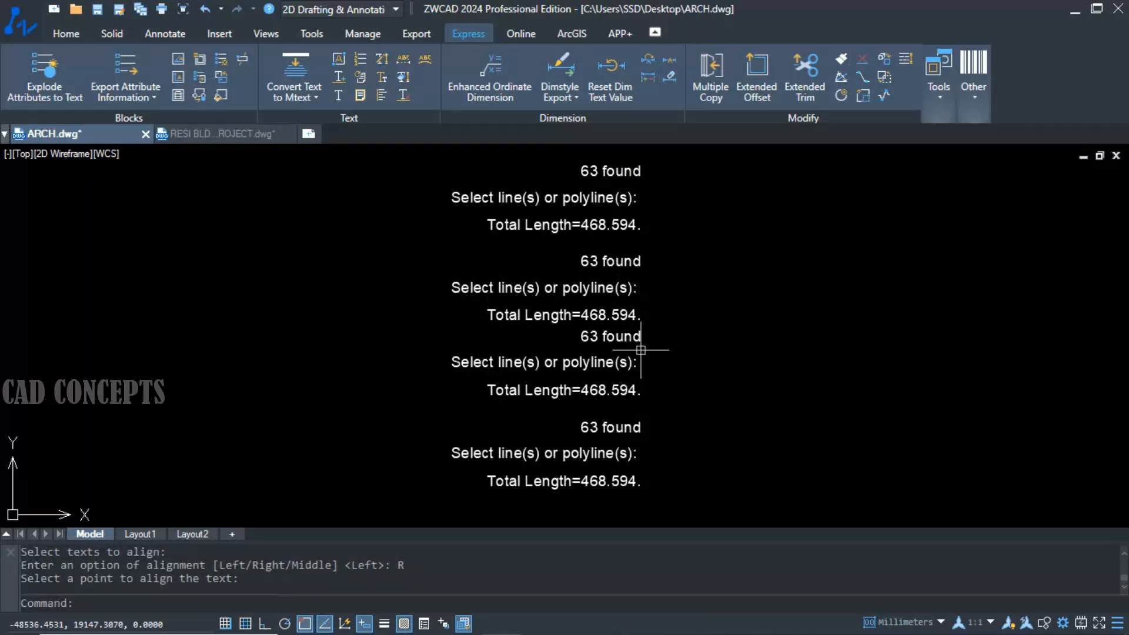
mouse_move(886, 474)
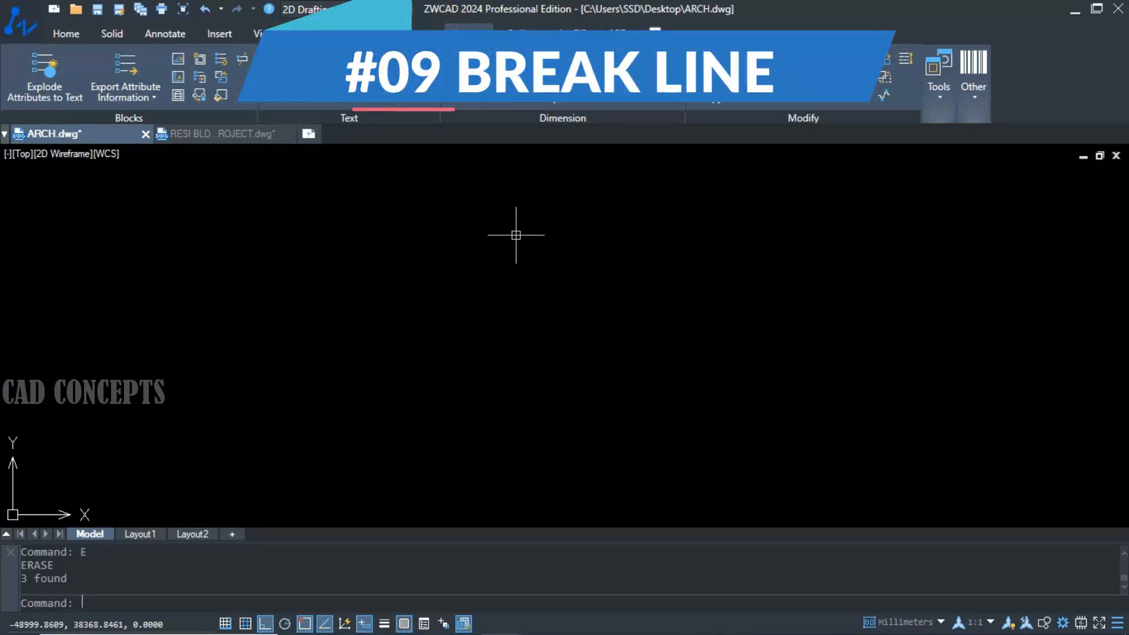
- Run BREAKLINE and insert zigzag break symbols into two horizontal lines
type("BR")
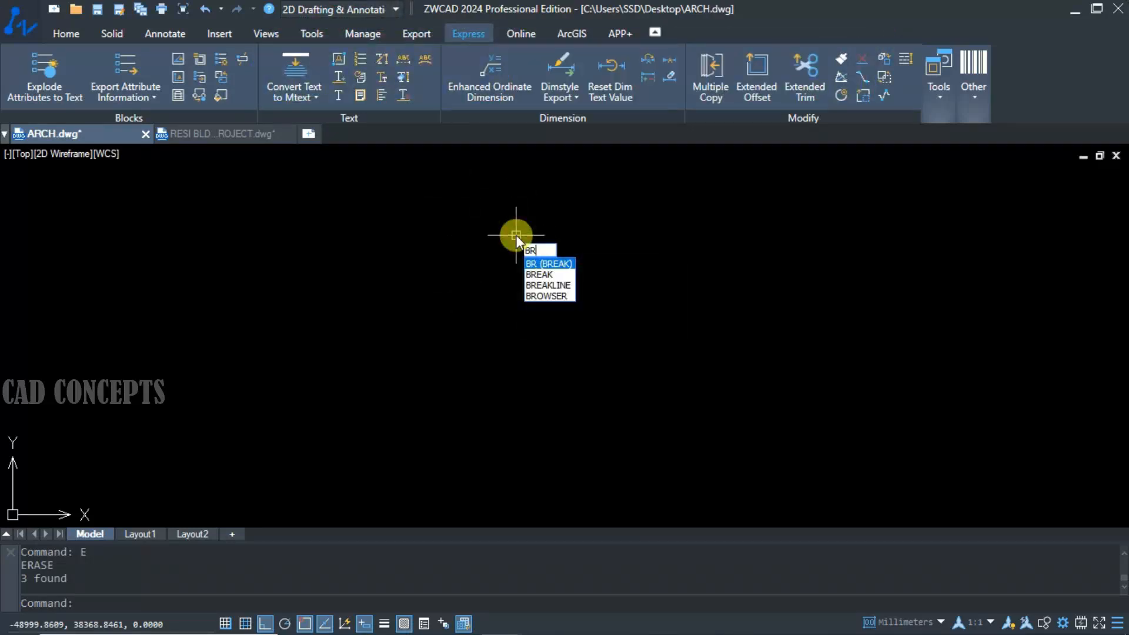
type("EAKLI")
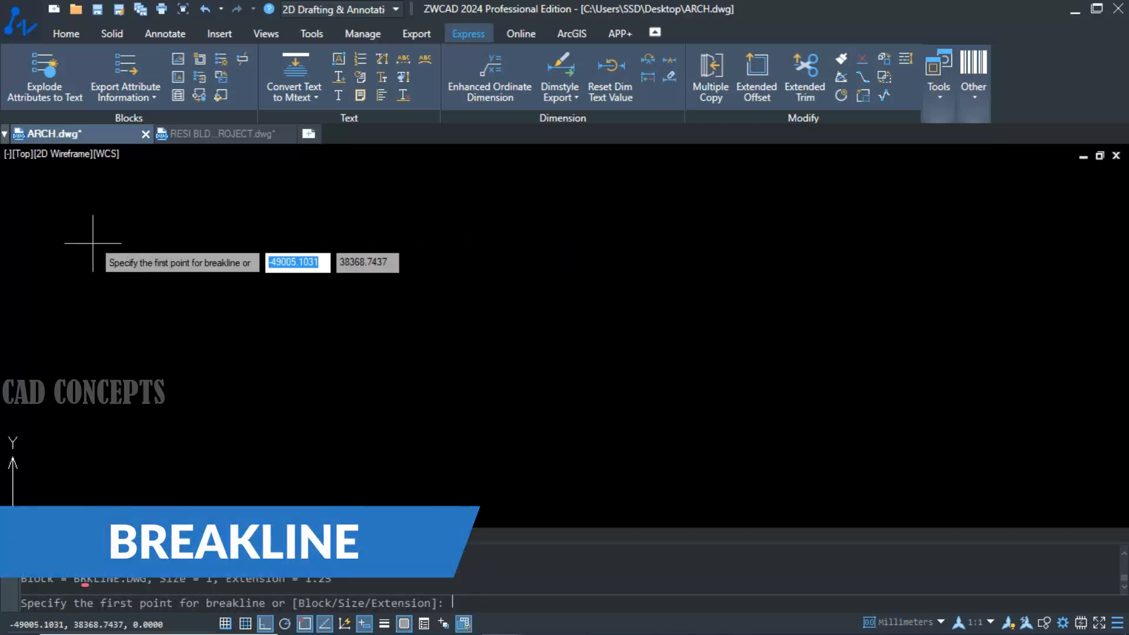
left_click(94, 241)
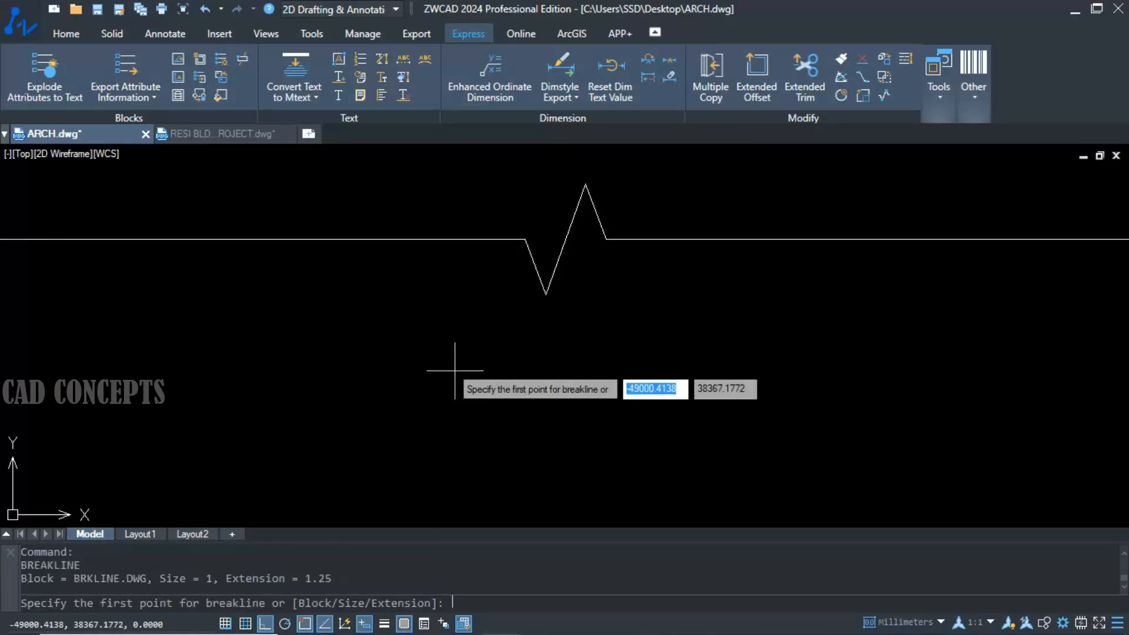
left_click(454, 358)
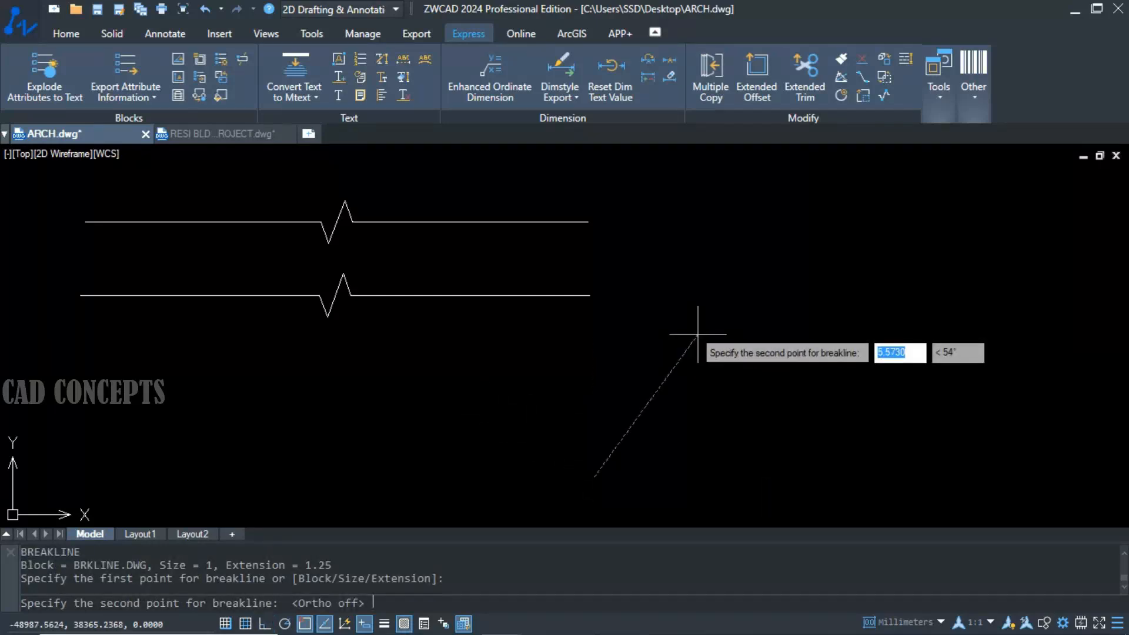
mouse_move(896, 159)
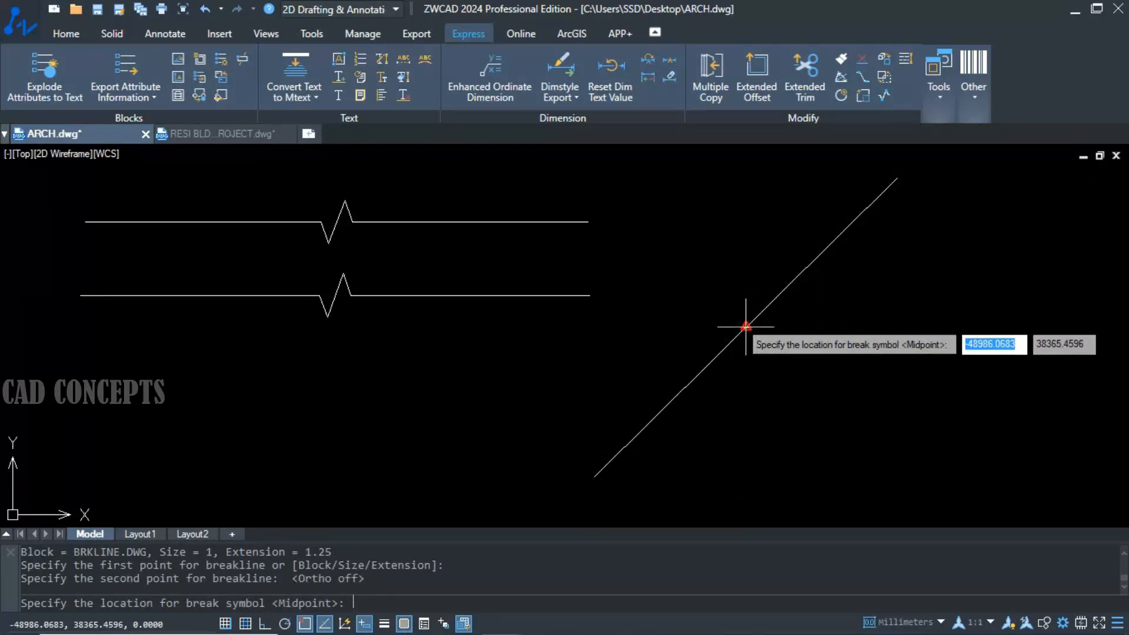
- Place break symbols at the midpoints of the two diagonal lines
left_click(746, 326)
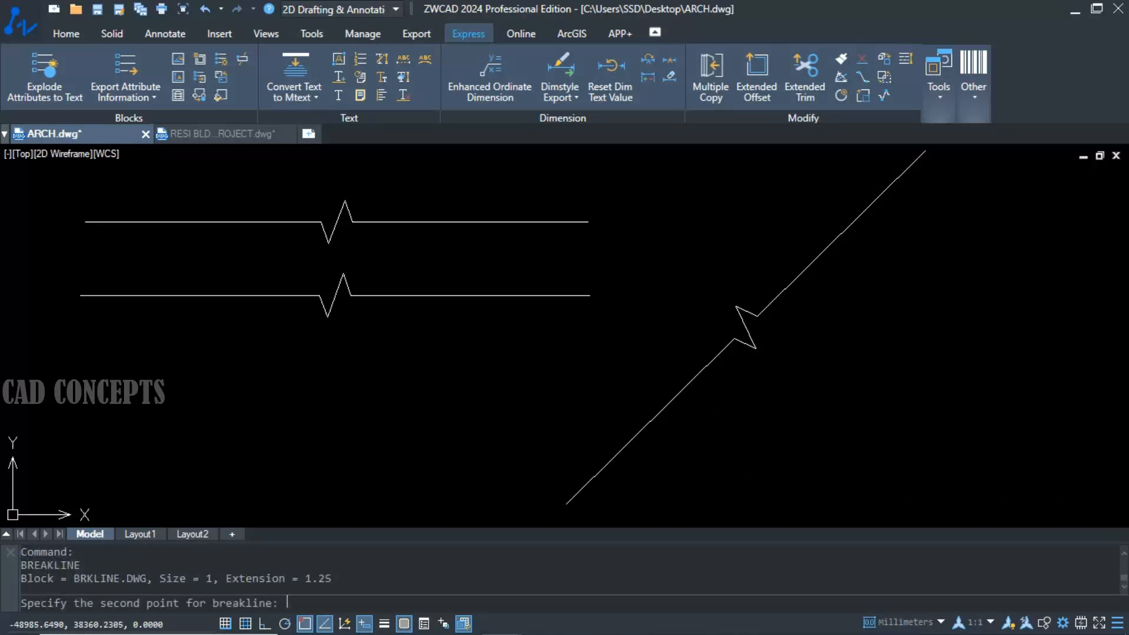
mouse_move(1041, 181)
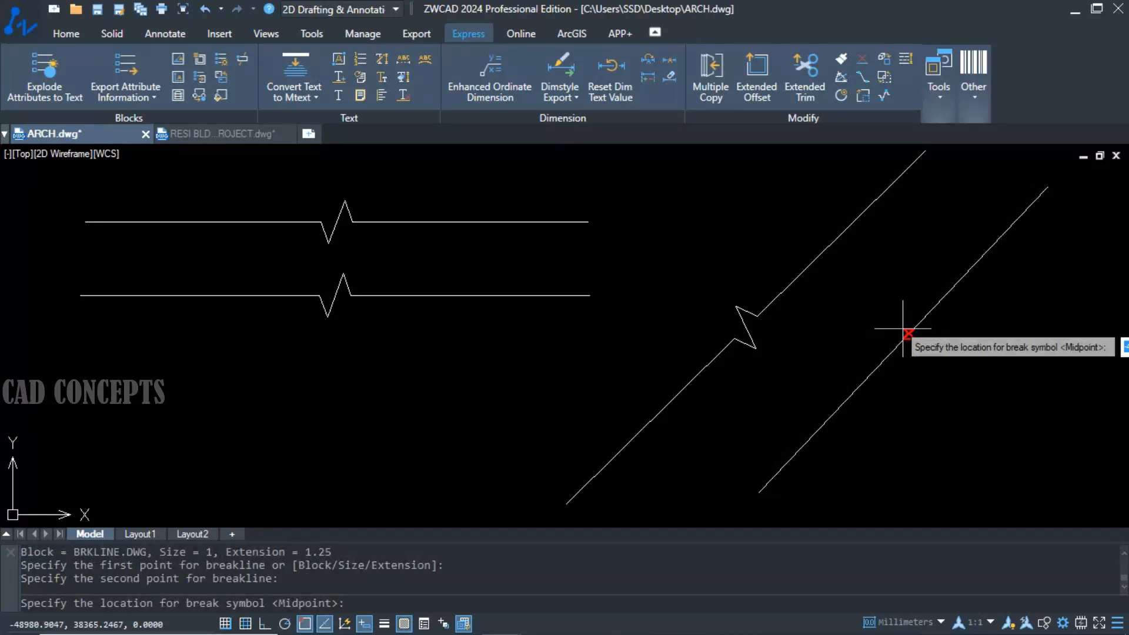
left_click(904, 329)
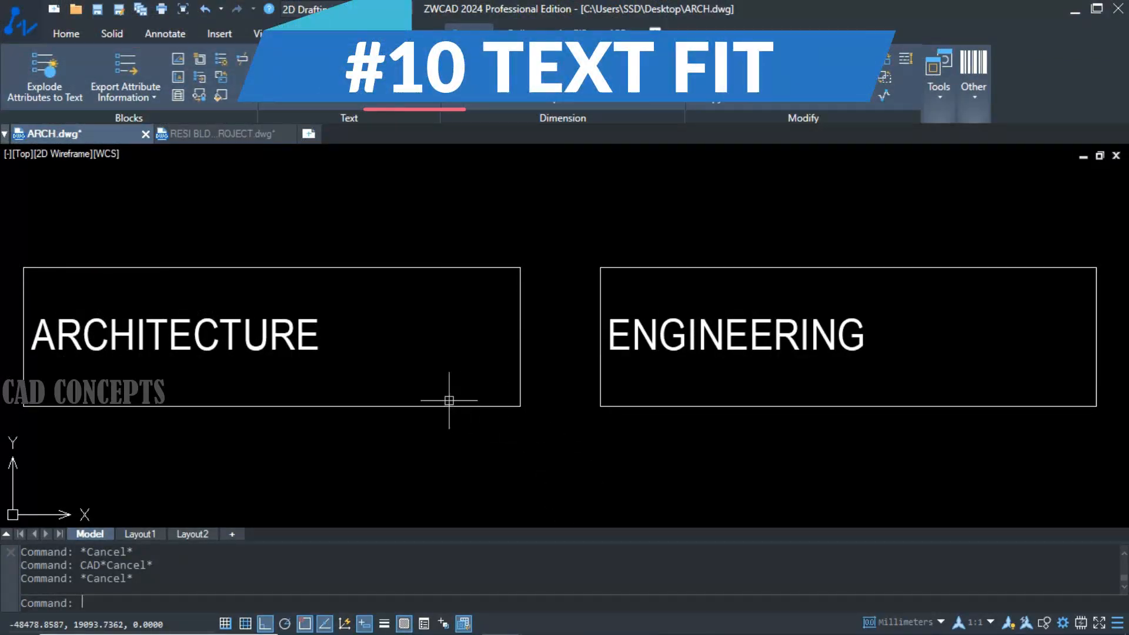
mouse_move(292, 373)
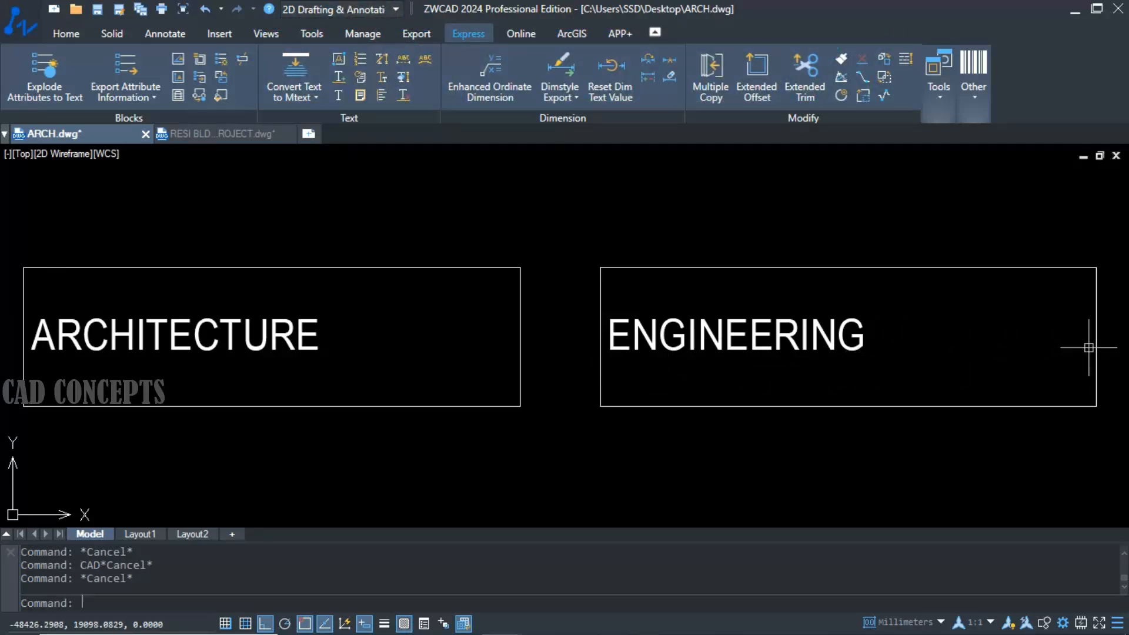
mouse_move(501, 362)
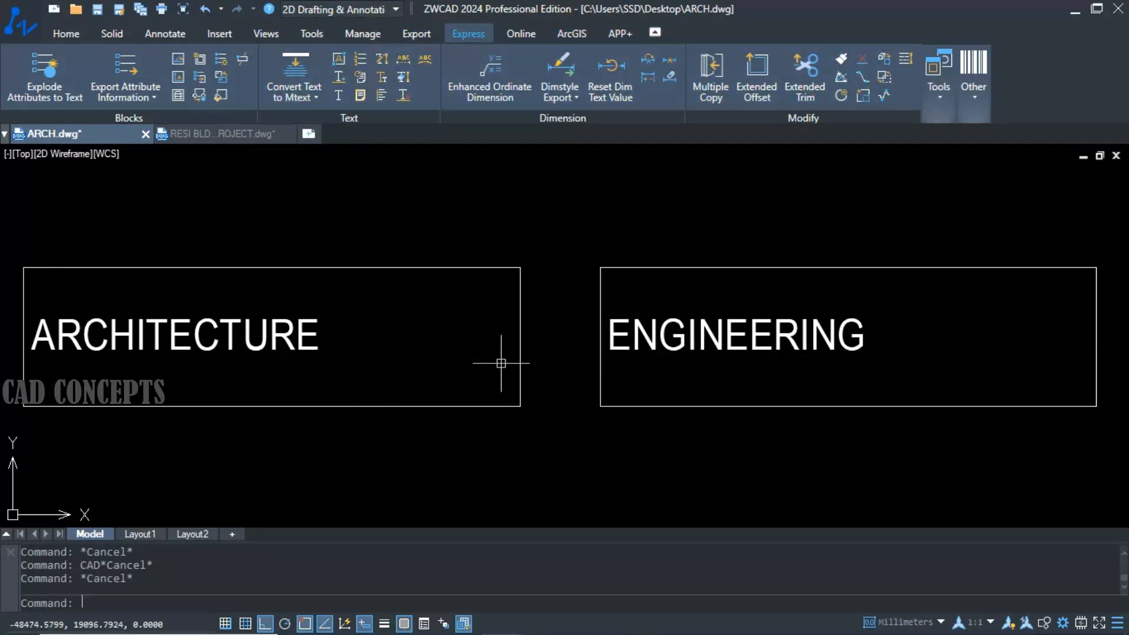
mouse_move(428, 471)
type("TEXTFIT")
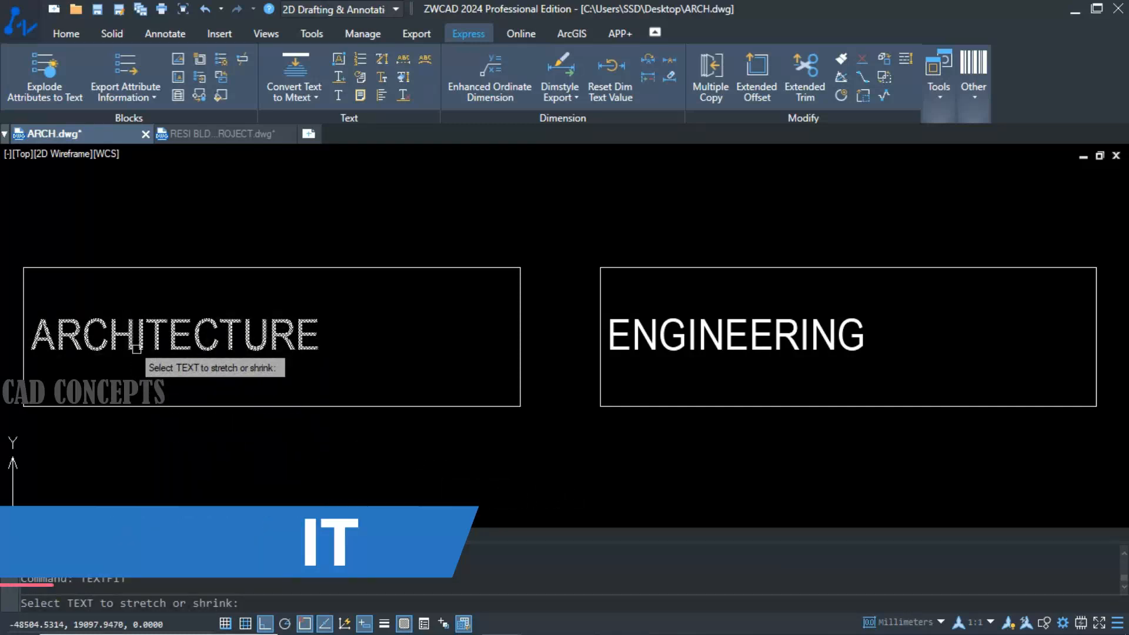
- Stretch ARCHITECTURE and ENGINEERING with TEXTFIT to reach the right edges of their boxes
left_click(173, 335)
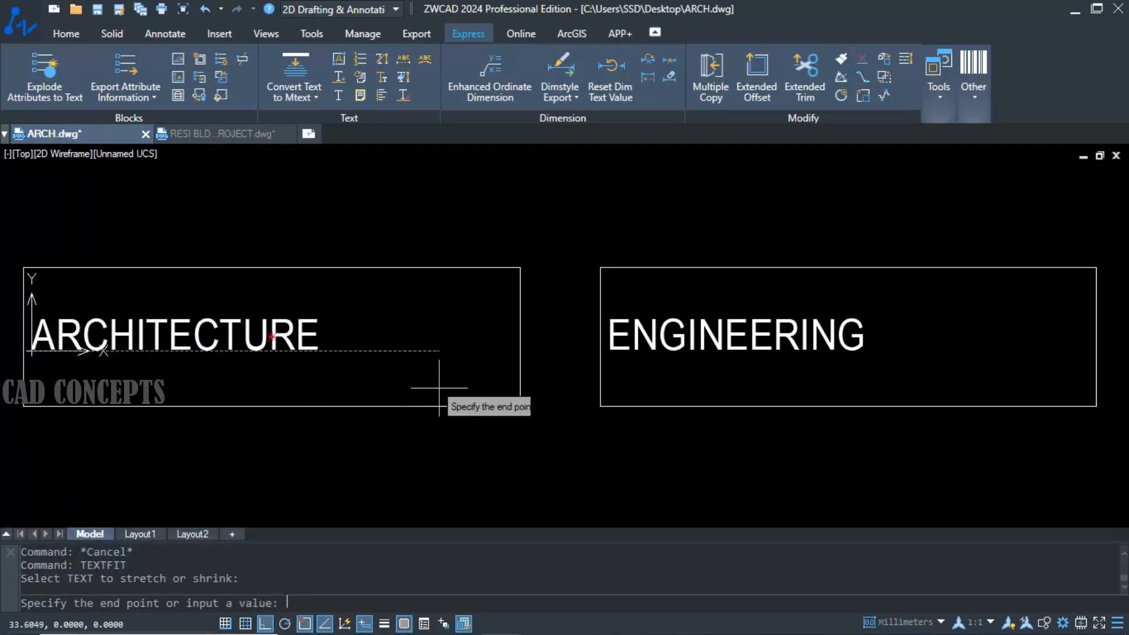
left_click(463, 438)
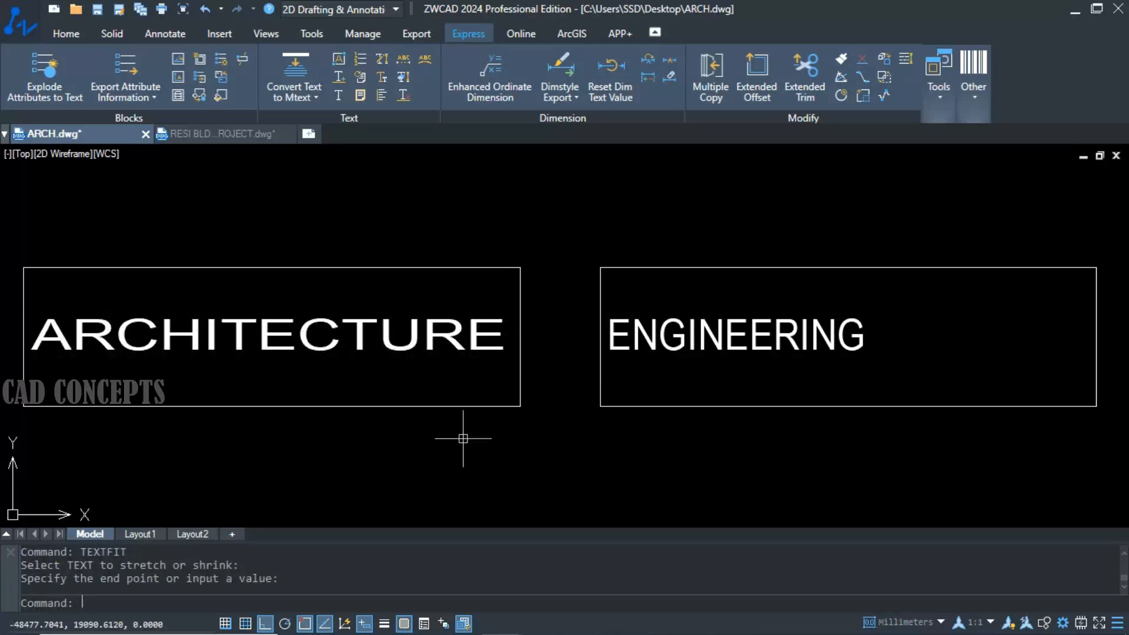
mouse_move(155, 373)
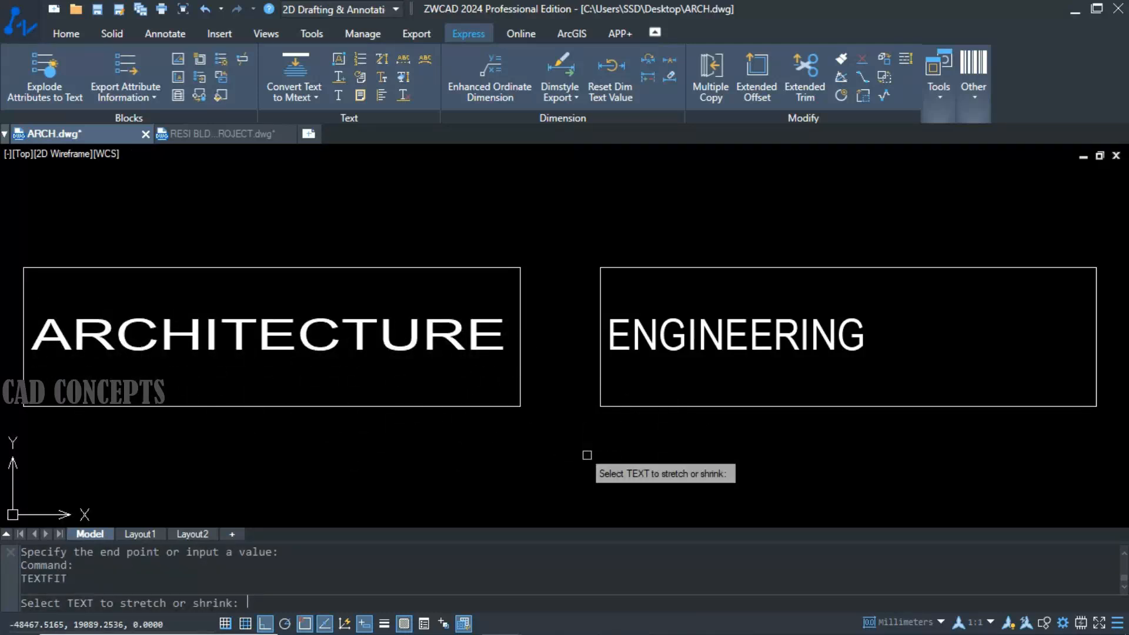
left_click(637, 349)
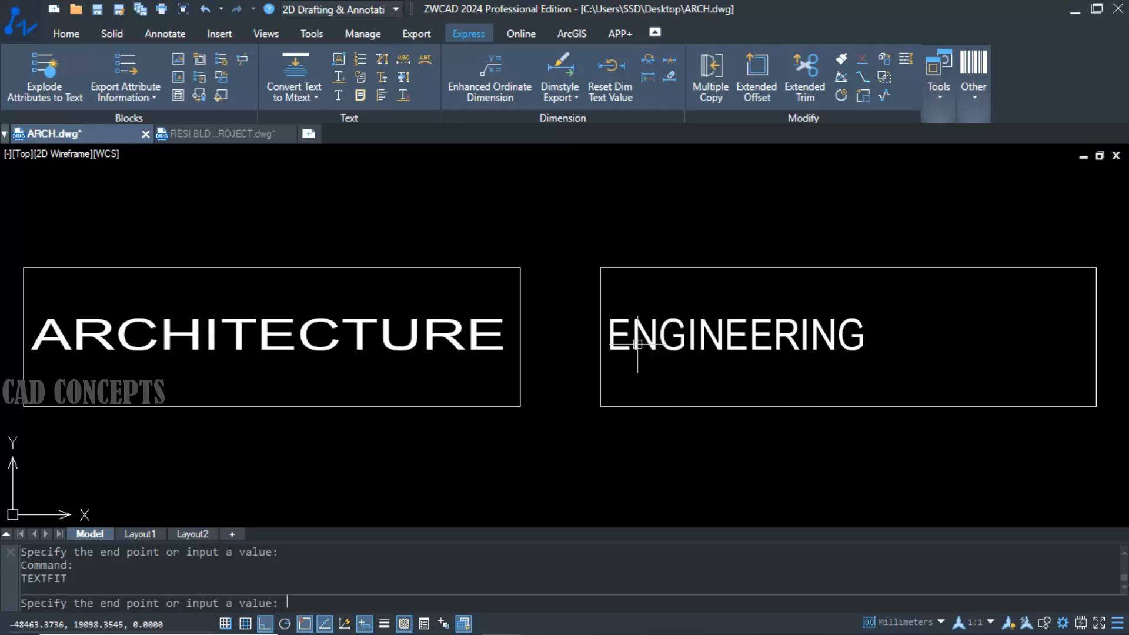
left_click(611, 351)
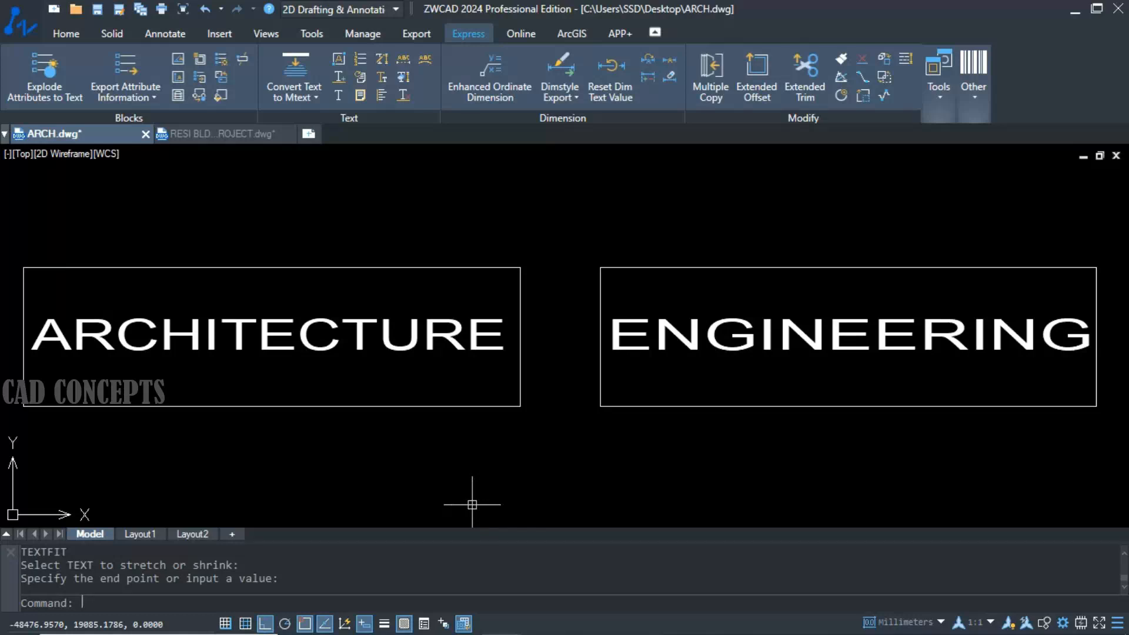
mouse_move(400, 371)
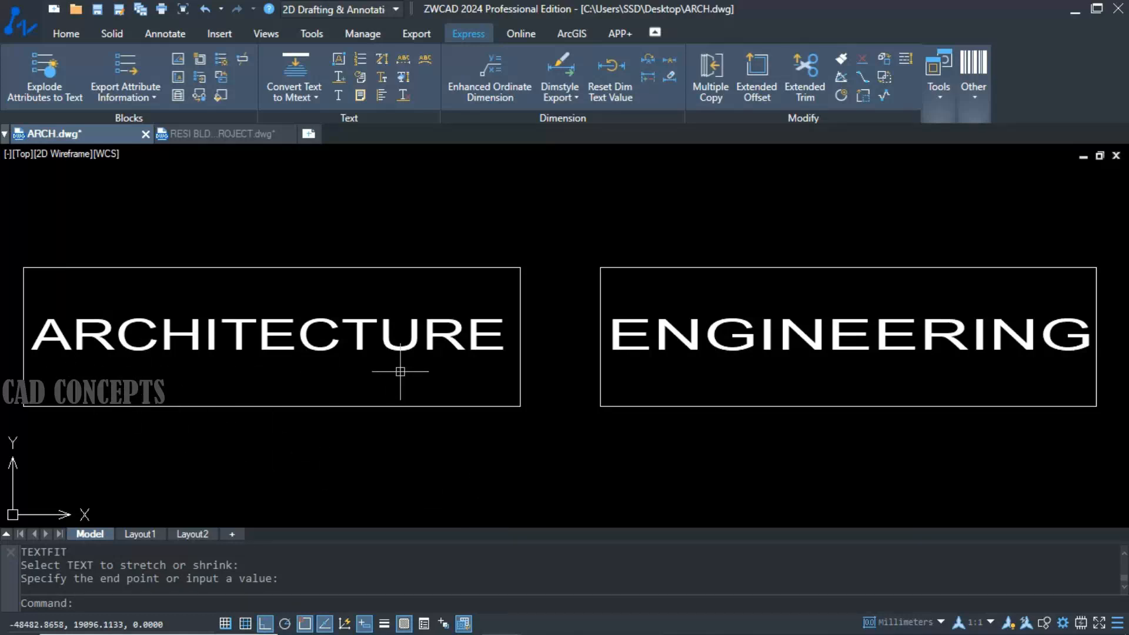
mouse_move(651, 403)
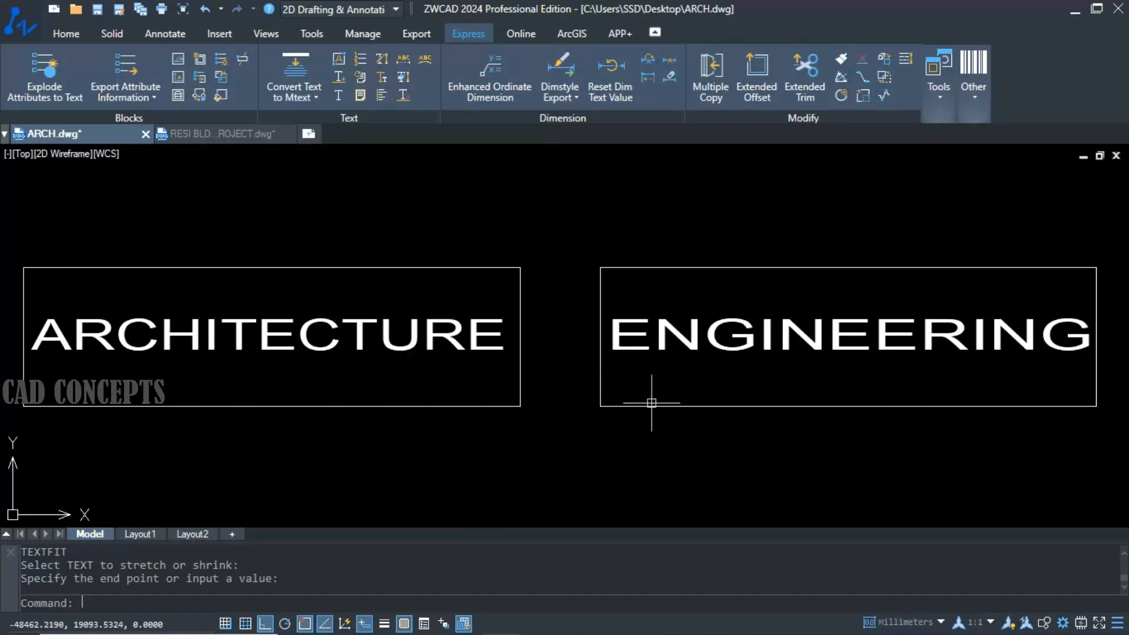
mouse_move(563, 394)
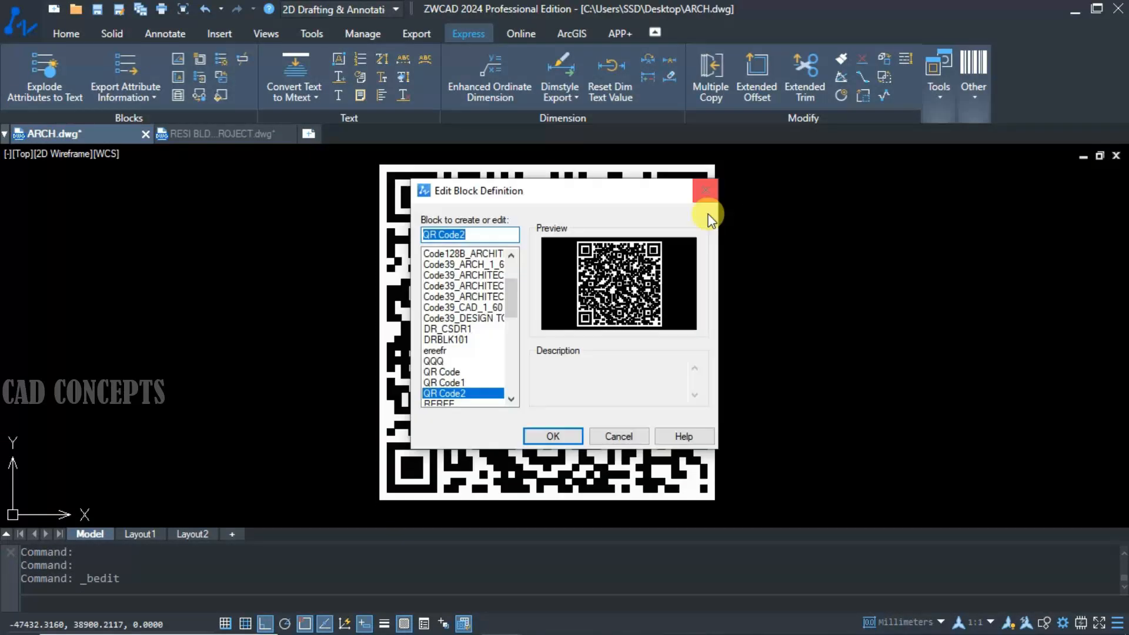
left_click(706, 189)
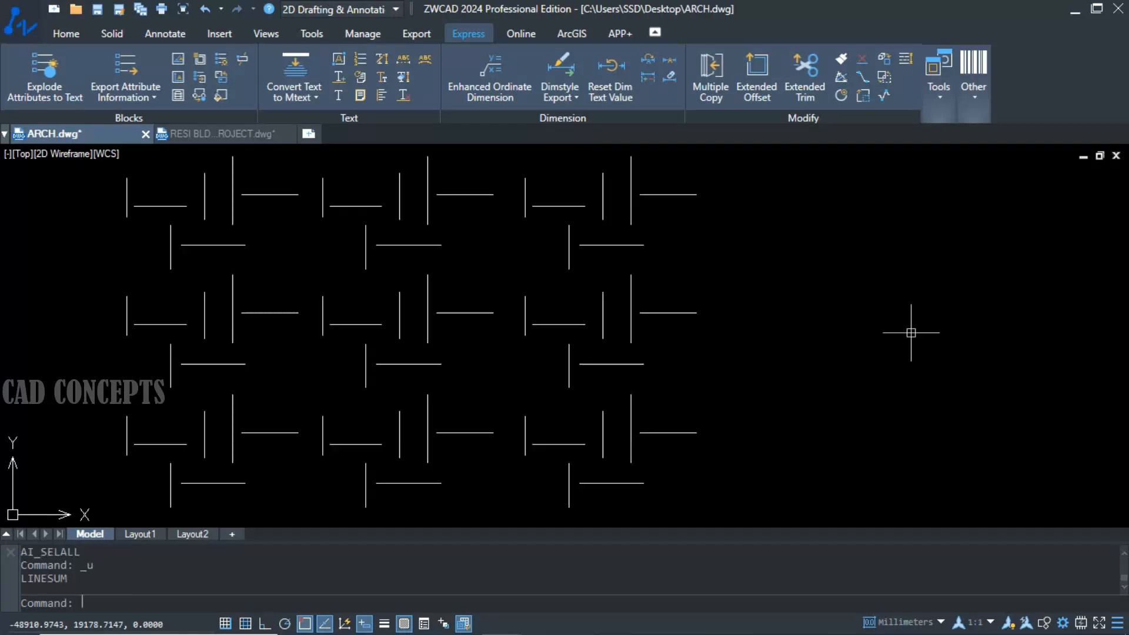
mouse_move(749, 157)
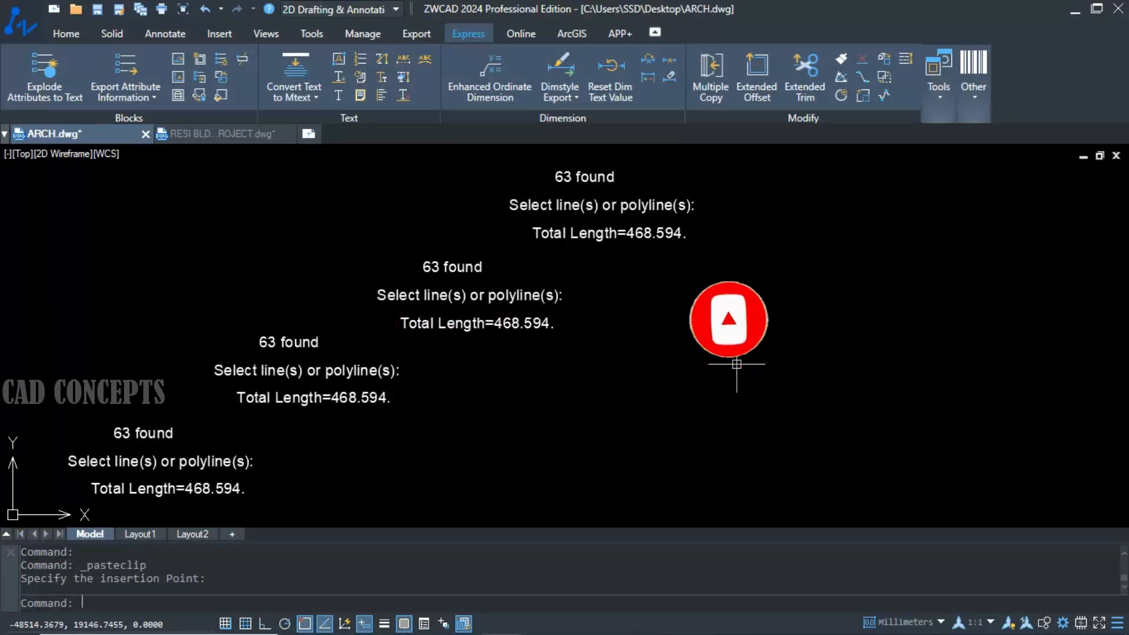
mouse_move(520, 217)
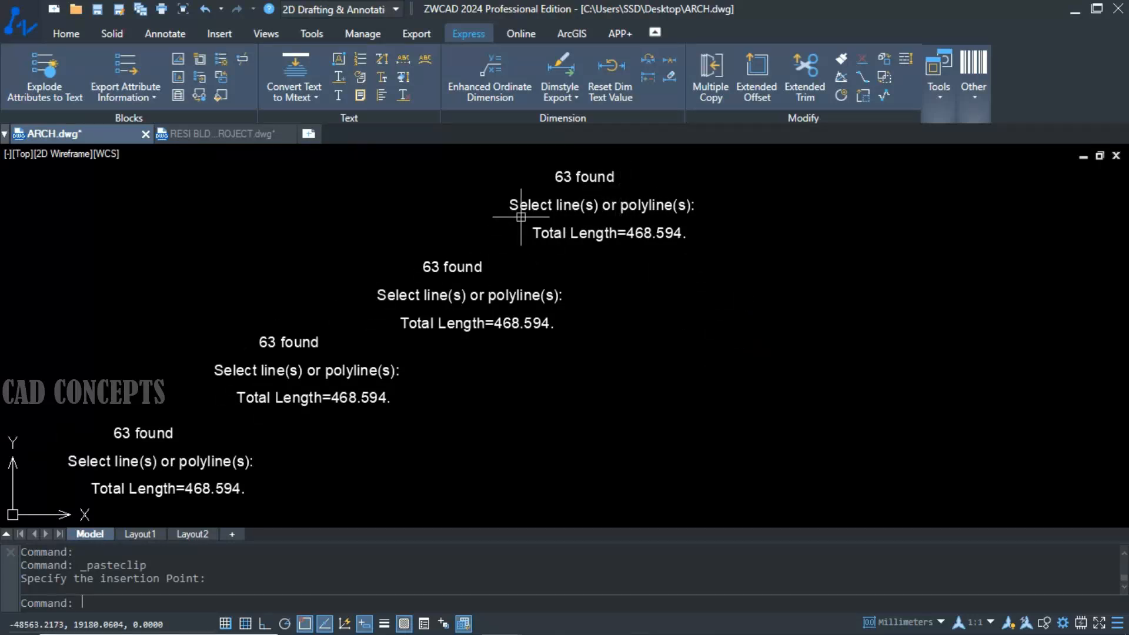